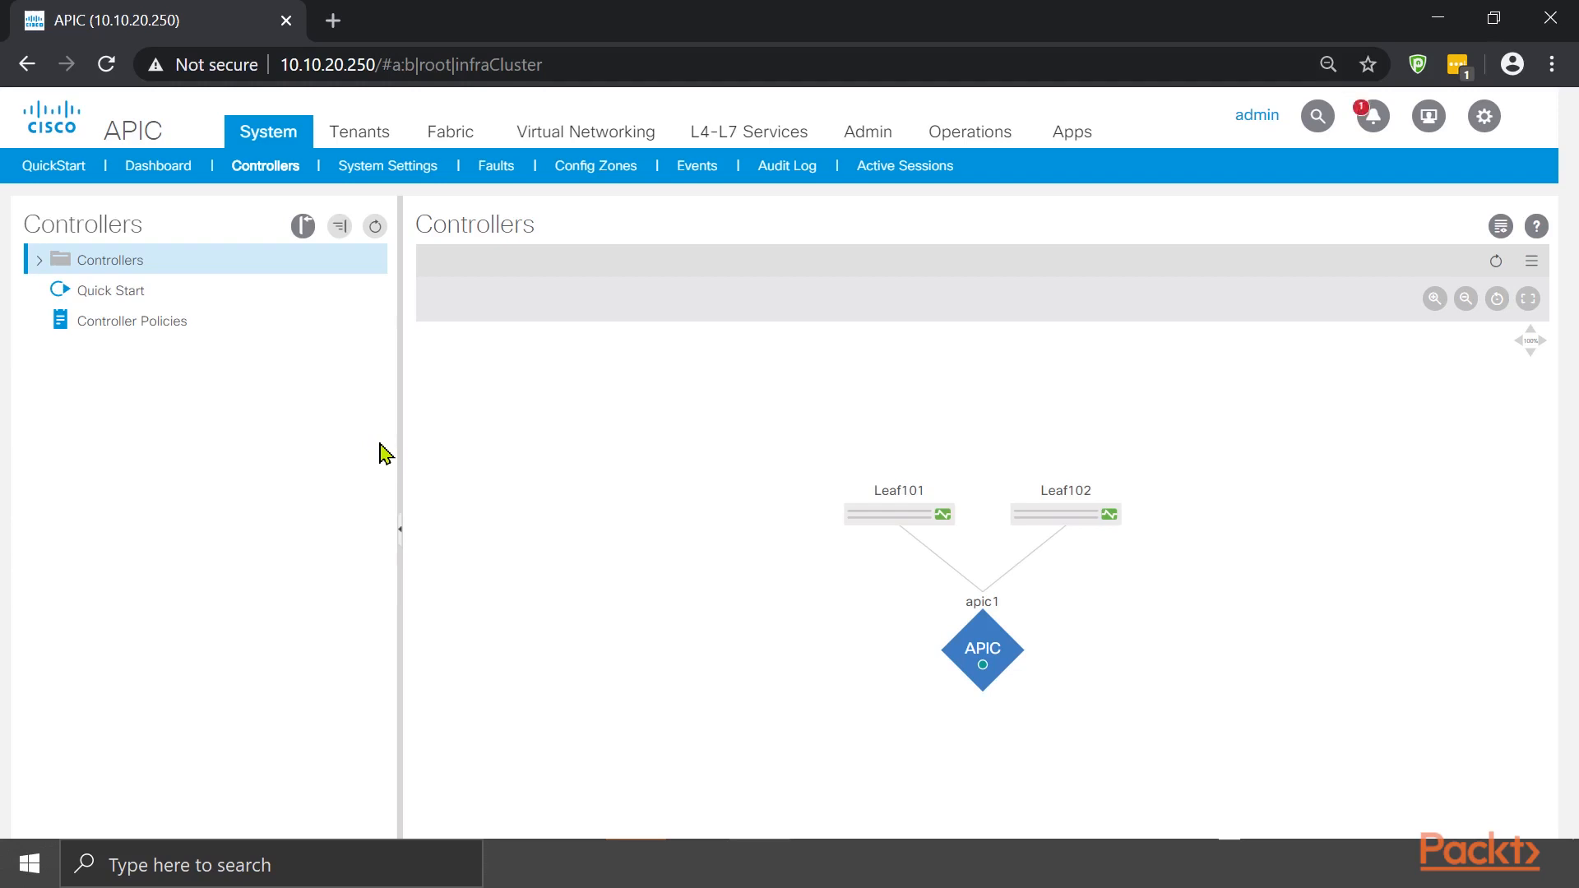
Open the System Dashboard showing health score 96, fault counts, and three nodes at 98
click(157, 165)
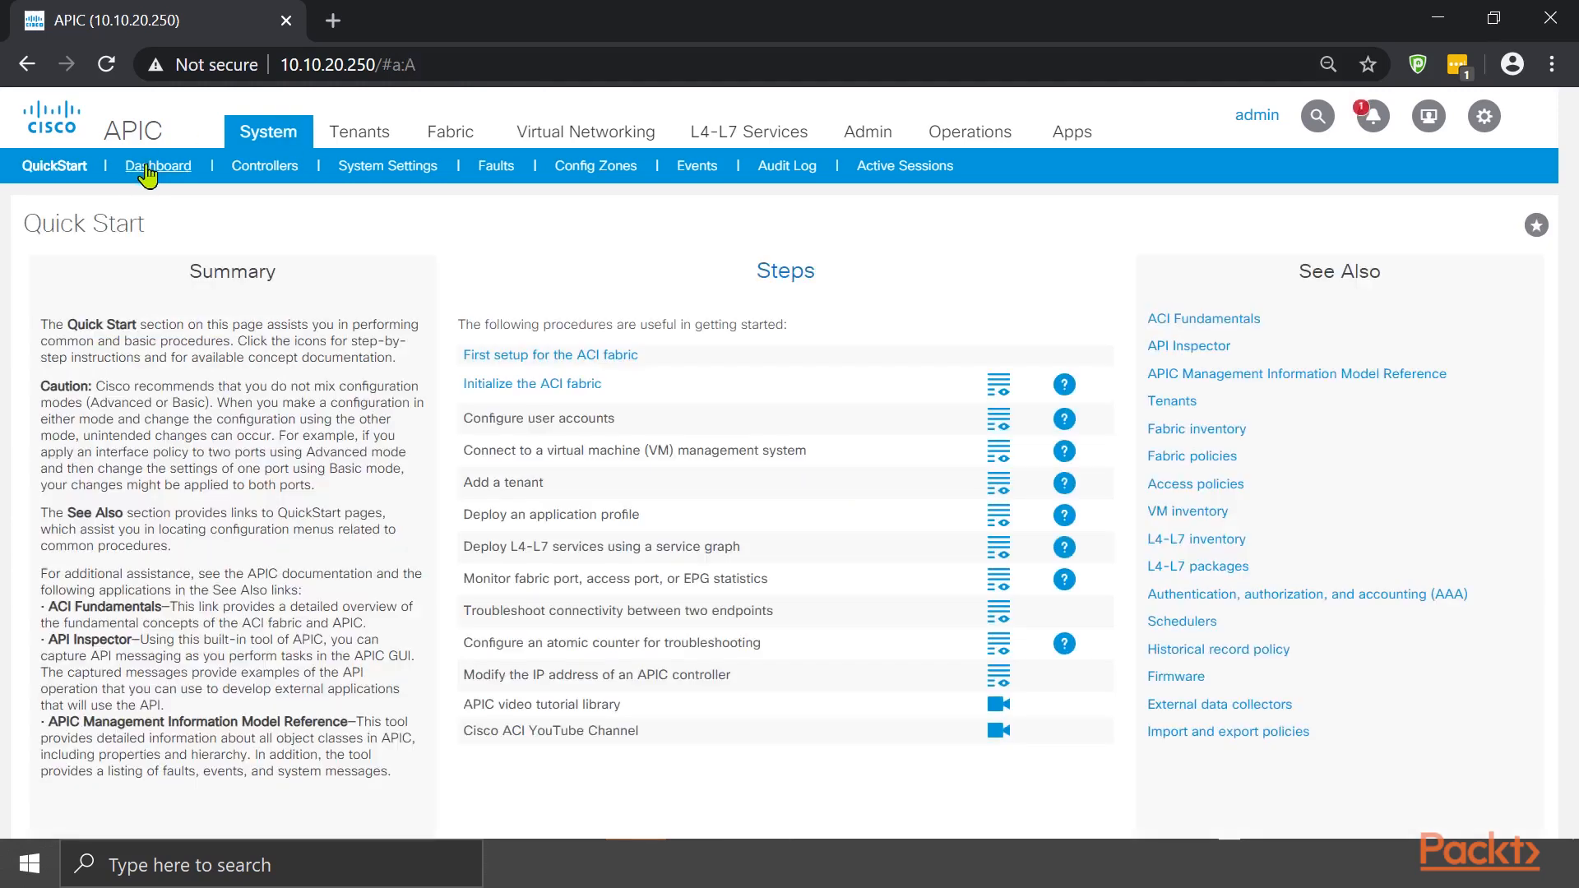
click(158, 166)
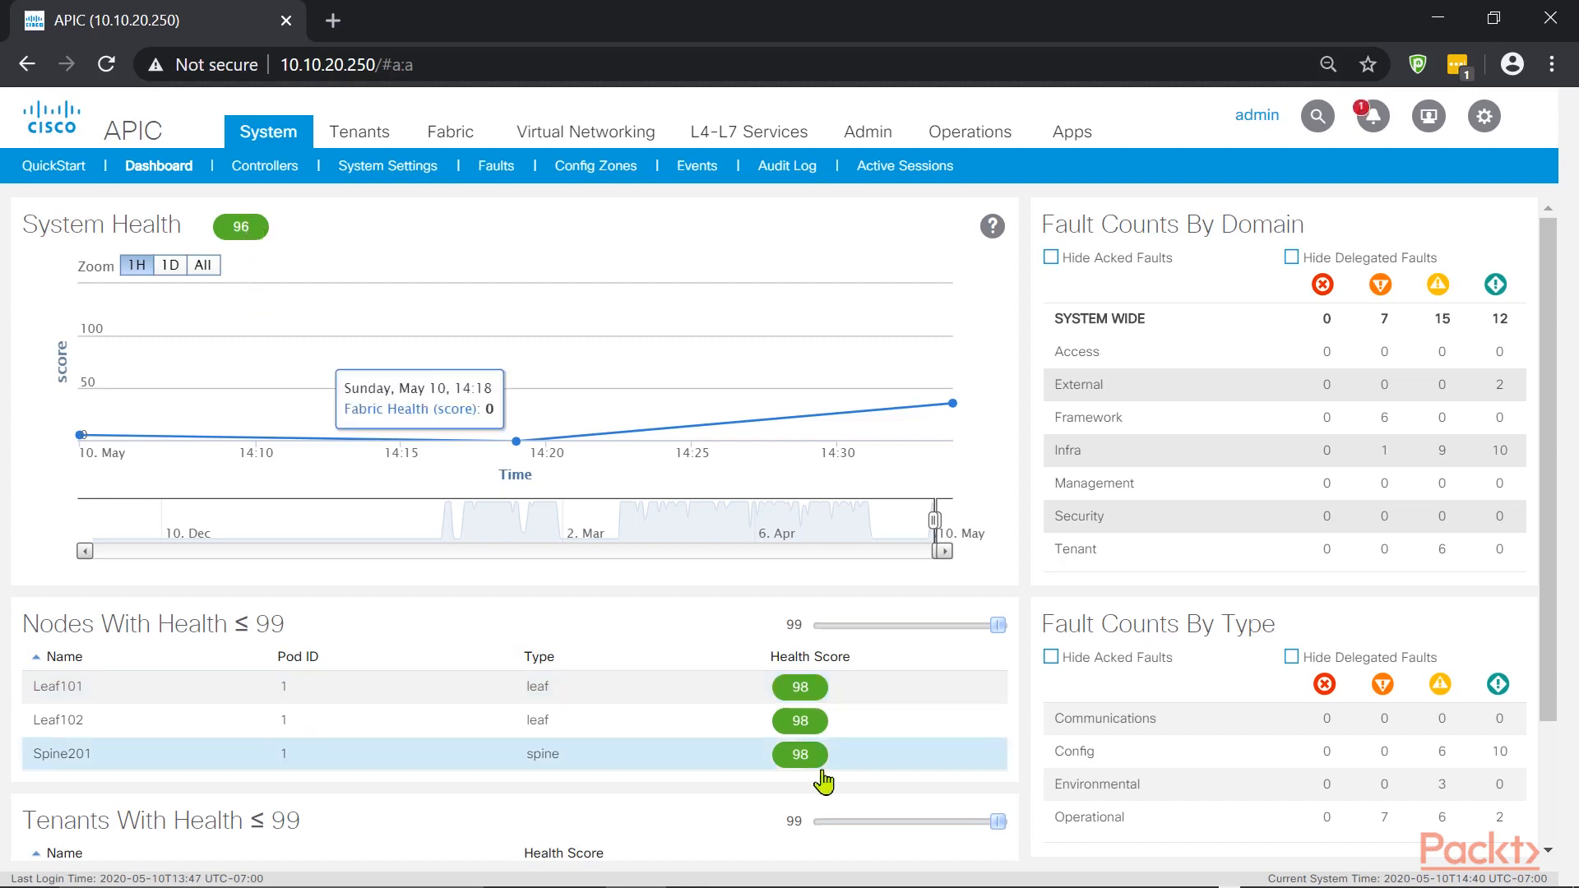
mouse_move(723, 704)
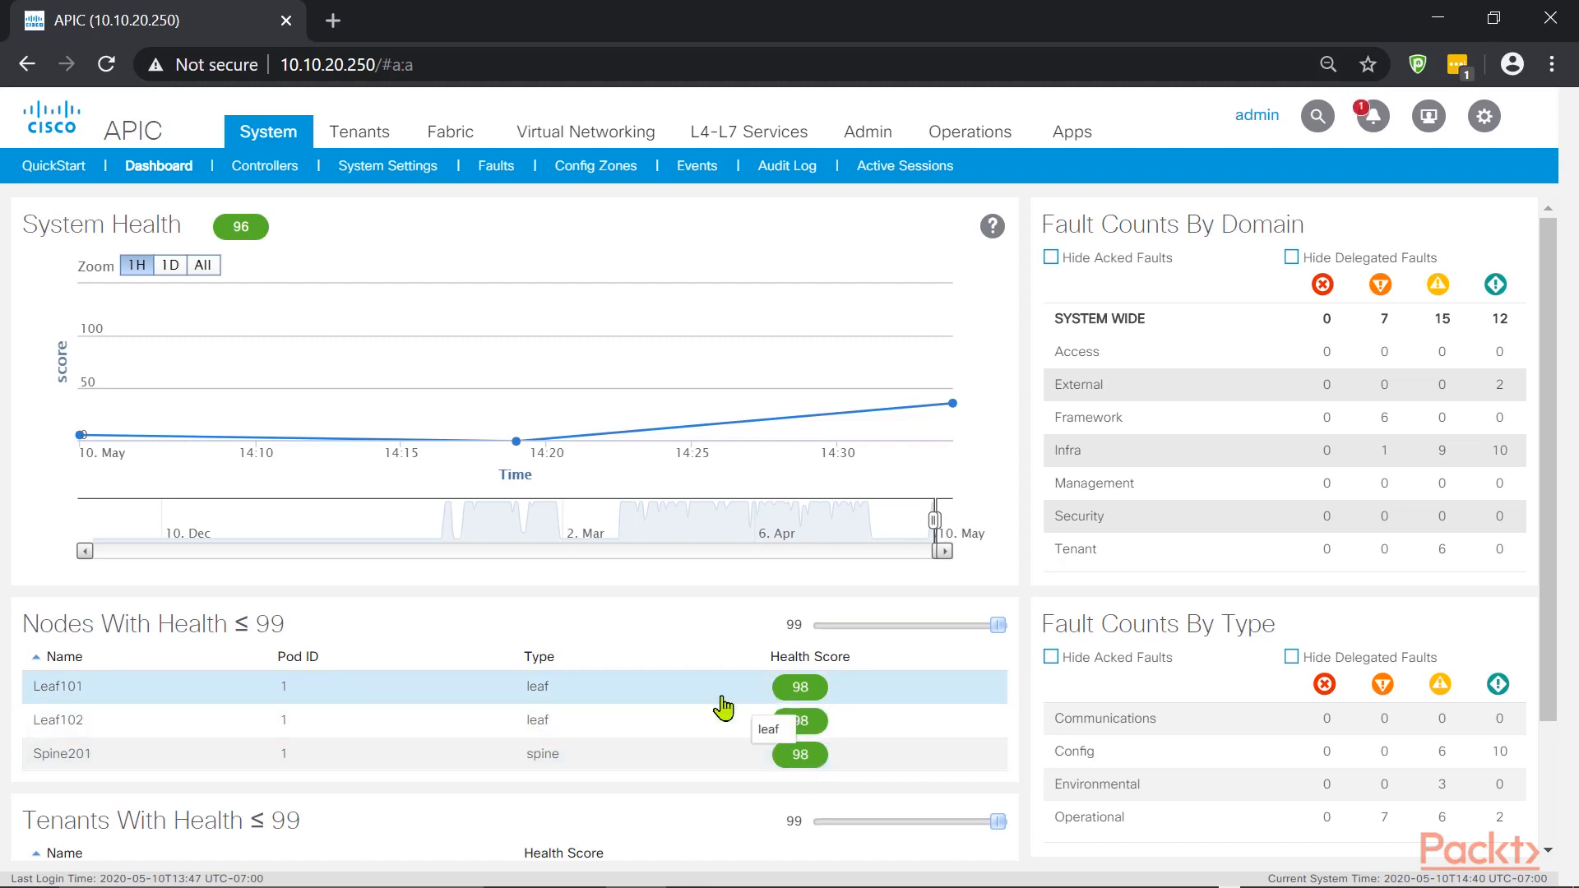
mouse_move(621, 701)
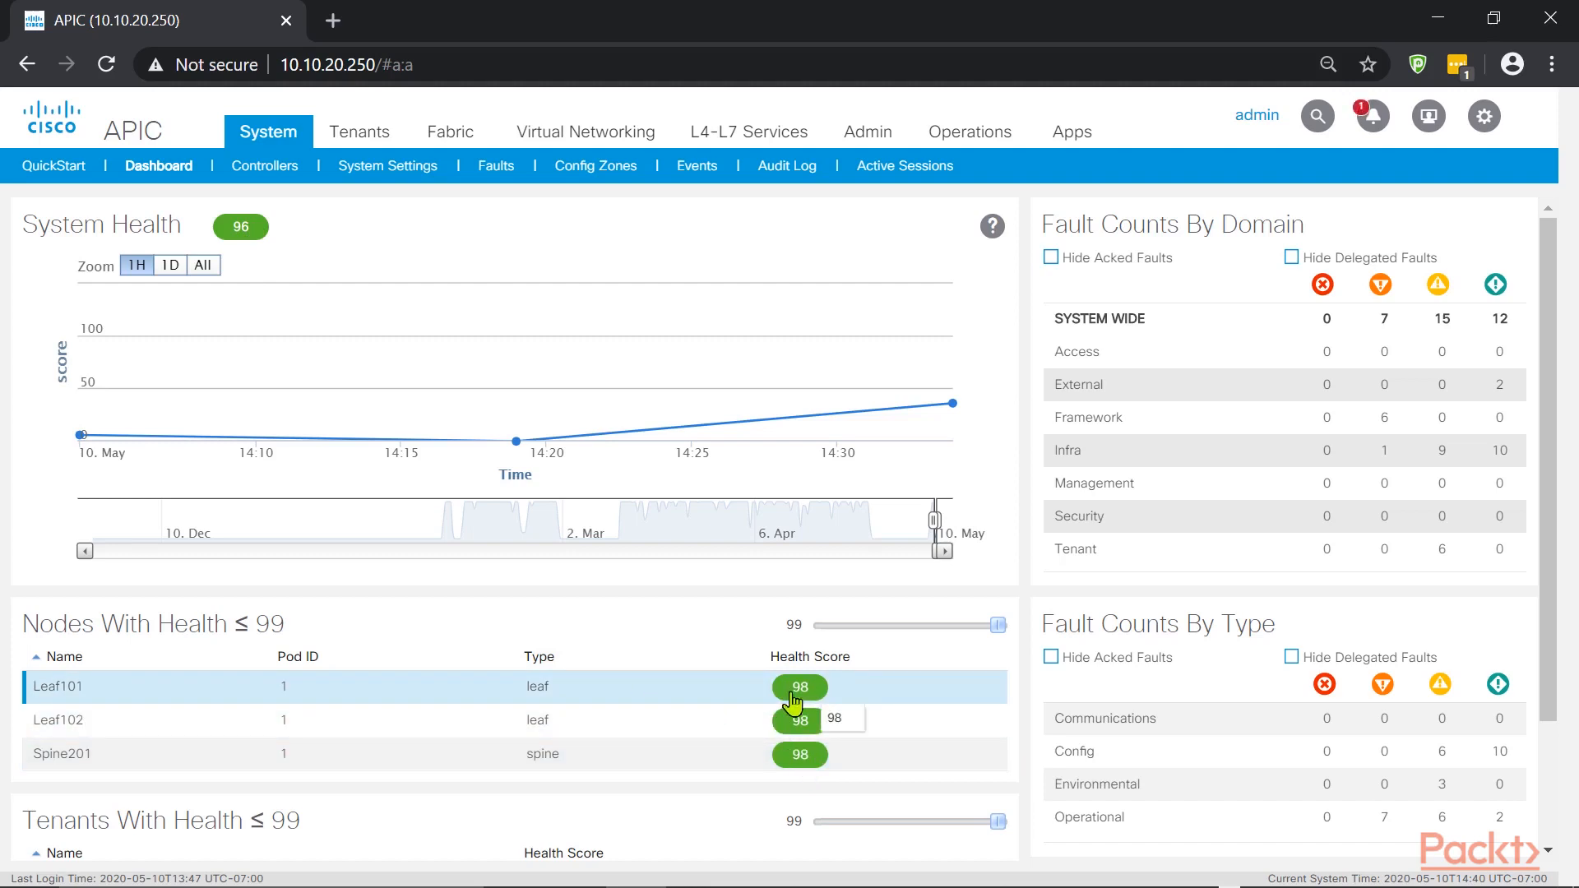
Open Leaf101's health tree: BGP Entity 99, Chassis 98, Date Time Policy 98
click(449, 130)
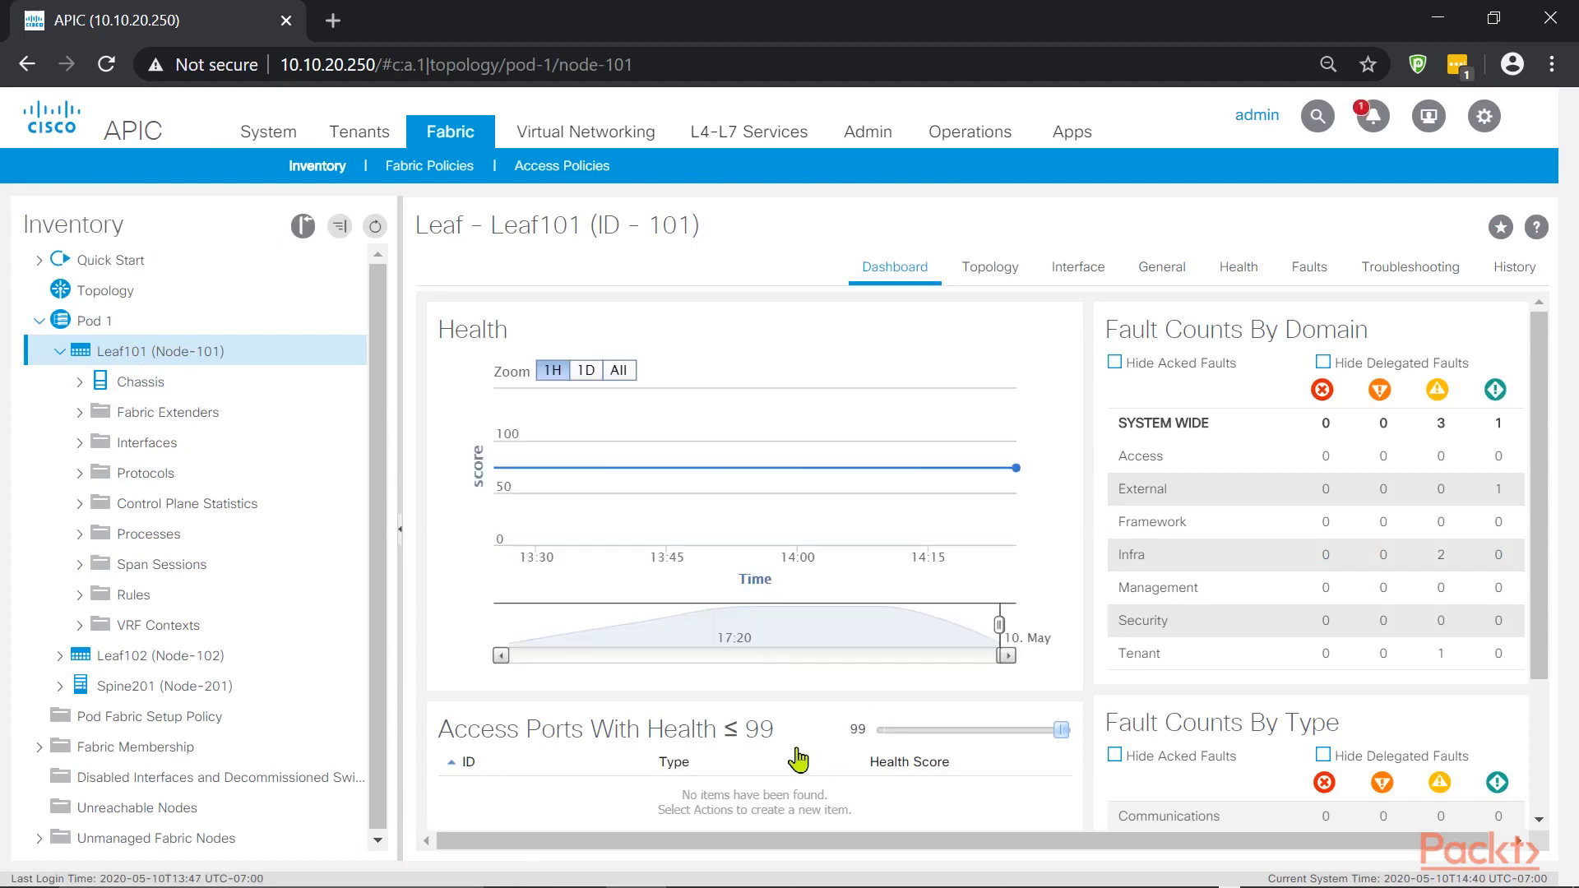
mouse_move(1309, 267)
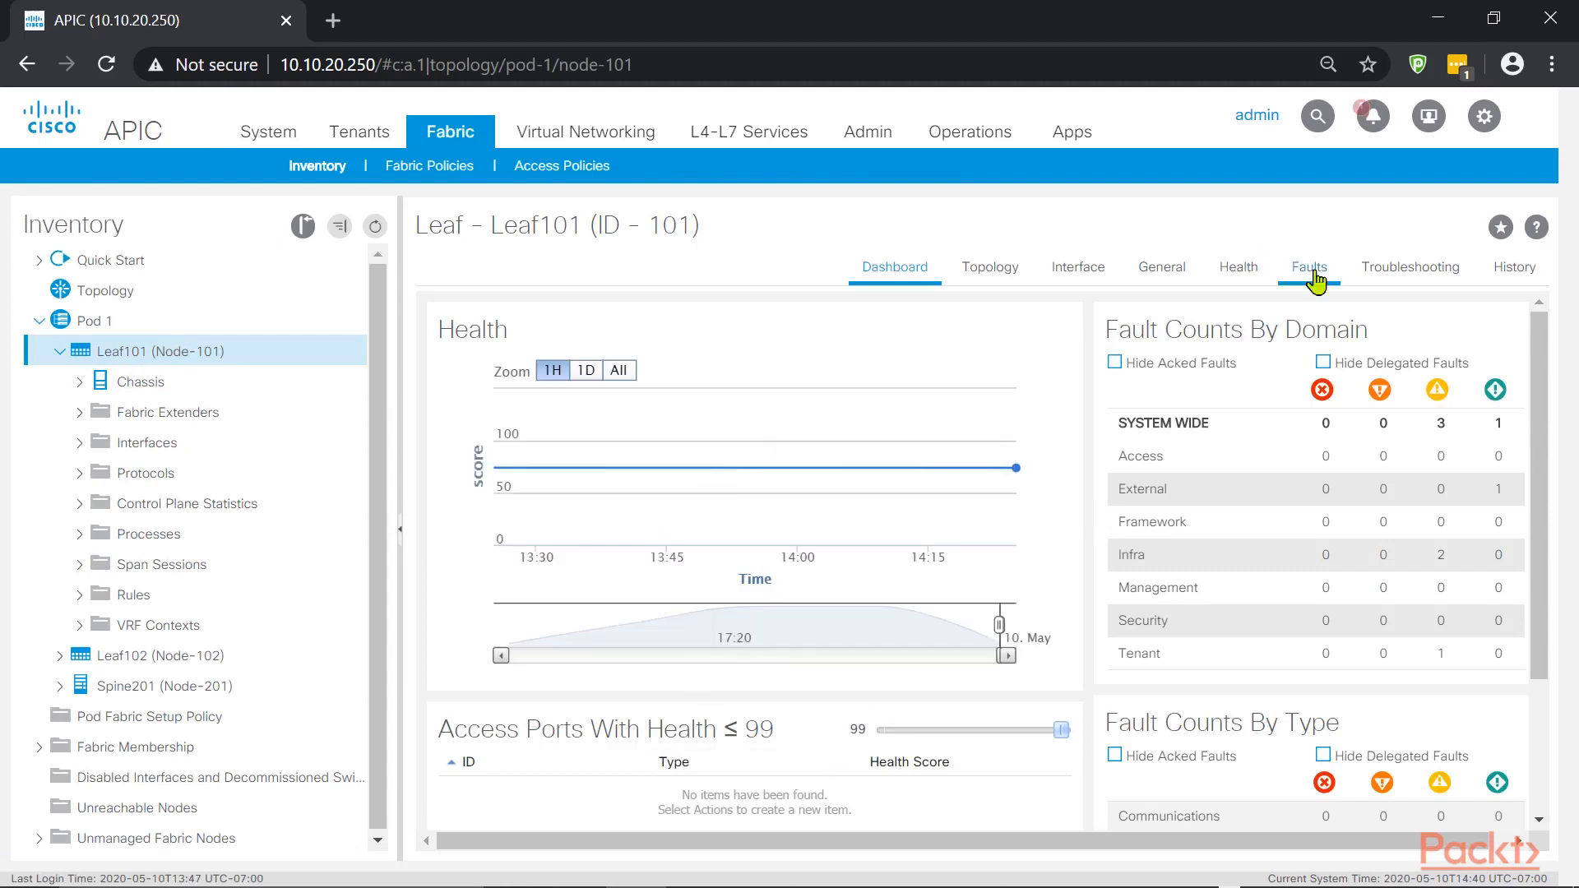
click(1238, 266)
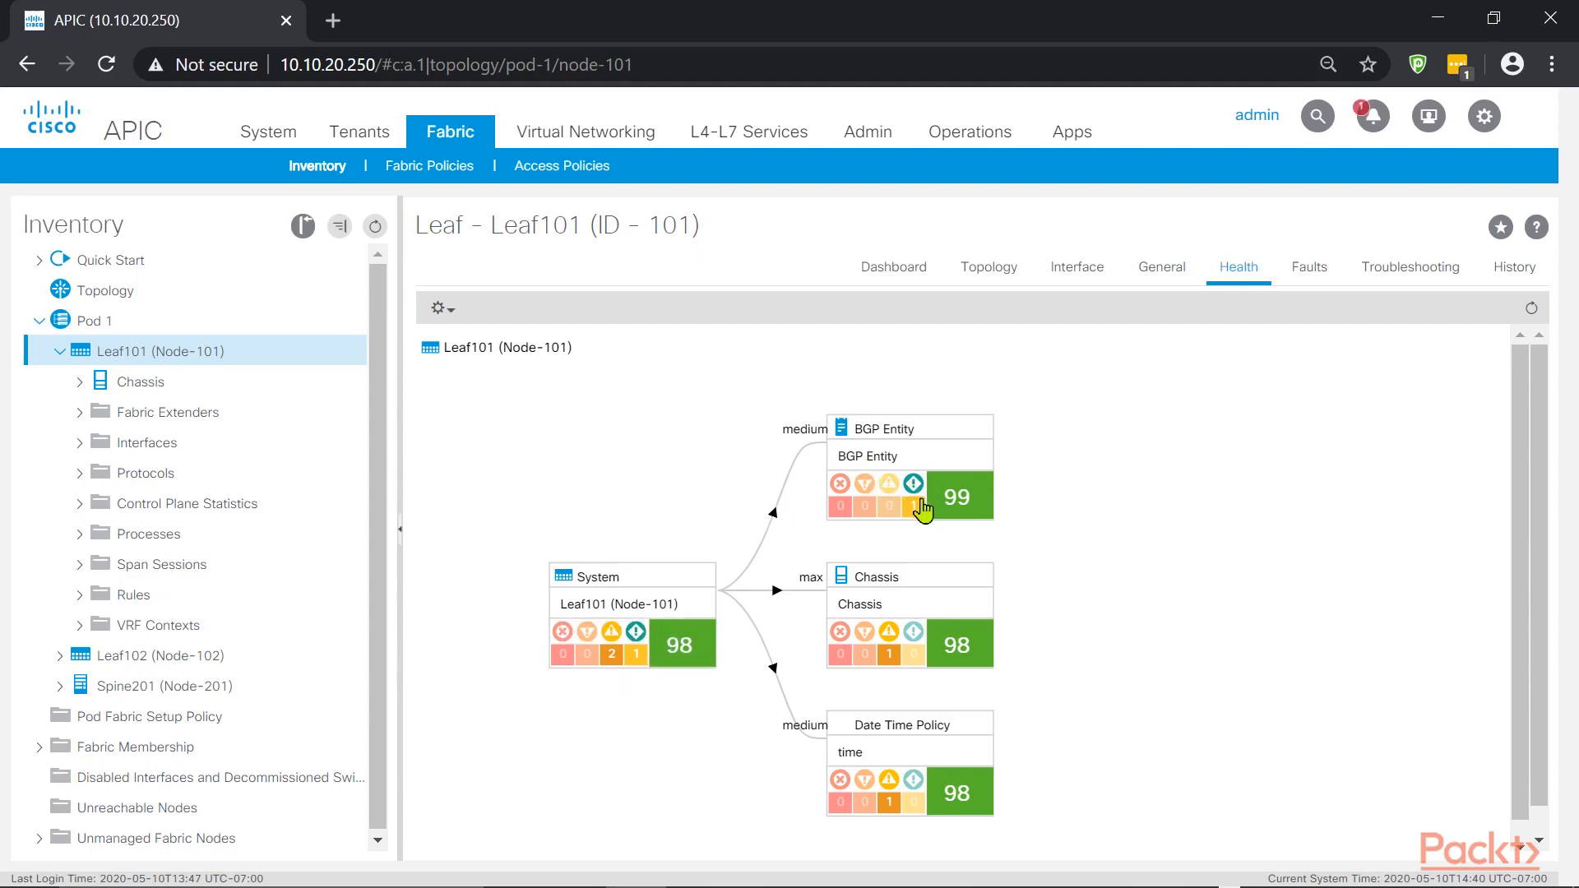
mouse_move(923, 507)
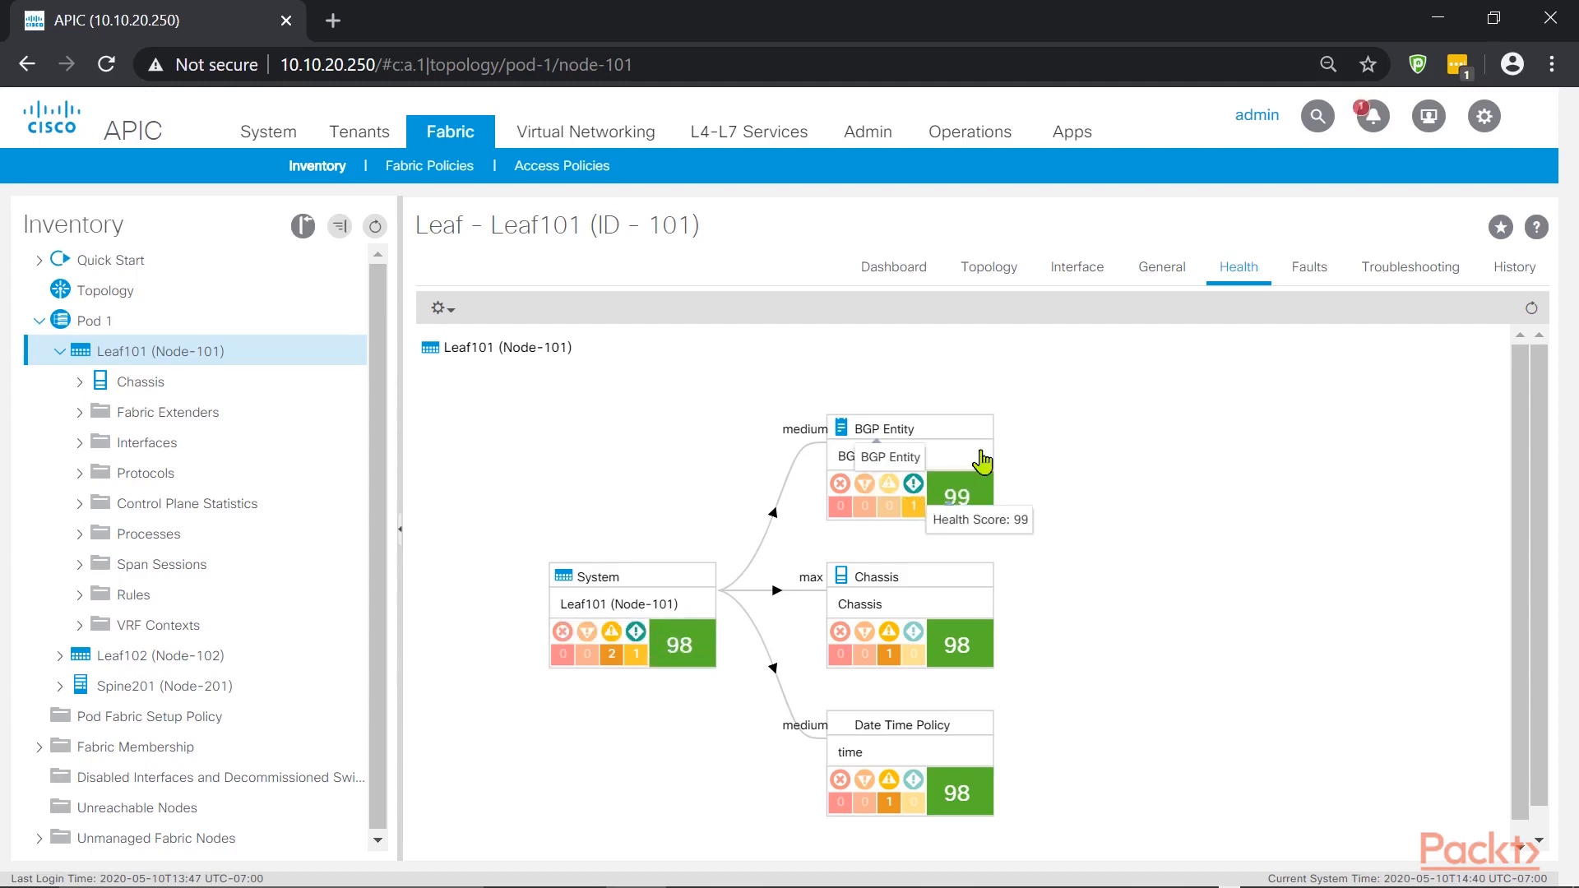
mouse_move(894, 656)
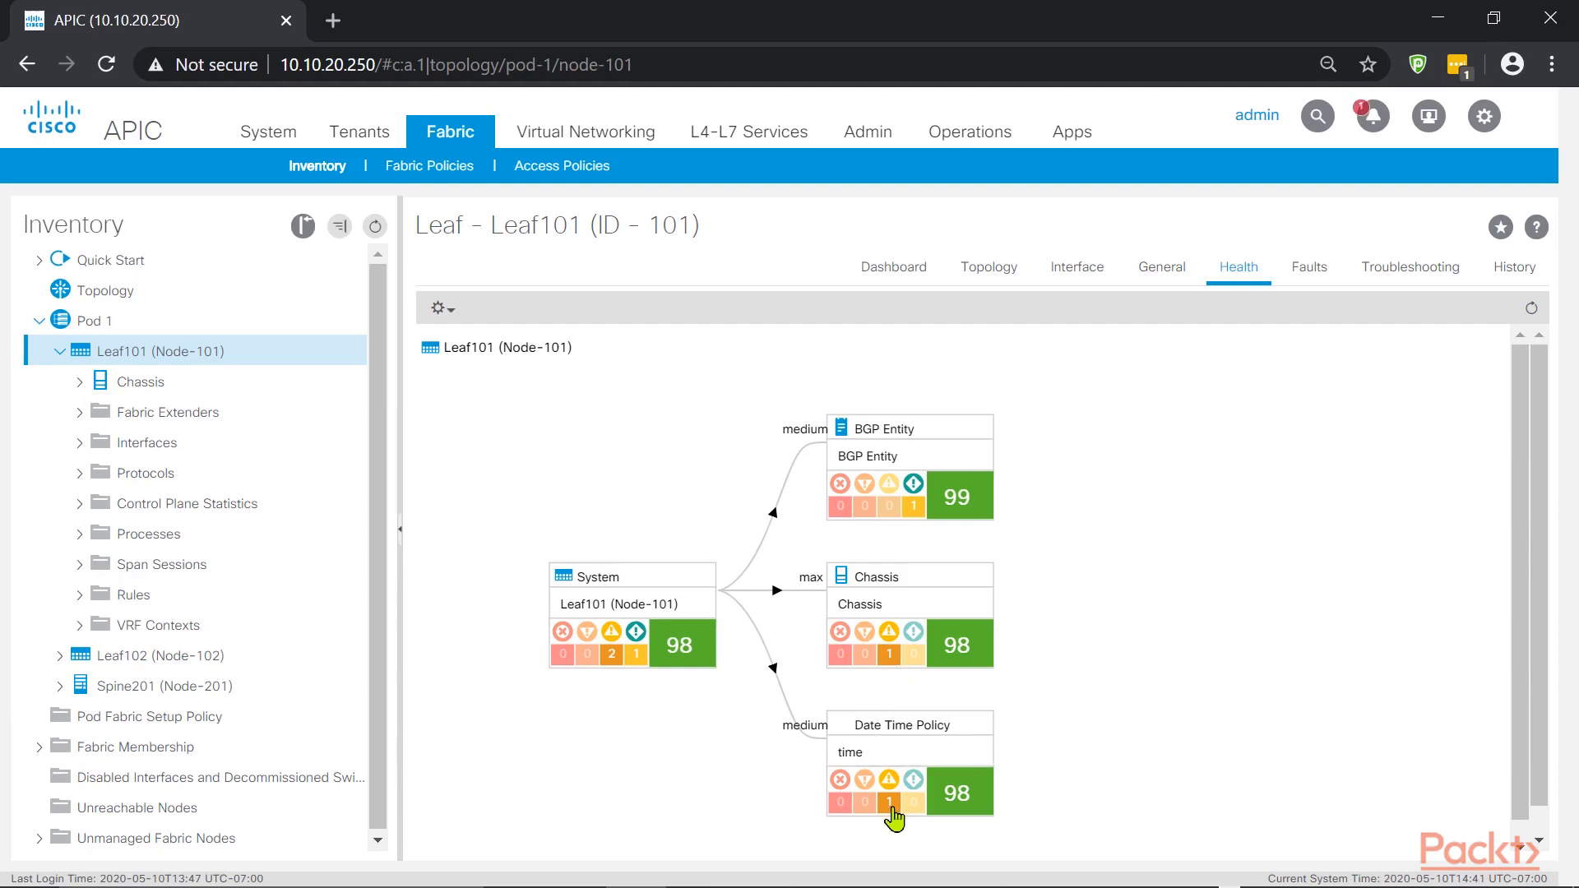
mouse_move(932, 776)
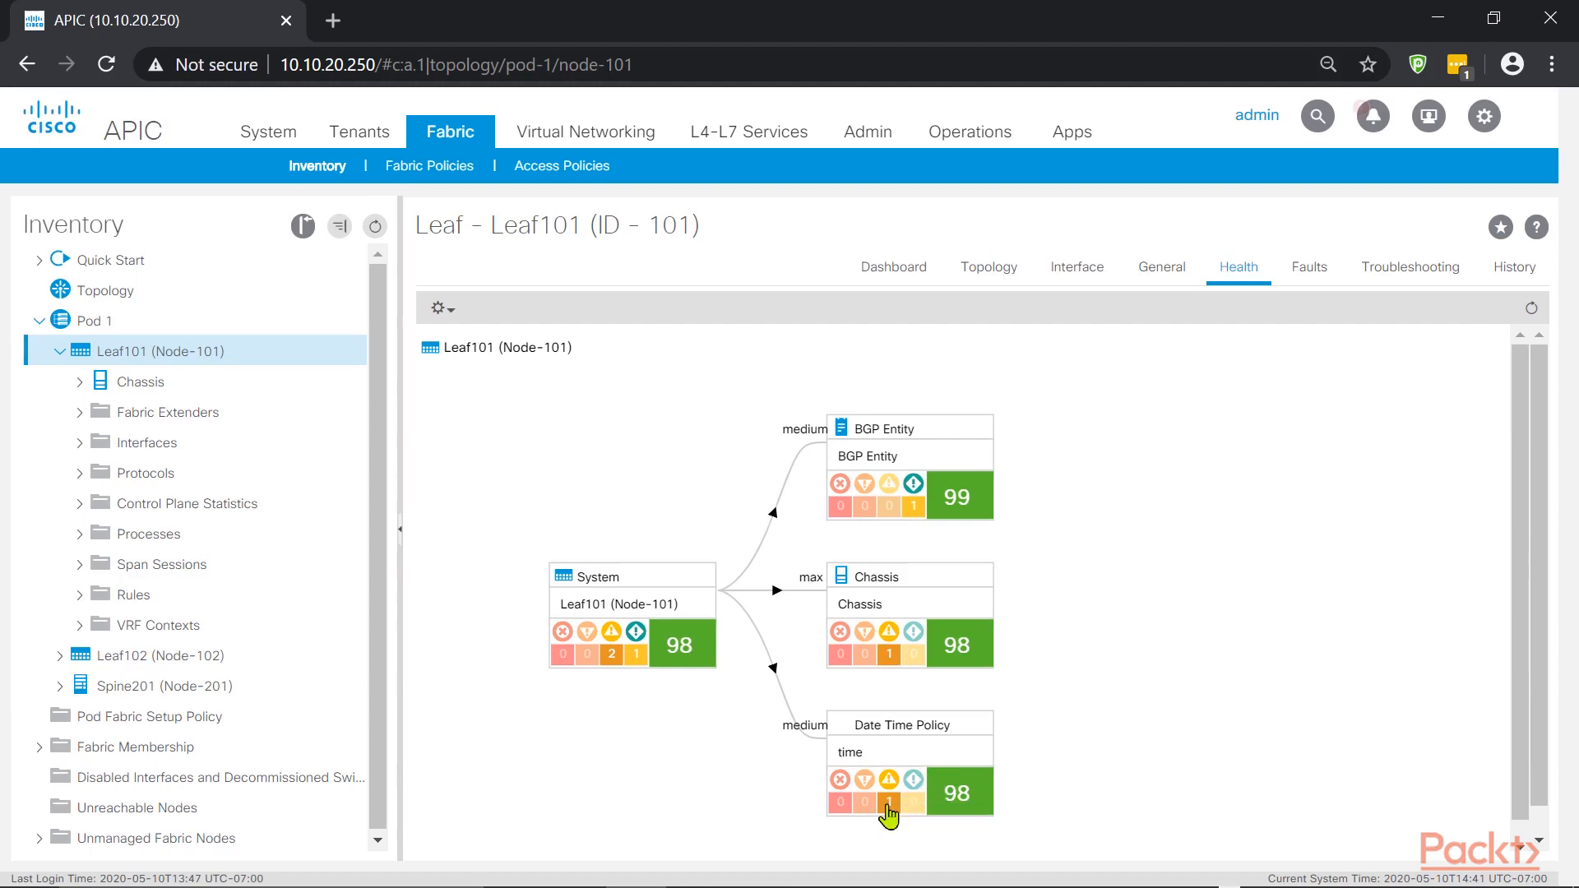
Review Leaf101's four faults, including F1451 power supply shutdown, then return to its dashboard
click(1309, 267)
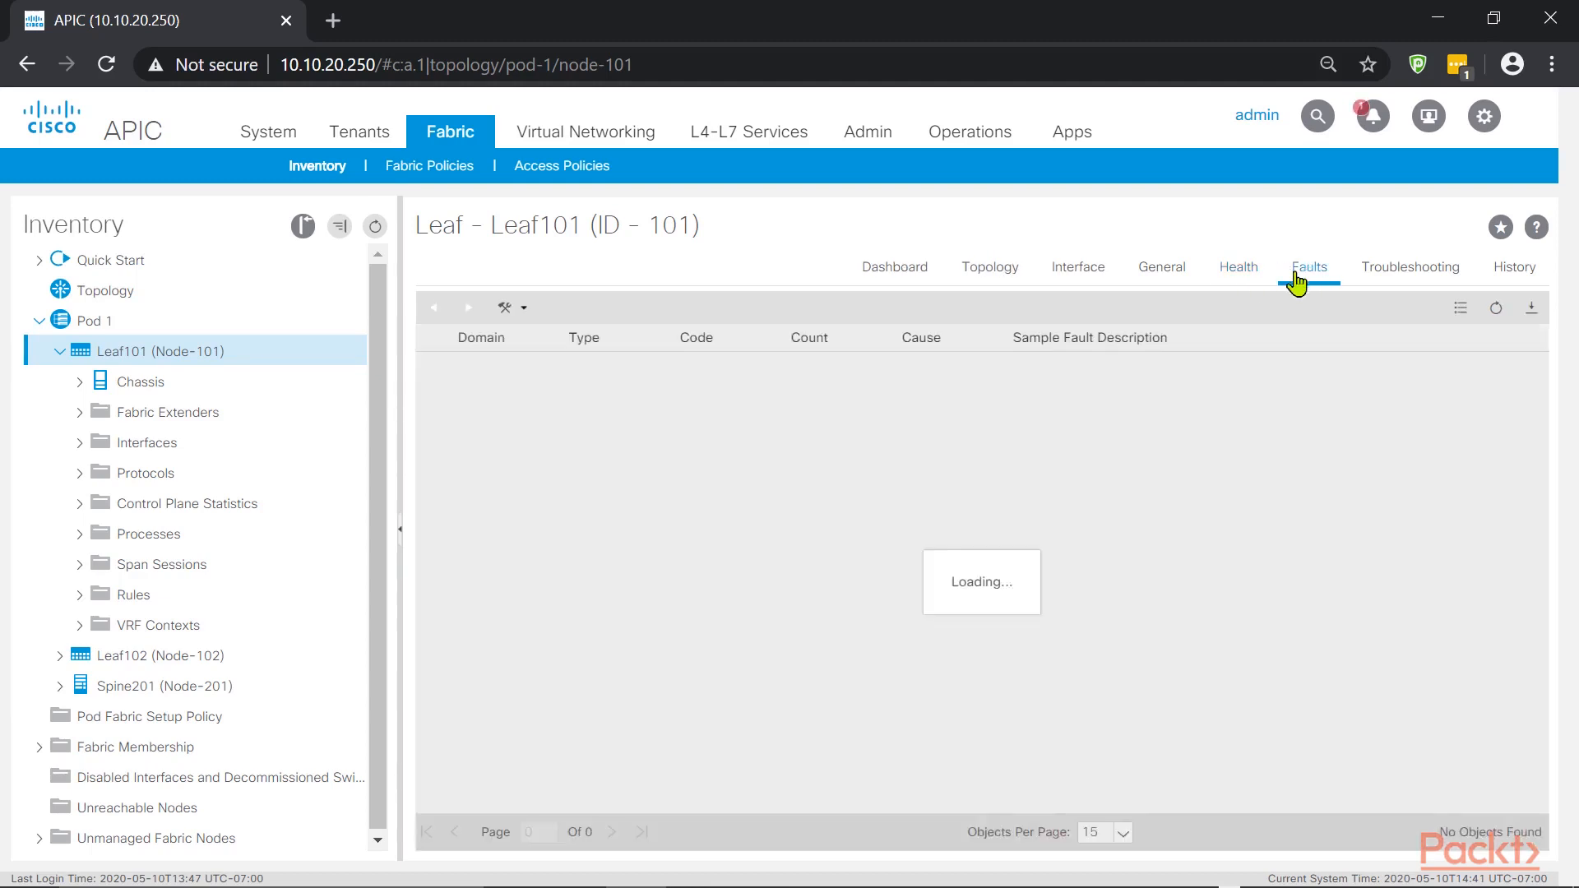
click(1309, 267)
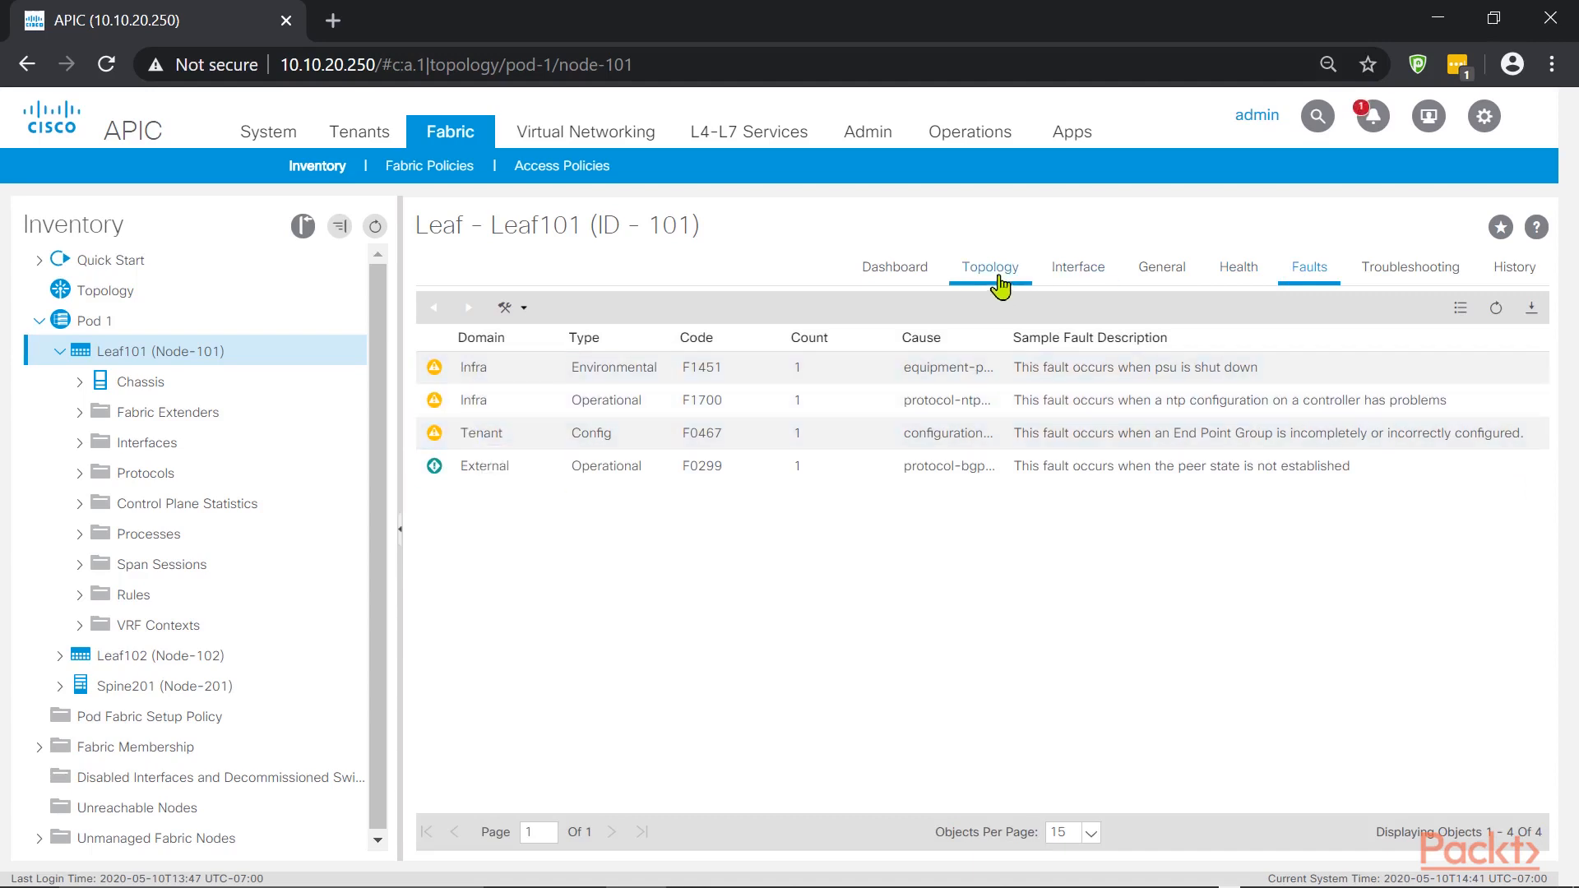
click(1238, 267)
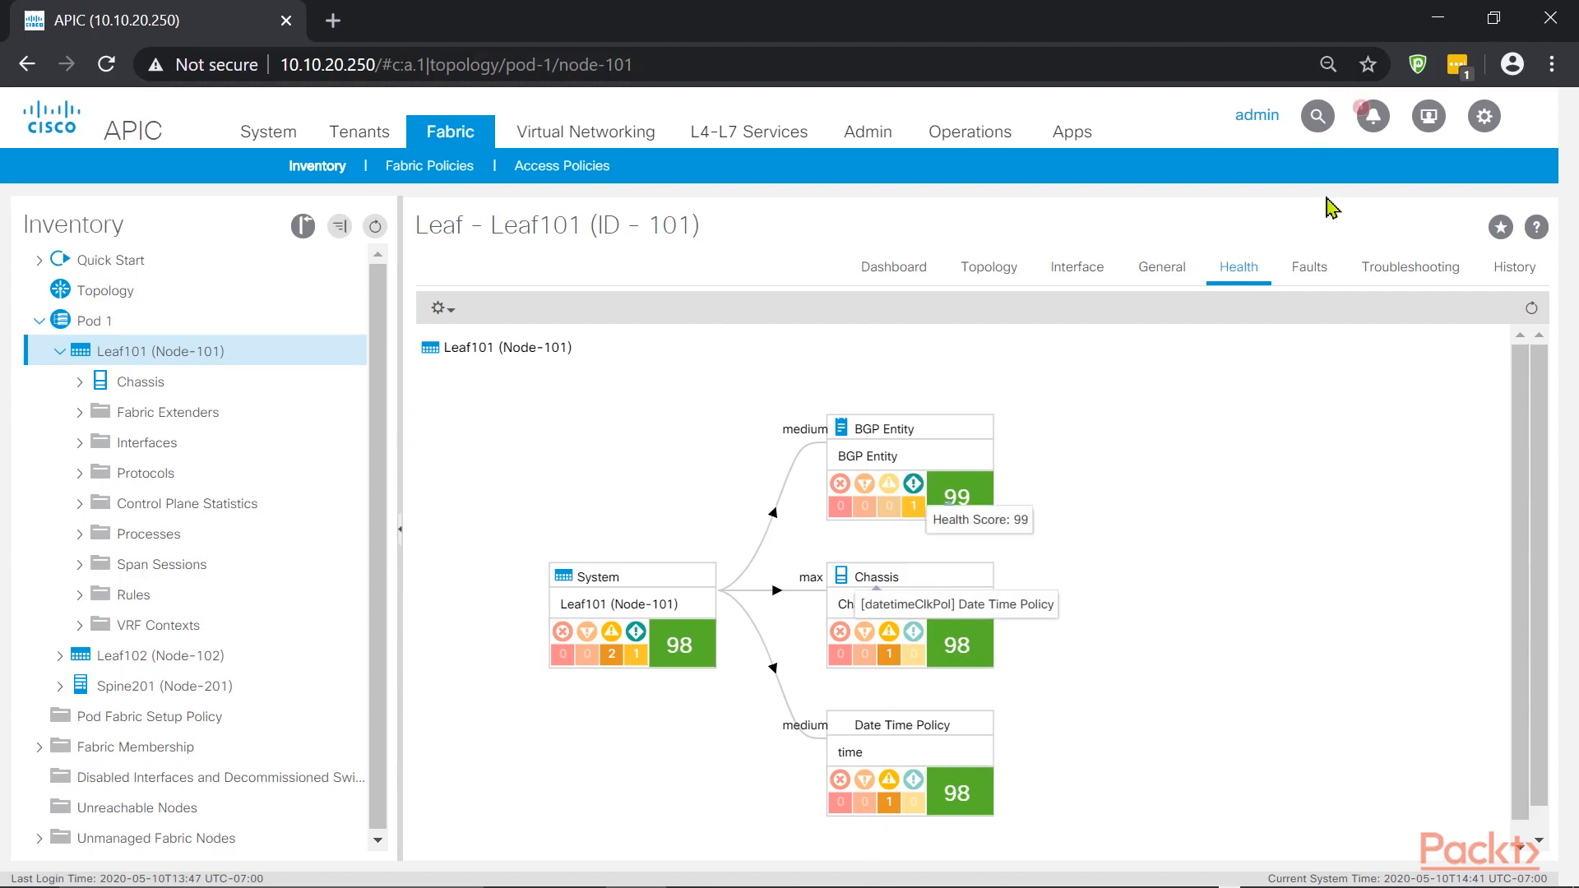
click(1309, 266)
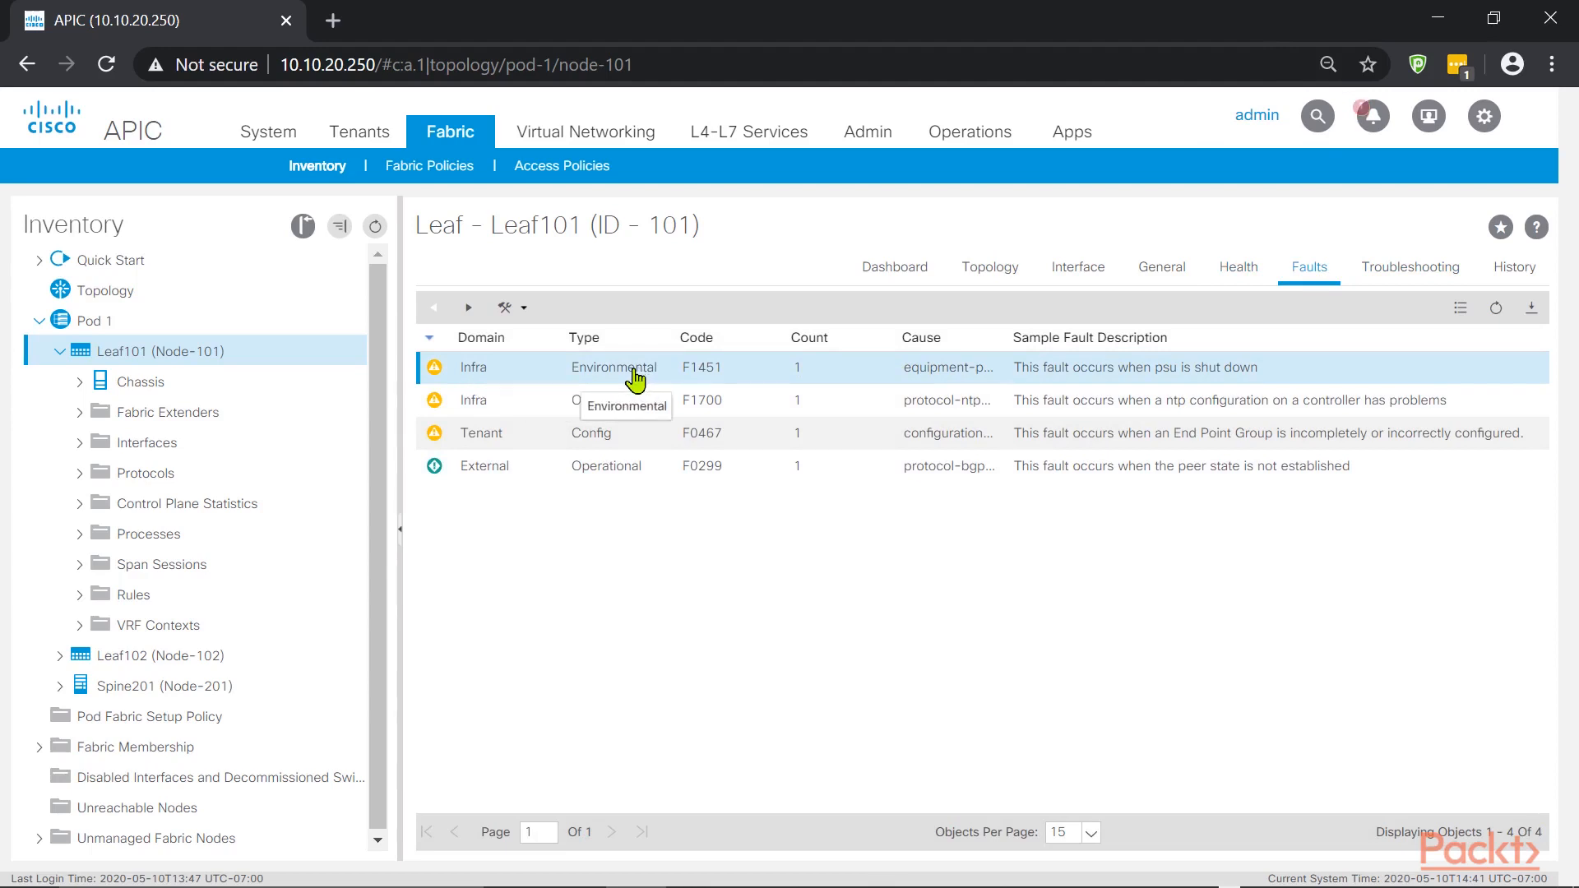
mouse_move(570, 247)
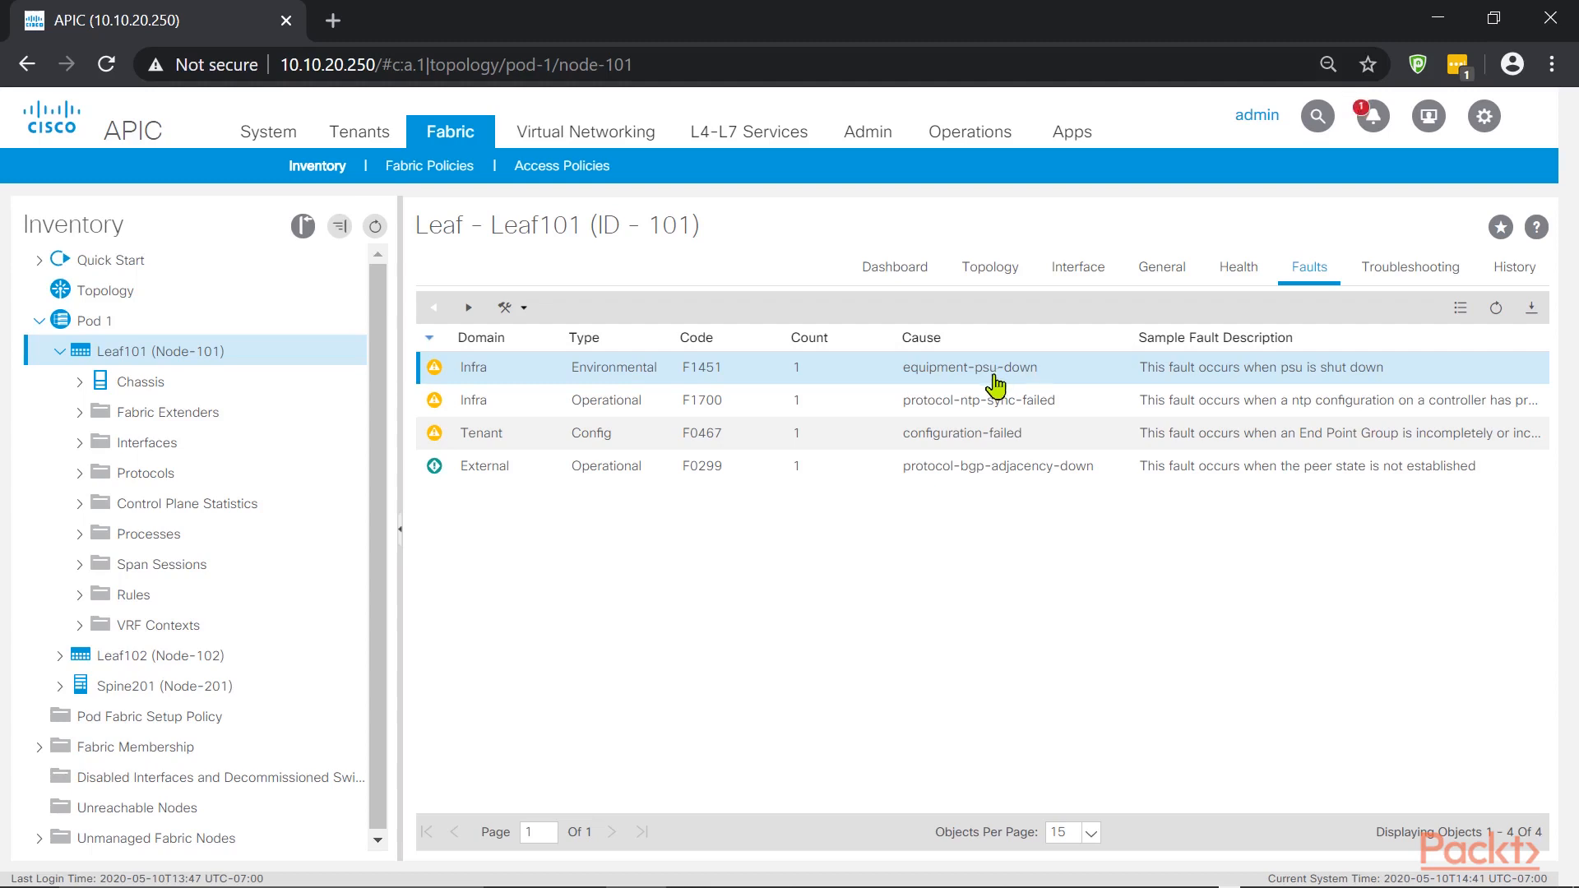
mouse_move(1027, 383)
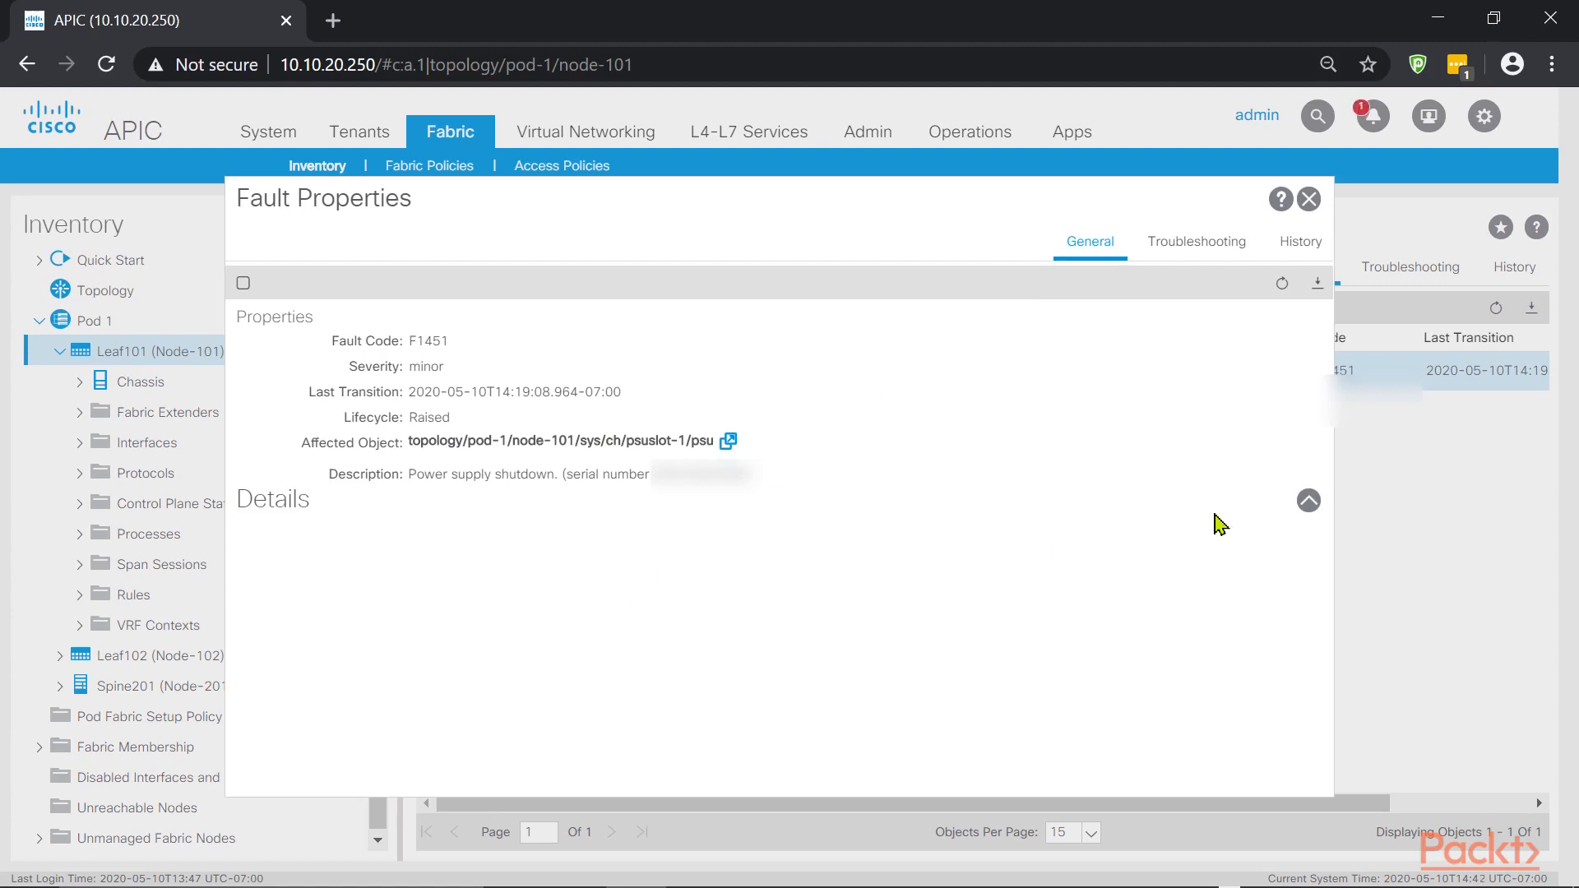
mouse_move(423, 474)
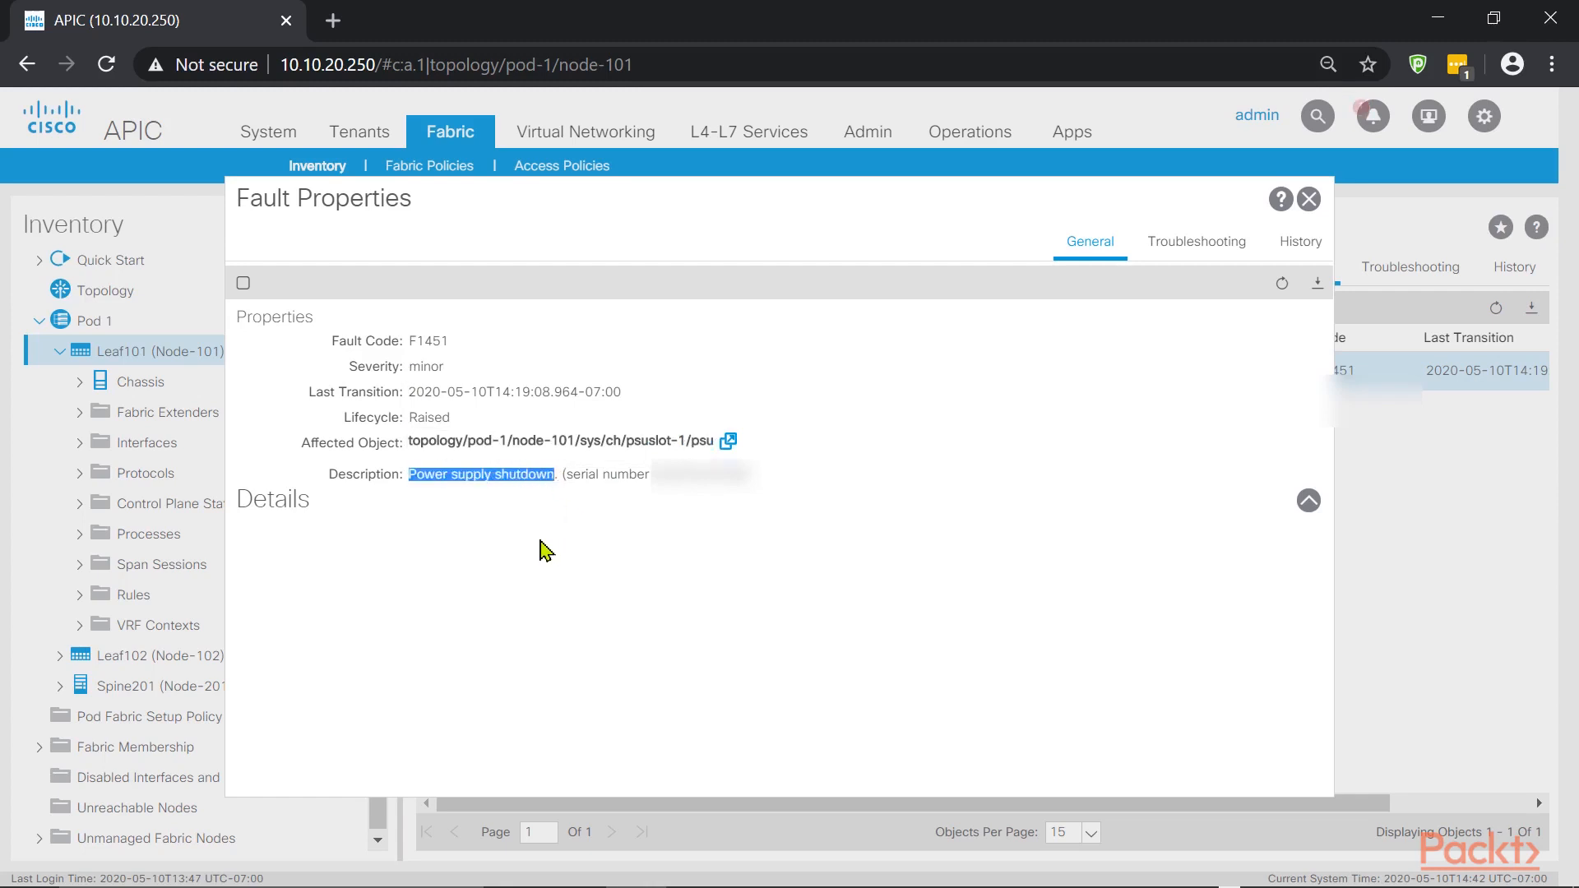
mouse_move(514, 473)
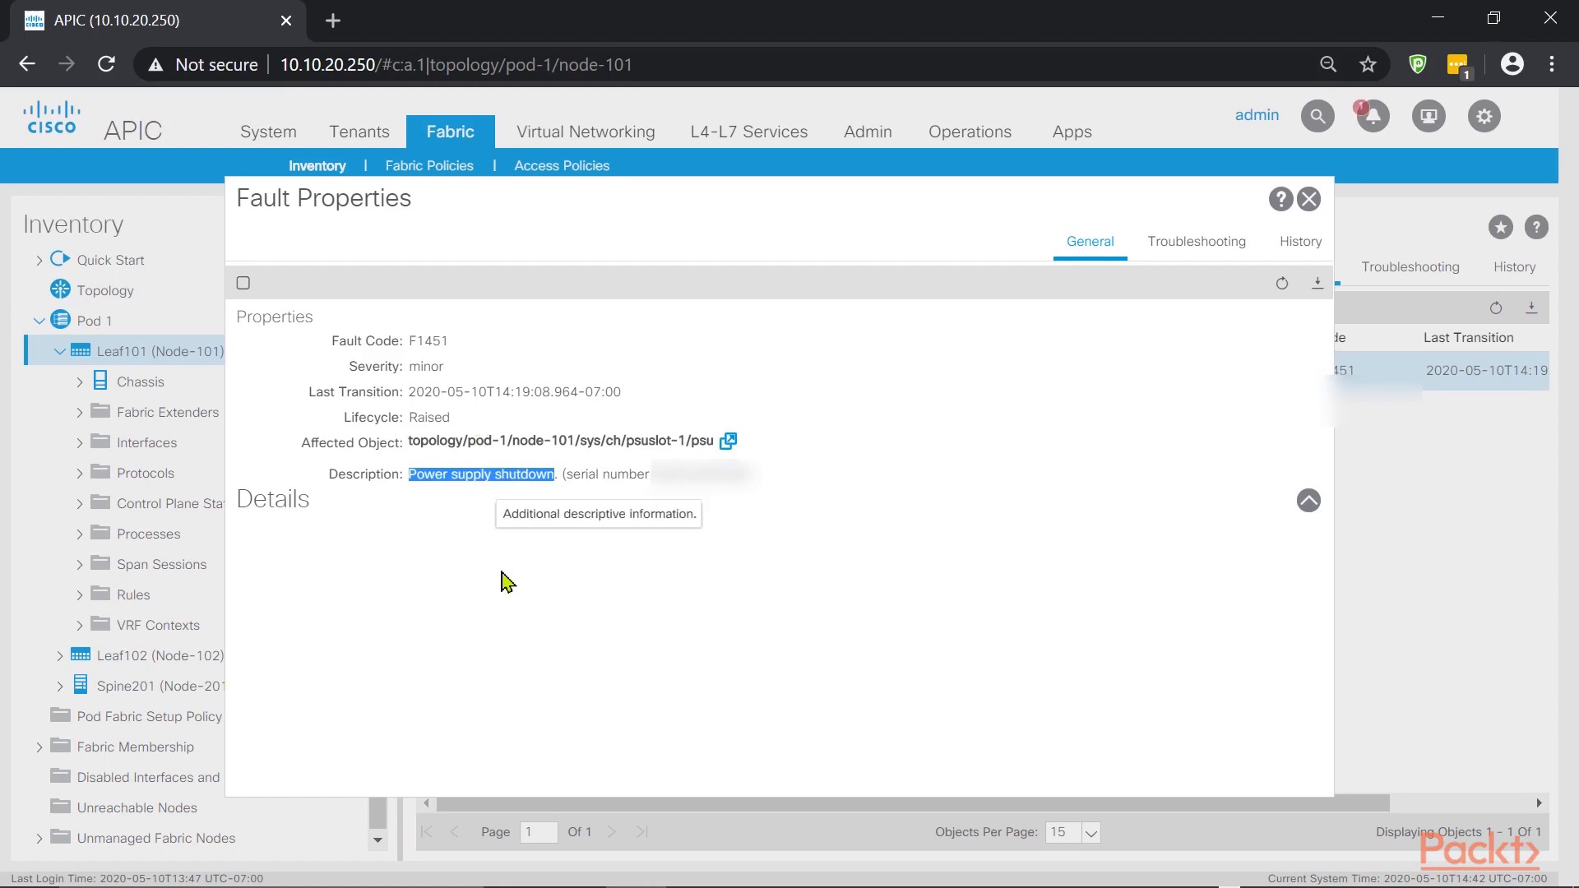
click(1307, 198)
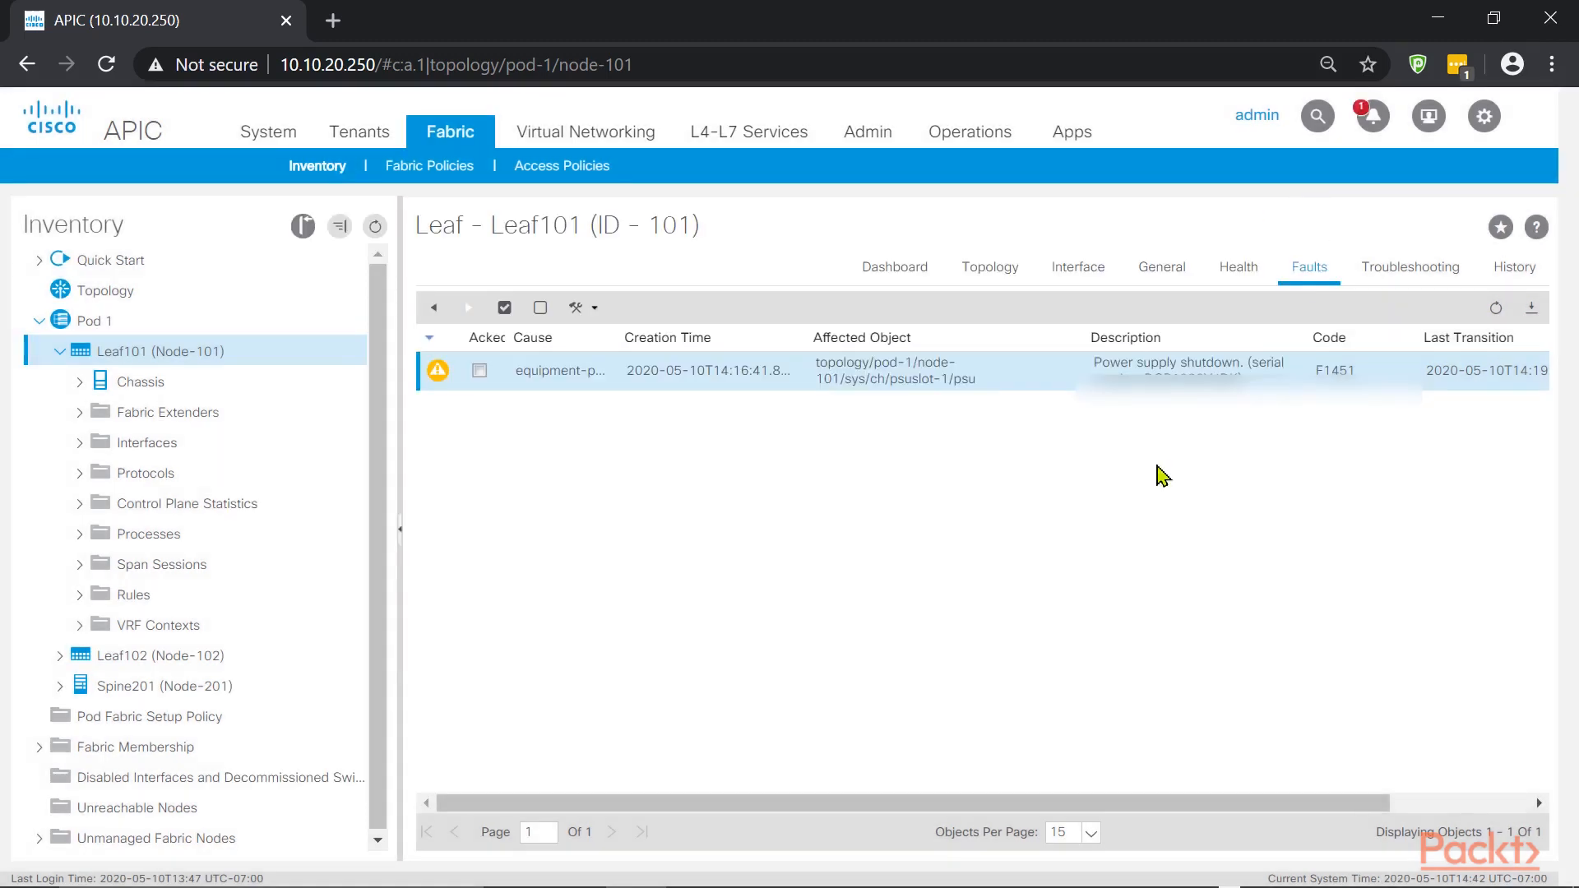
click(893, 267)
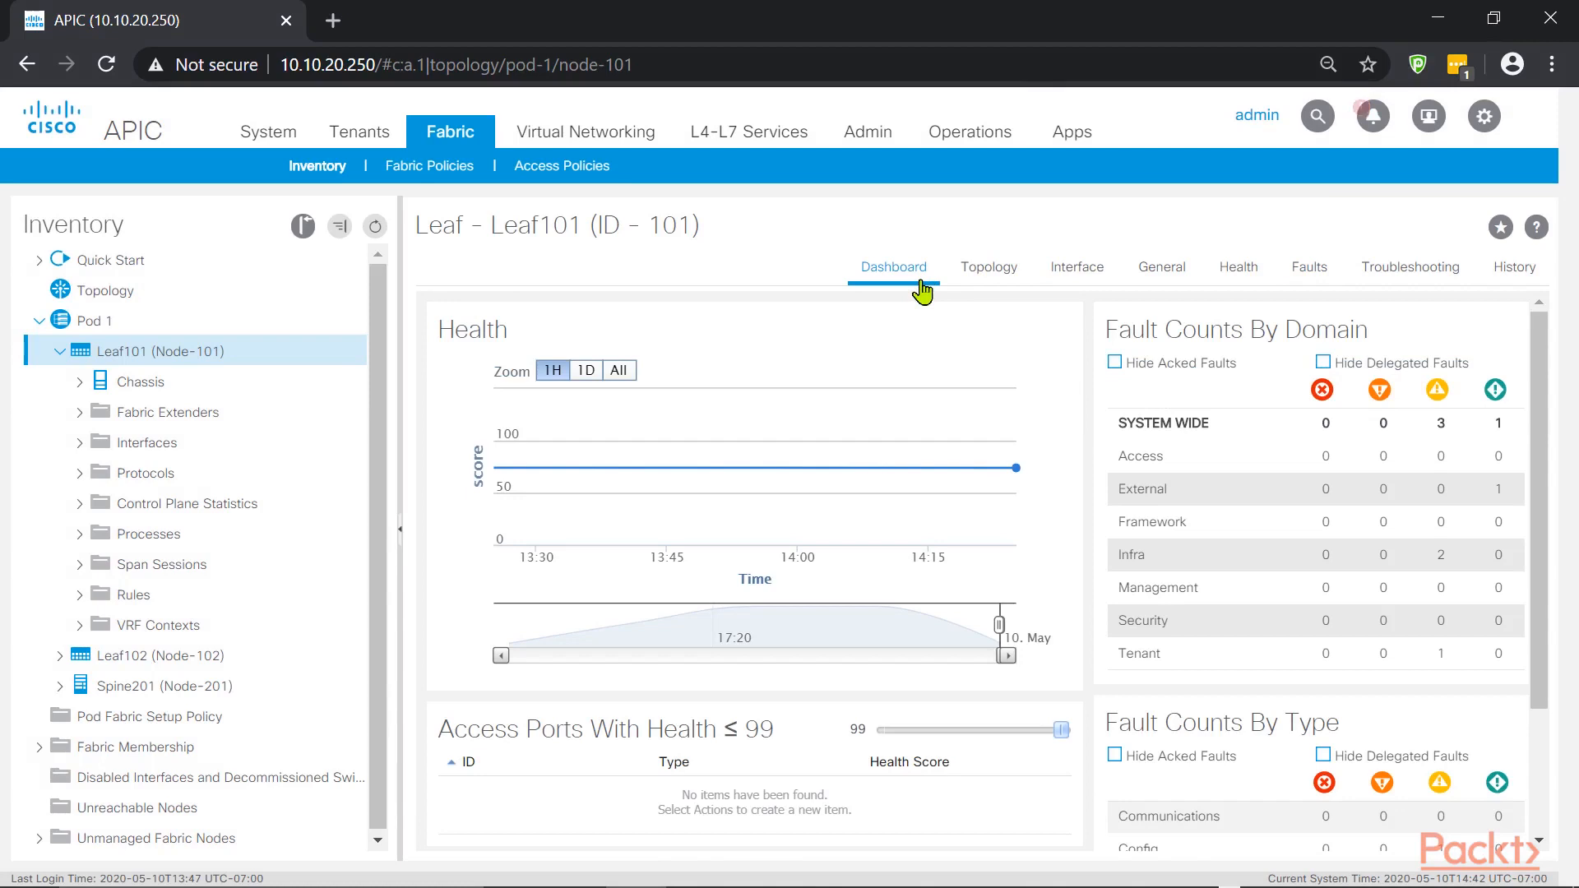
mouse_move(358, 137)
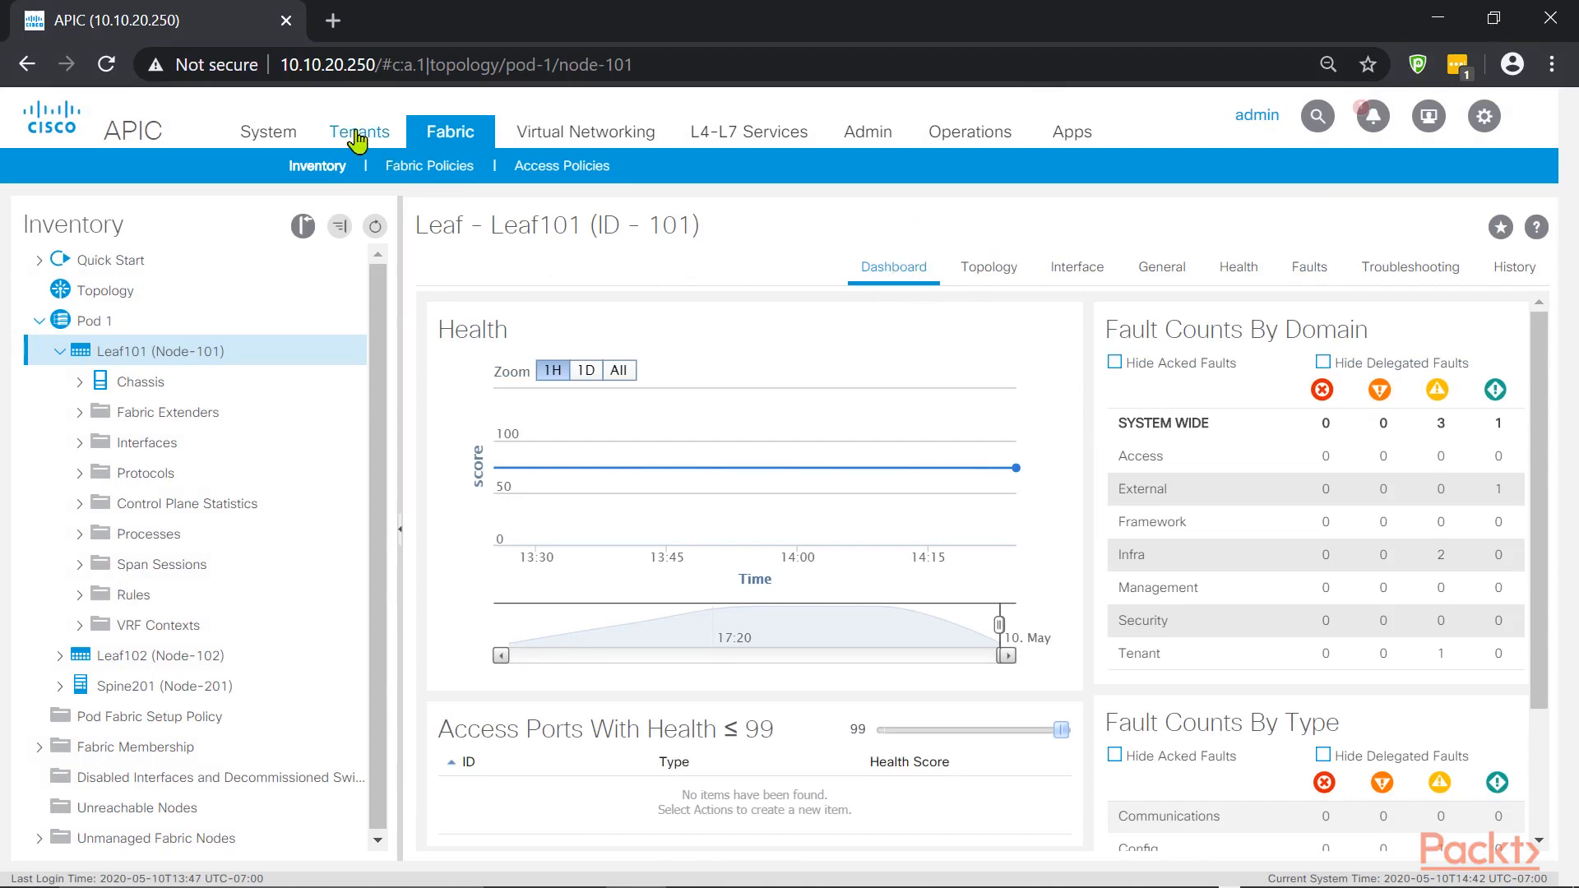
Navigate to the App-Srvs EPG general properties in tenant WebSrv-Farm's WebApp-1 profile
click(359, 131)
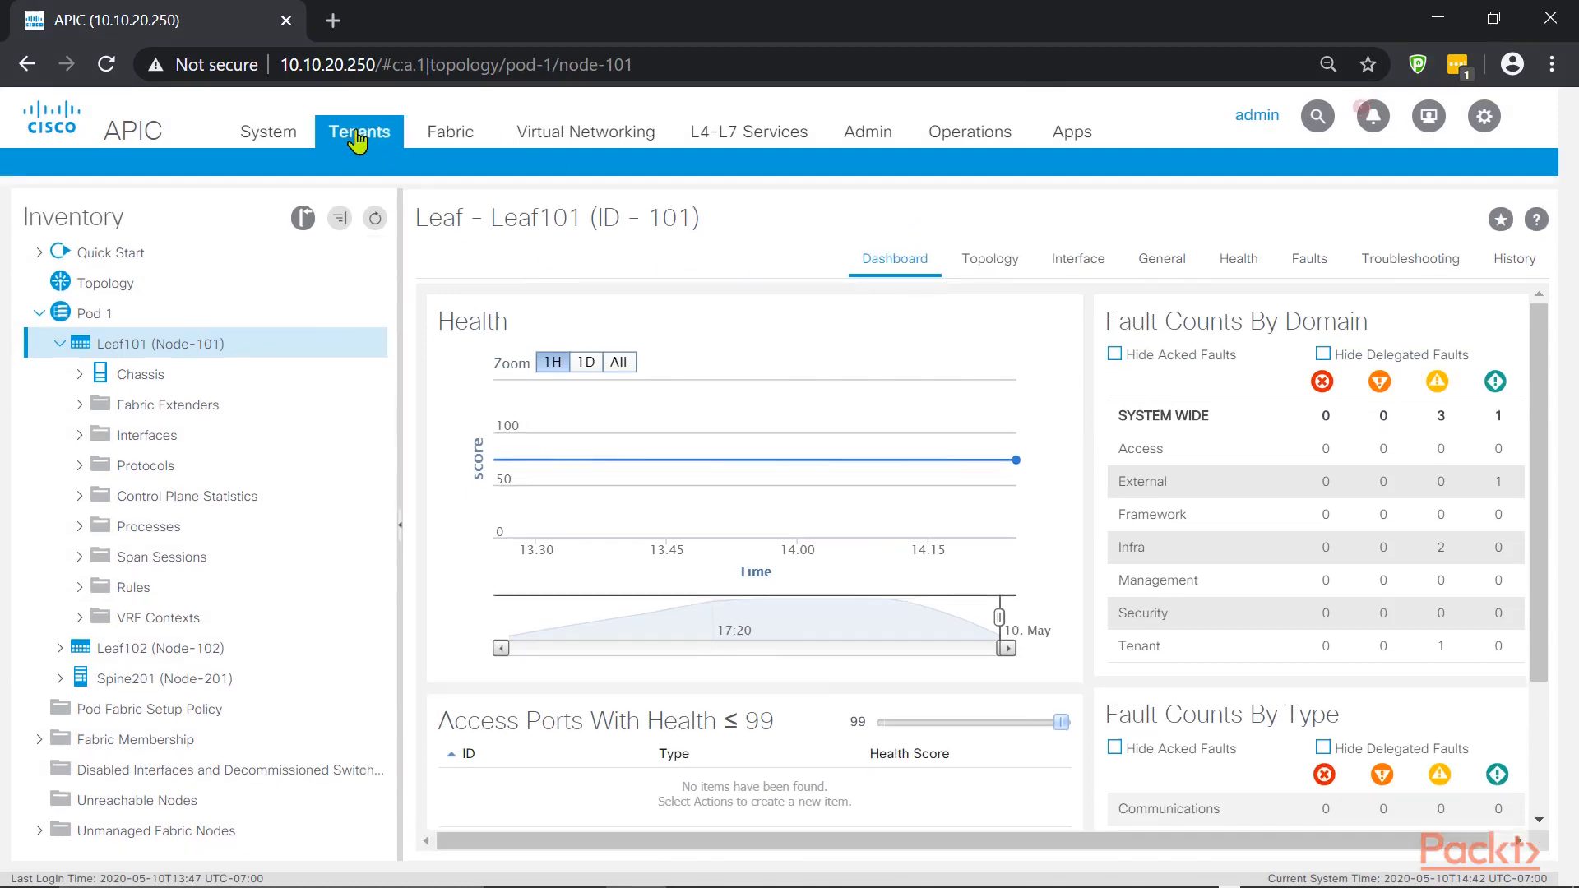
click(358, 131)
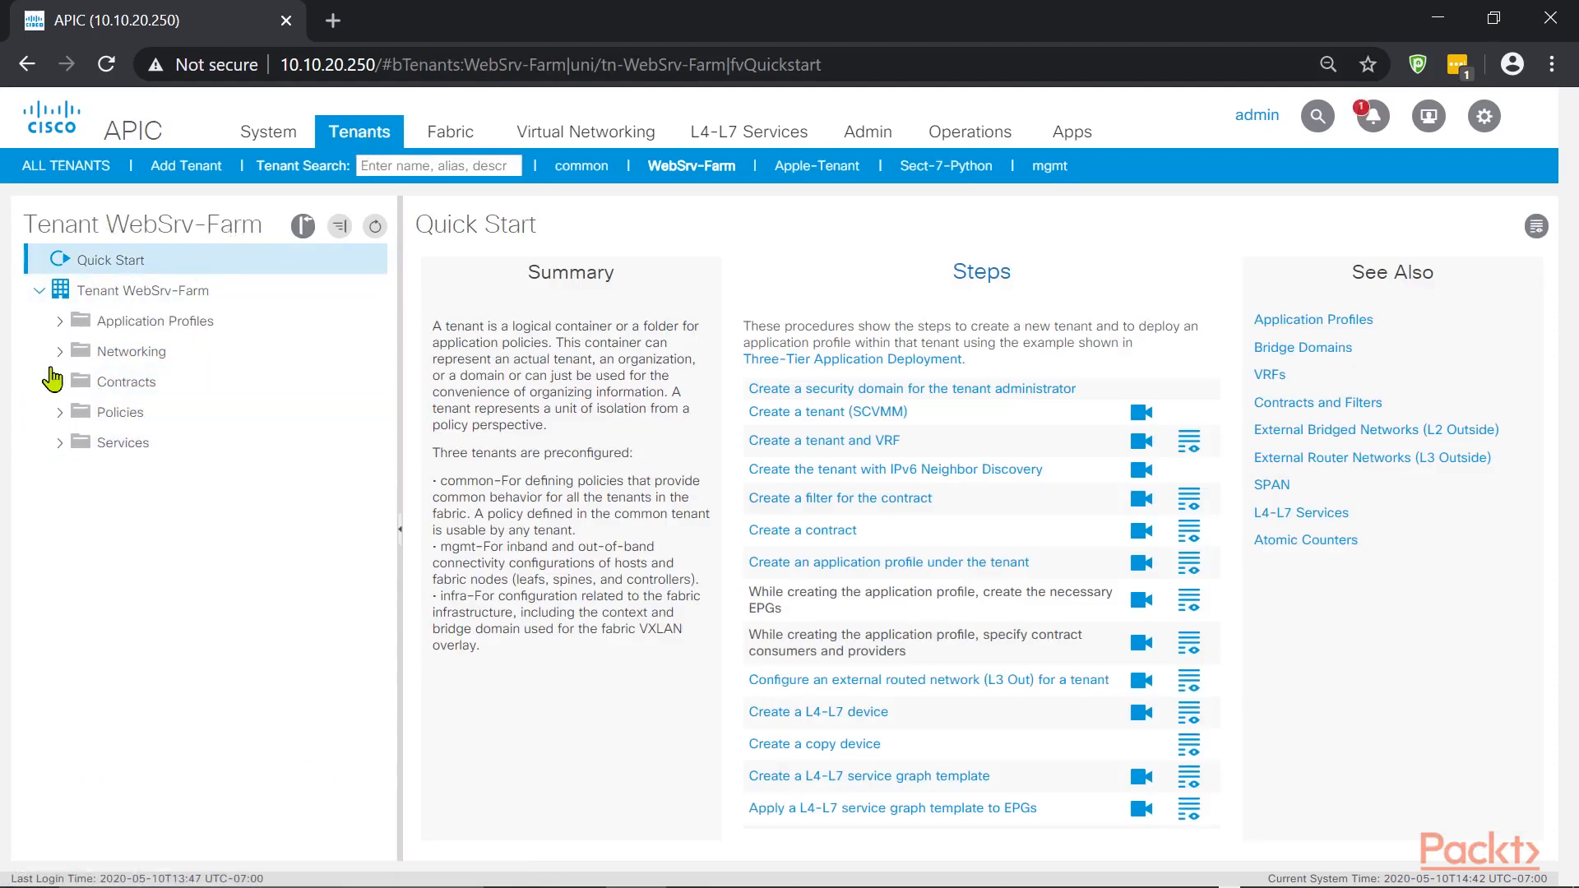
click(156, 320)
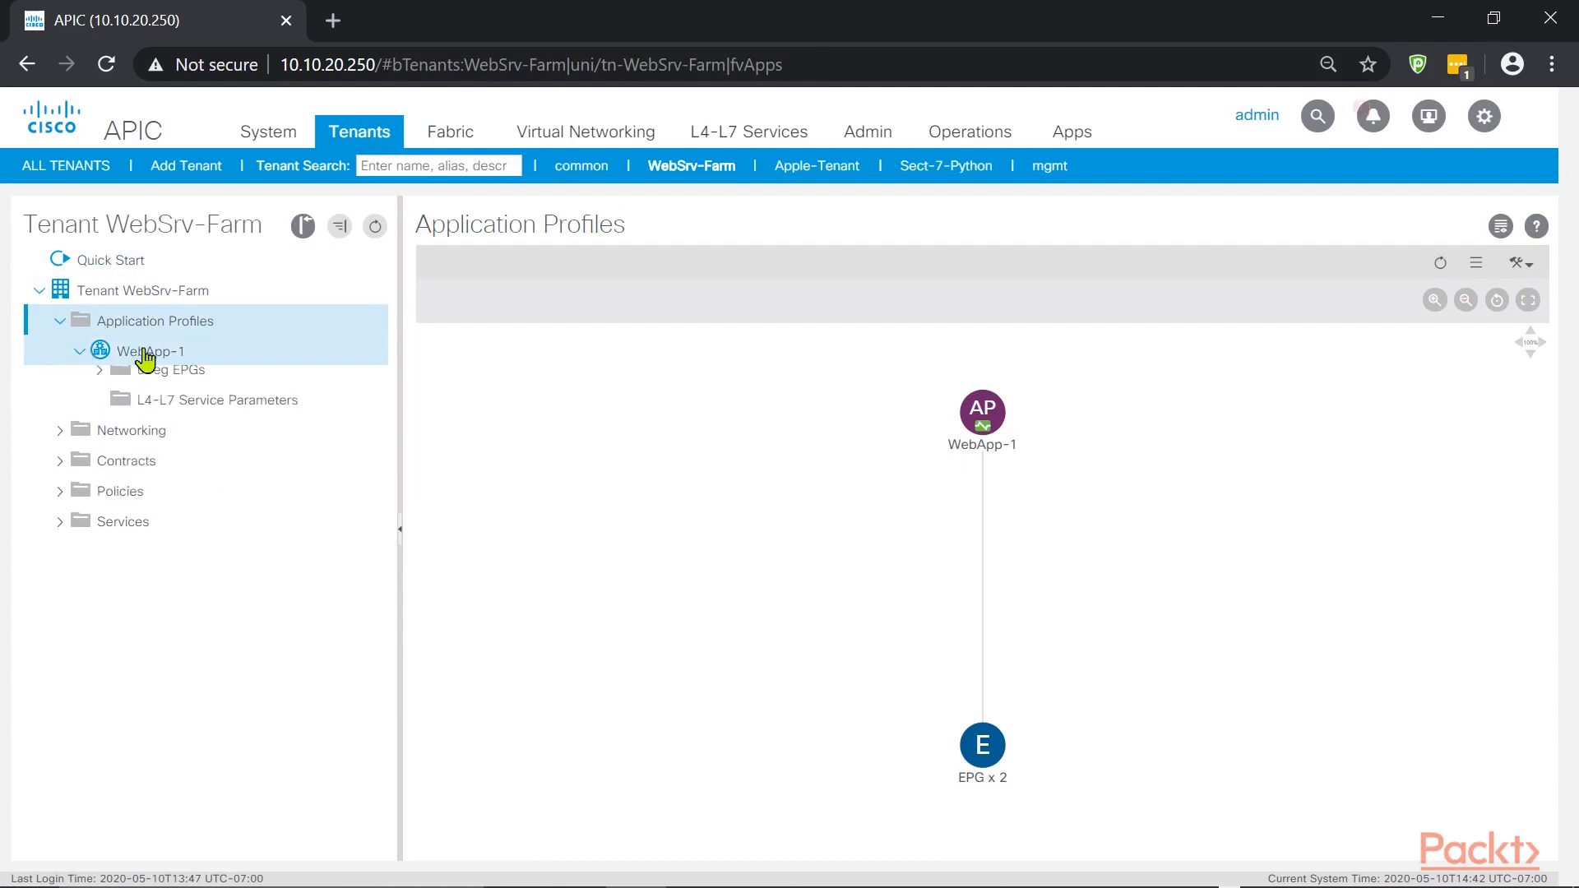
click(148, 350)
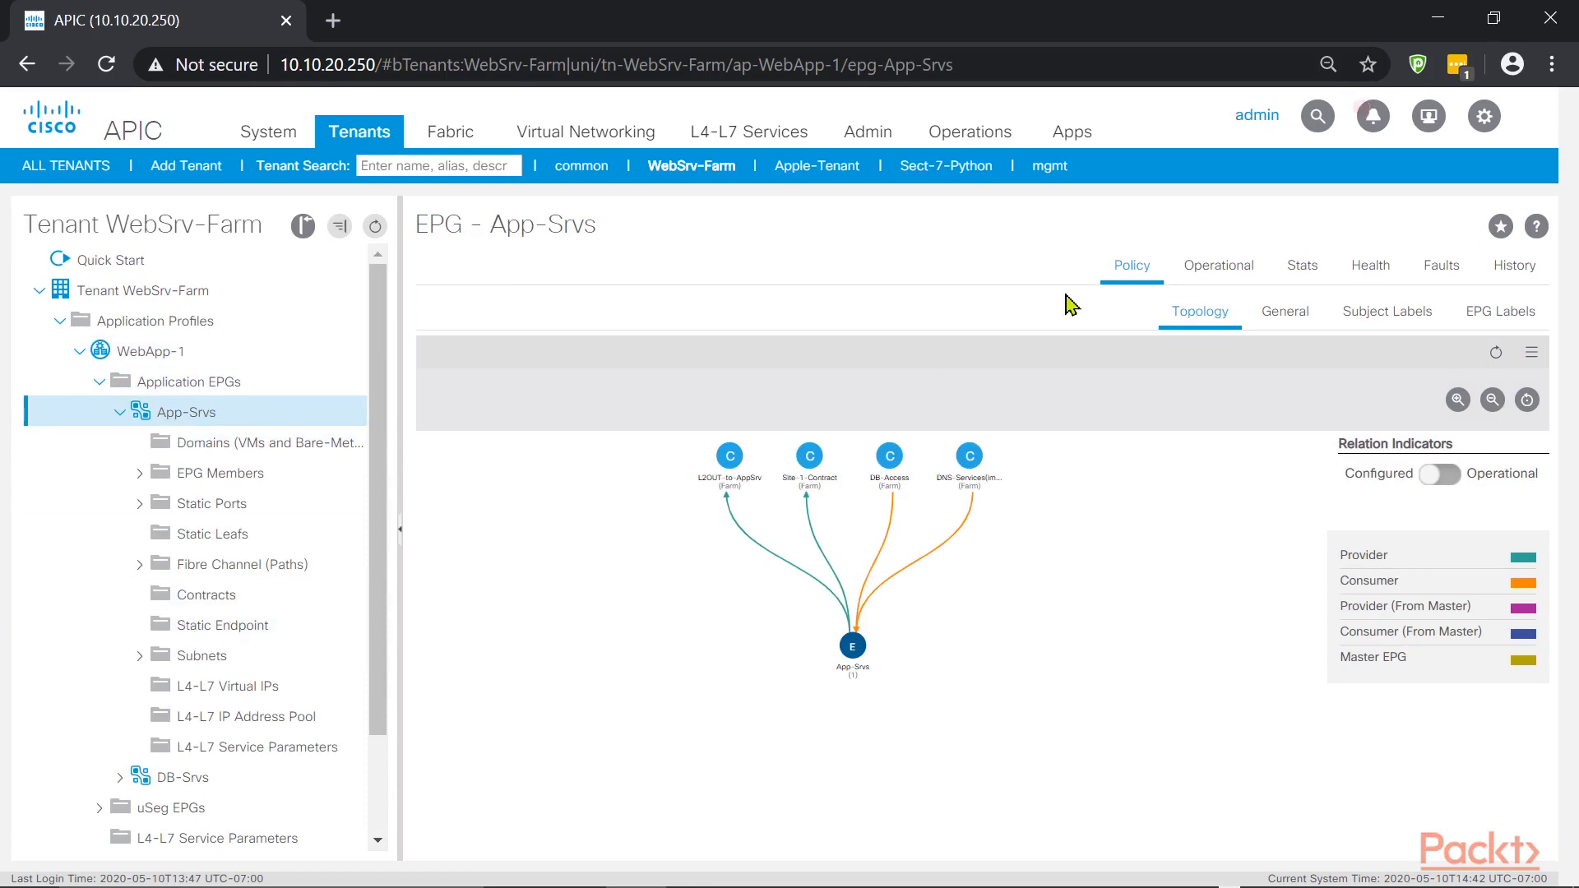
click(1284, 311)
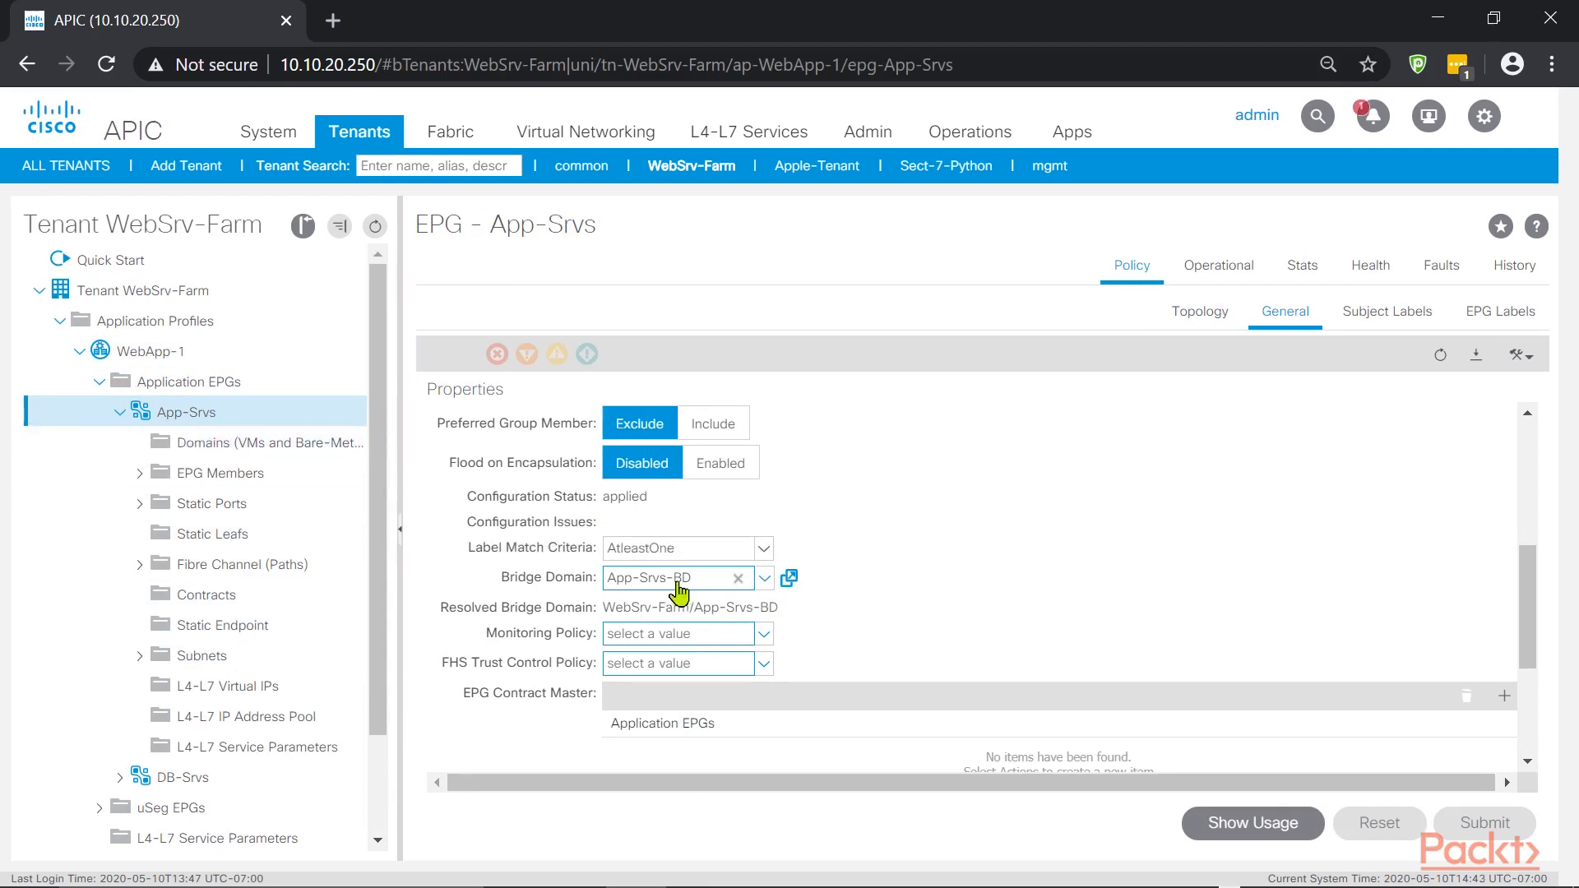
Submit App-Srvs with no bridge domain, then view its four-contract topology
click(738, 577)
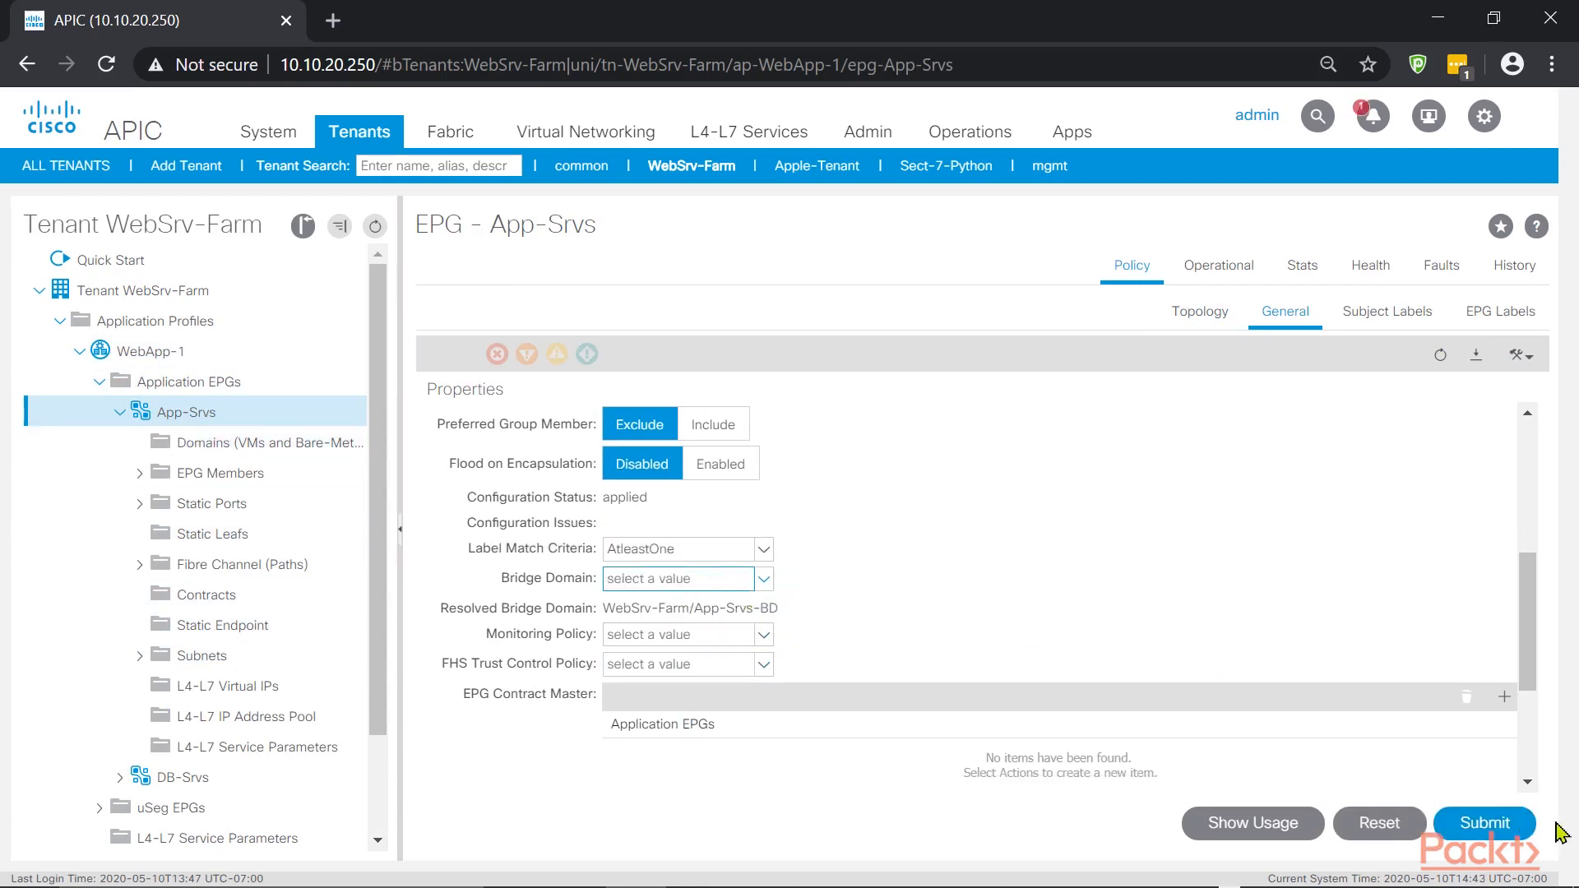
click(1482, 822)
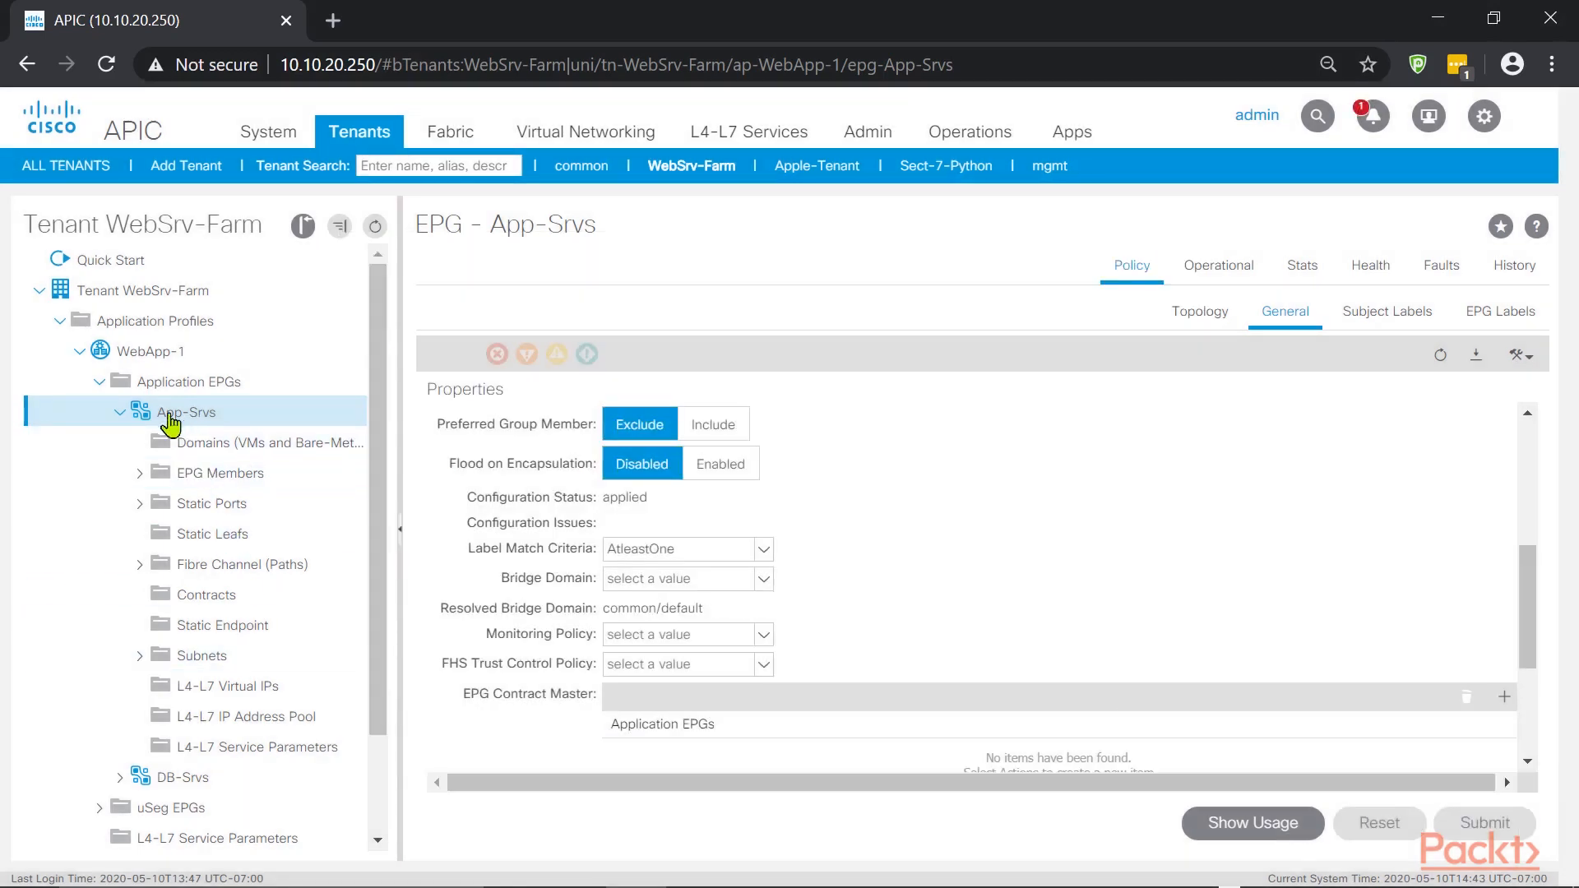
mouse_move(189, 421)
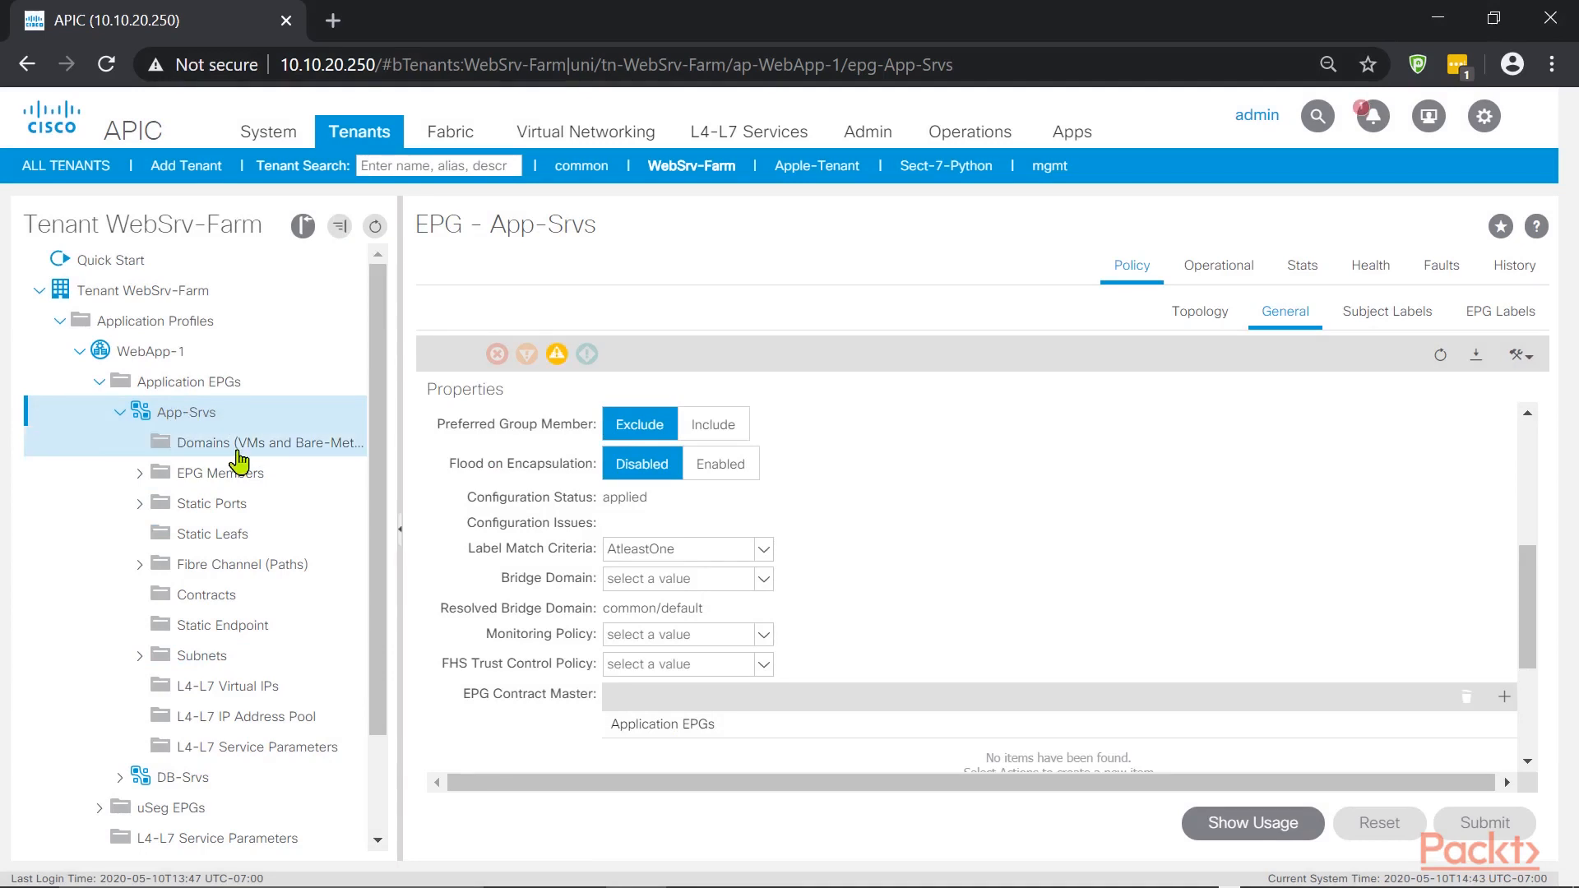
click(1198, 311)
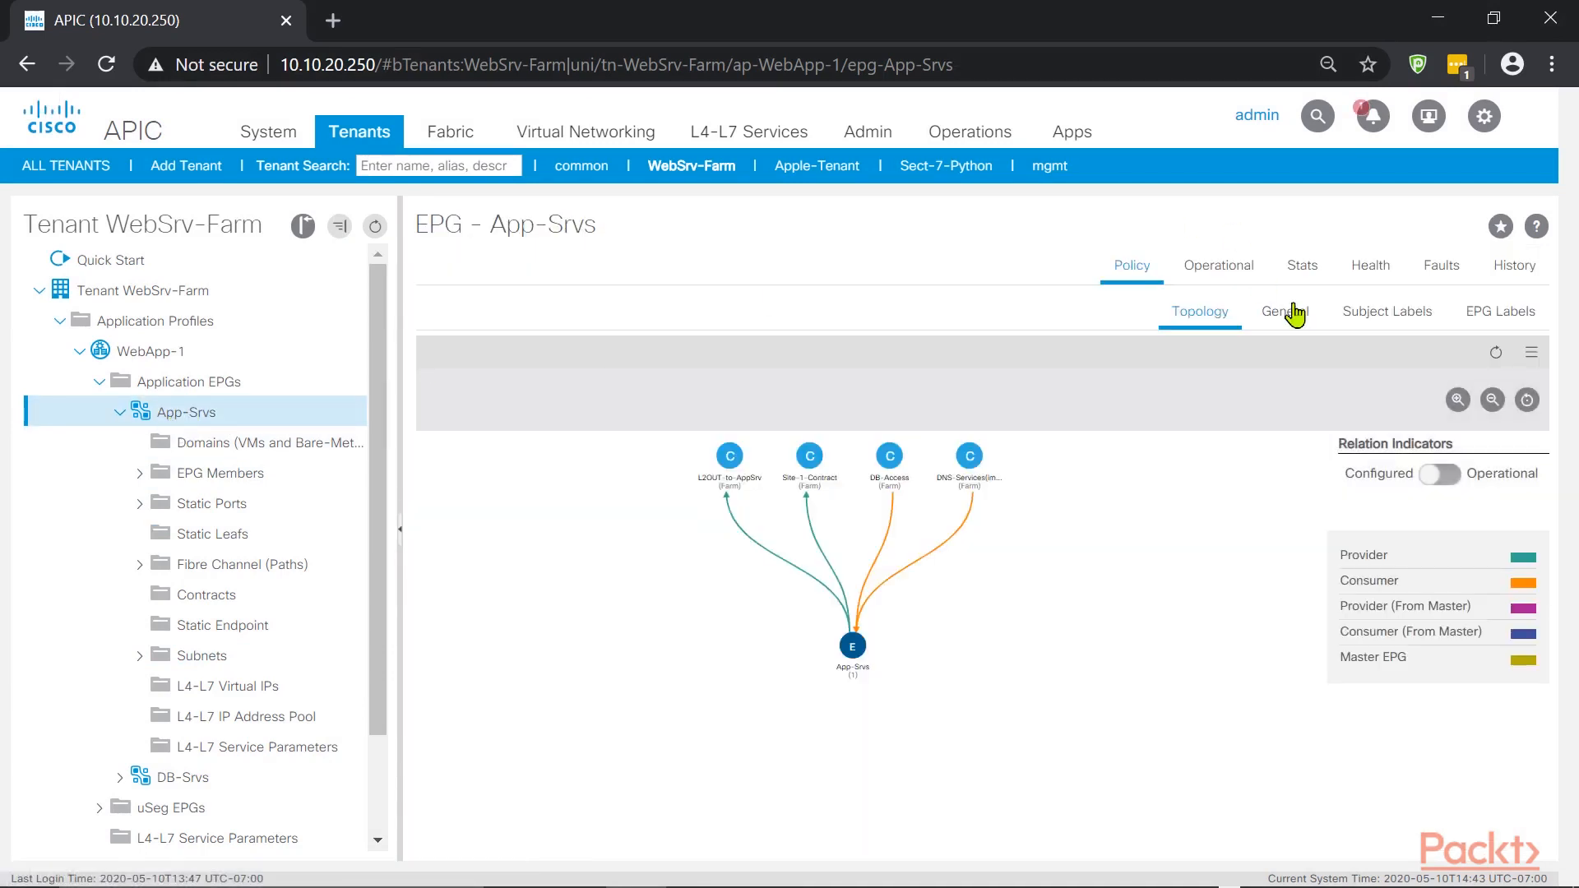
click(1284, 310)
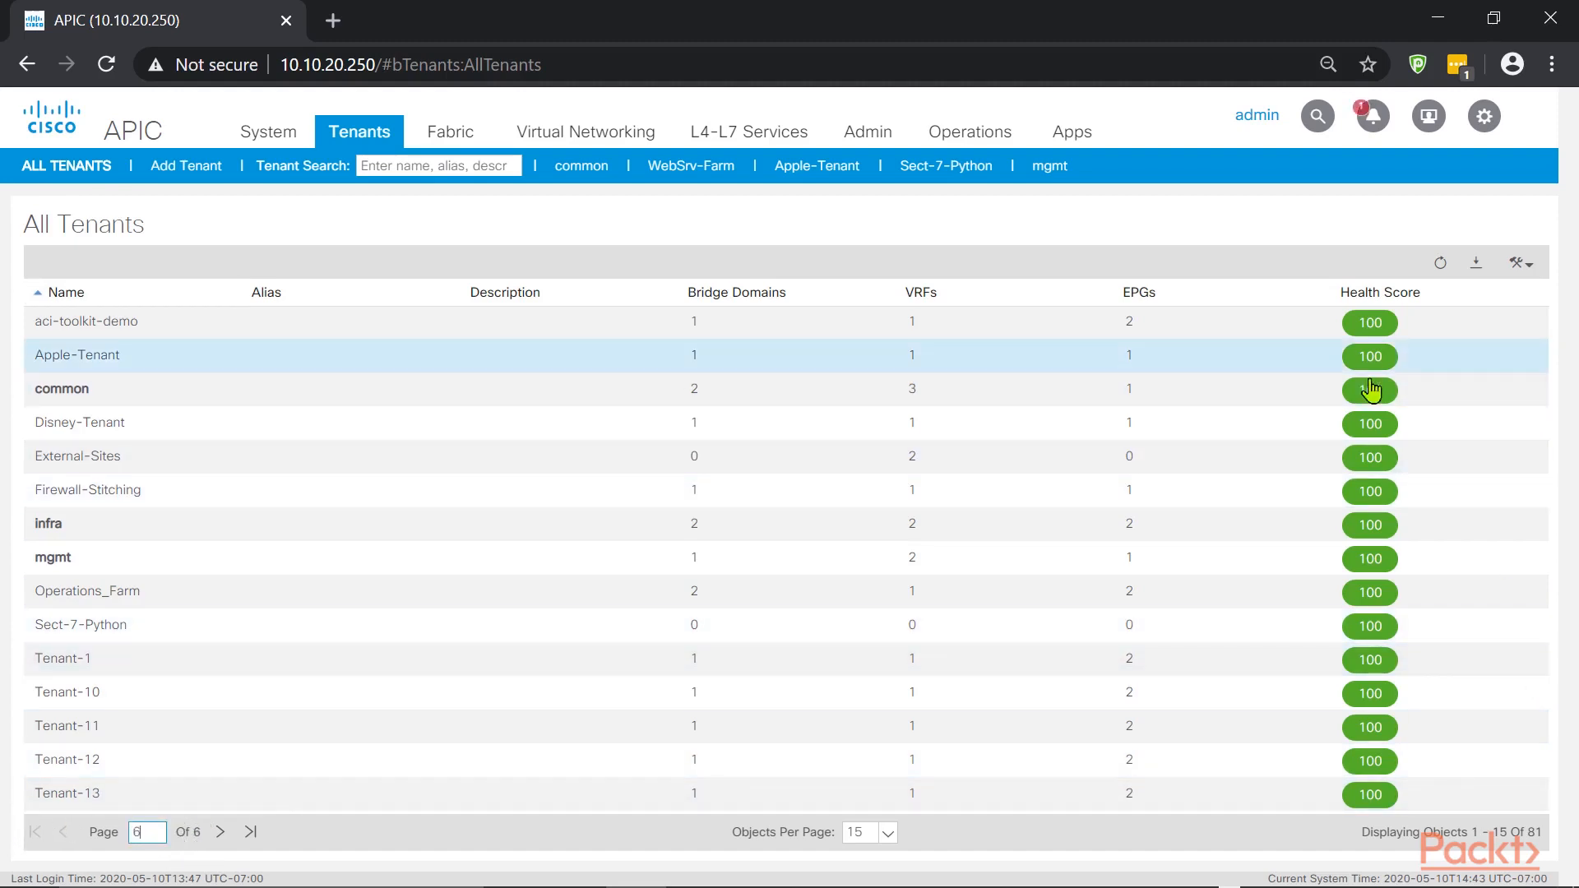
mouse_move(1407, 785)
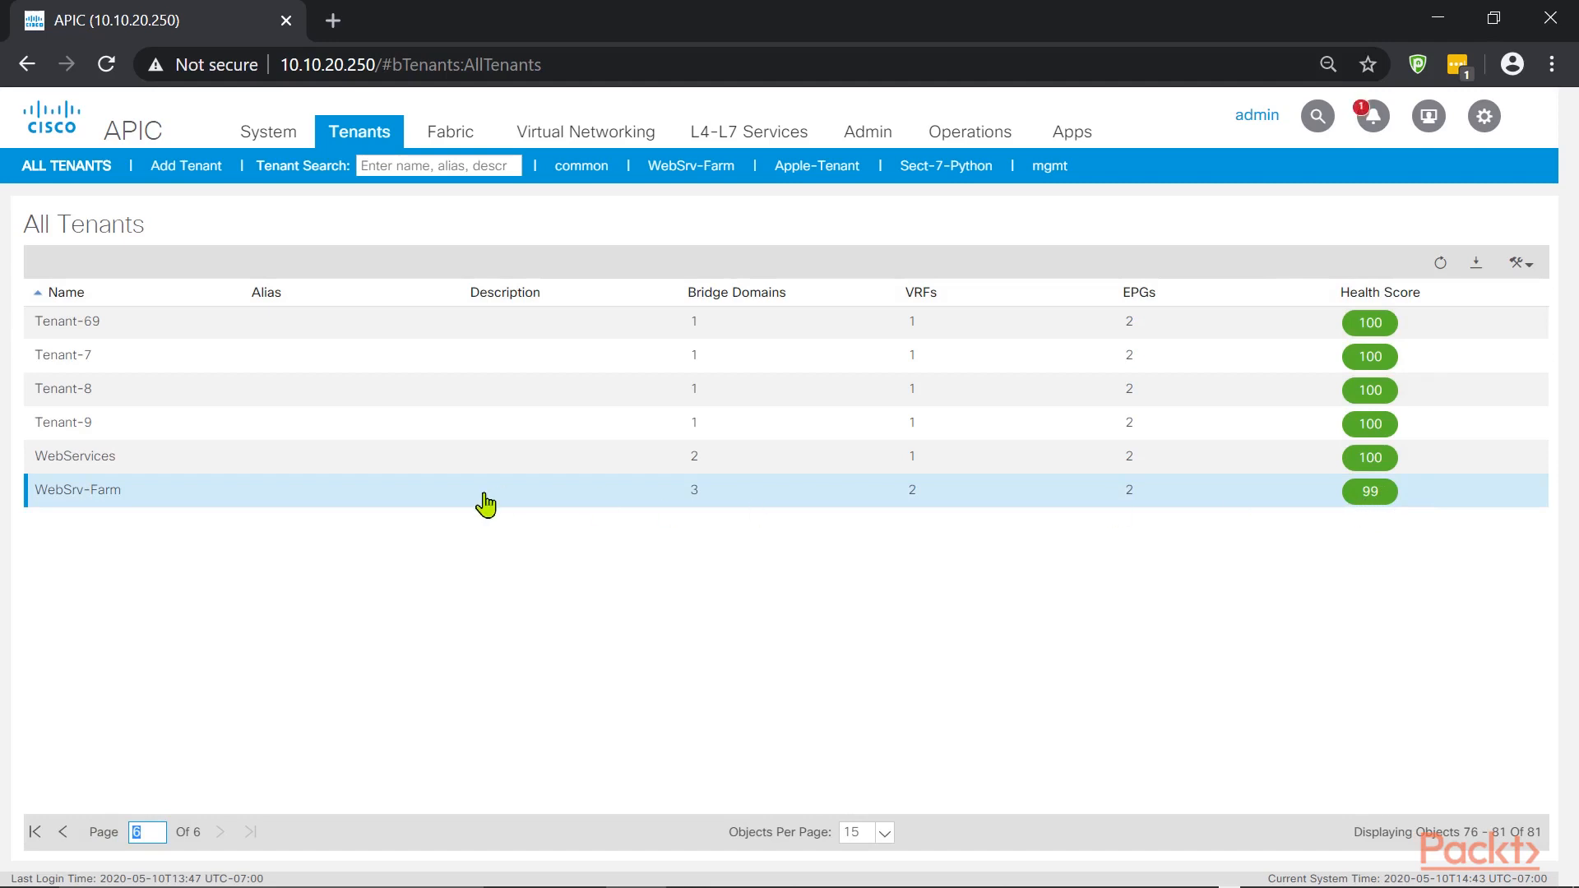
double_click(78, 490)
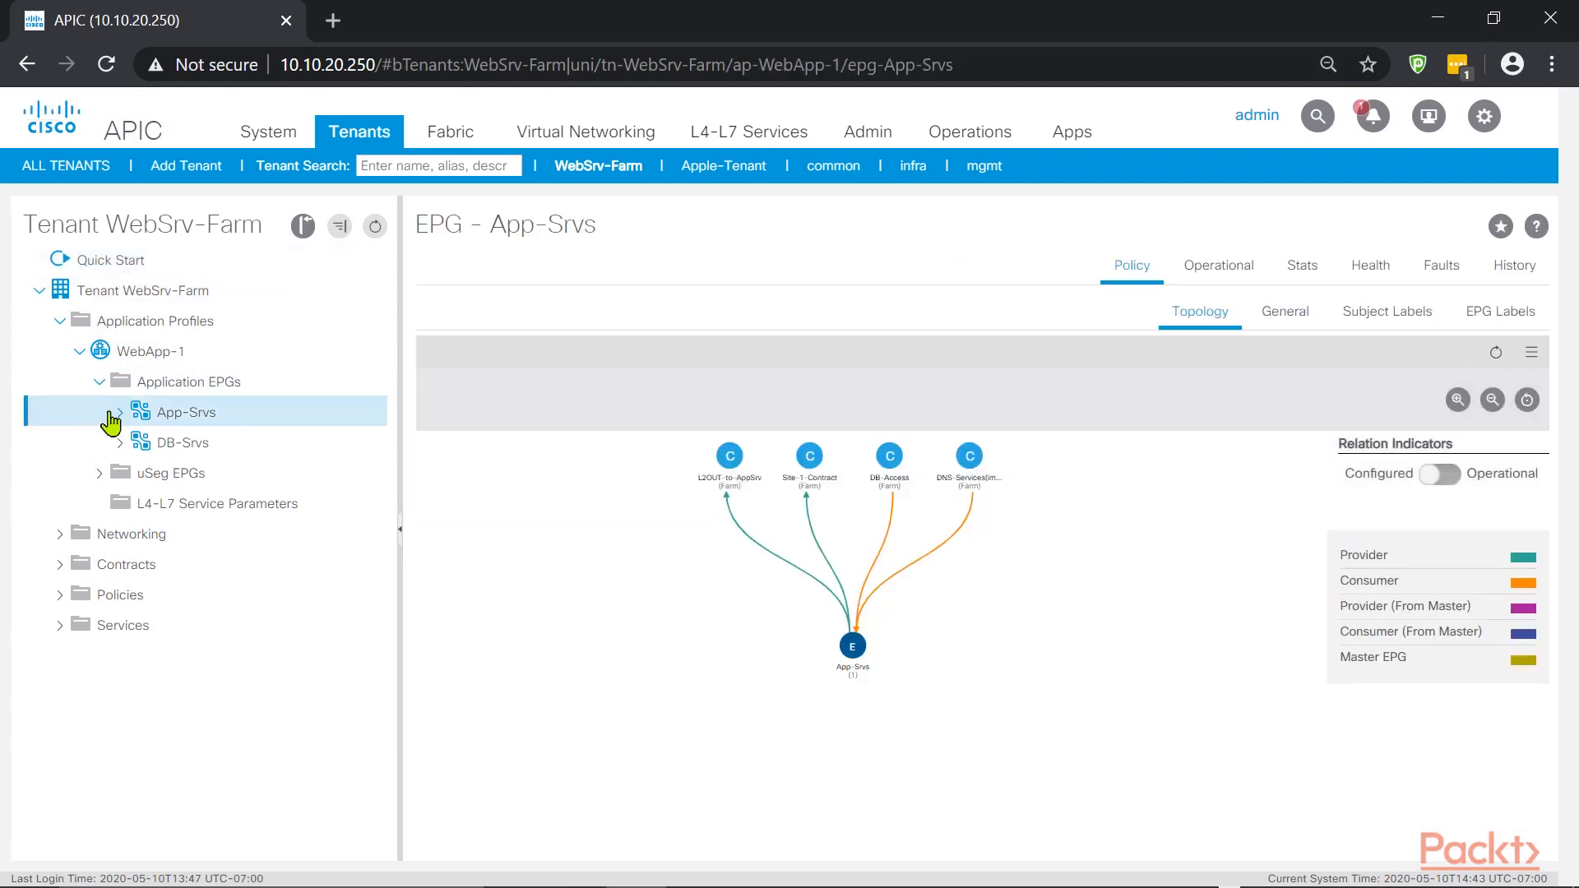
Review App-Srvs' four BD Not Present faults and its health tree scoring 98
click(118, 412)
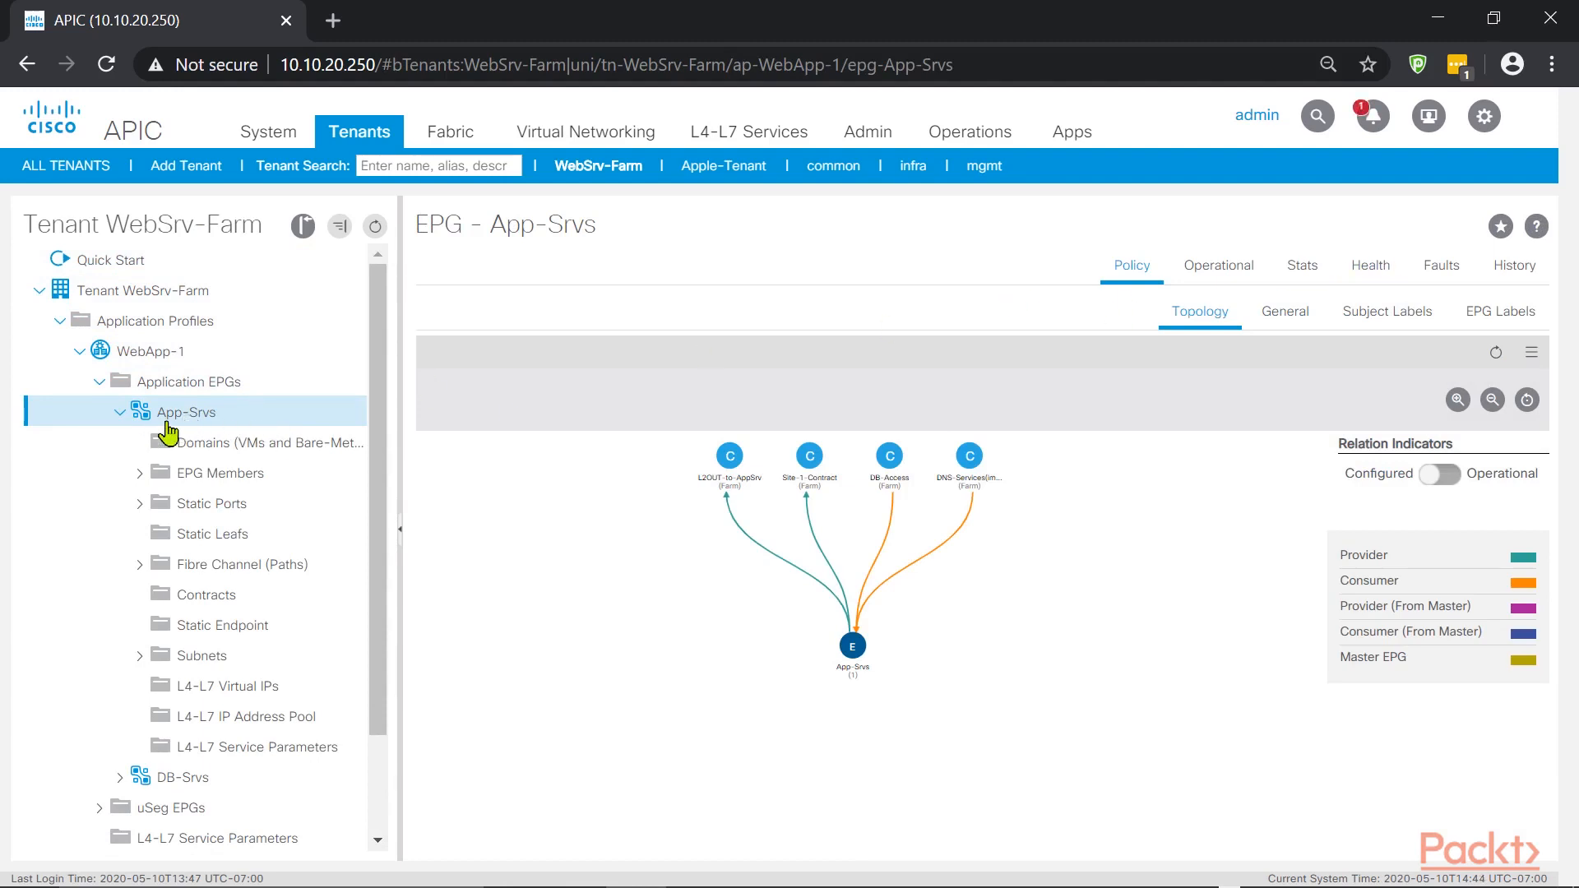
click(1284, 311)
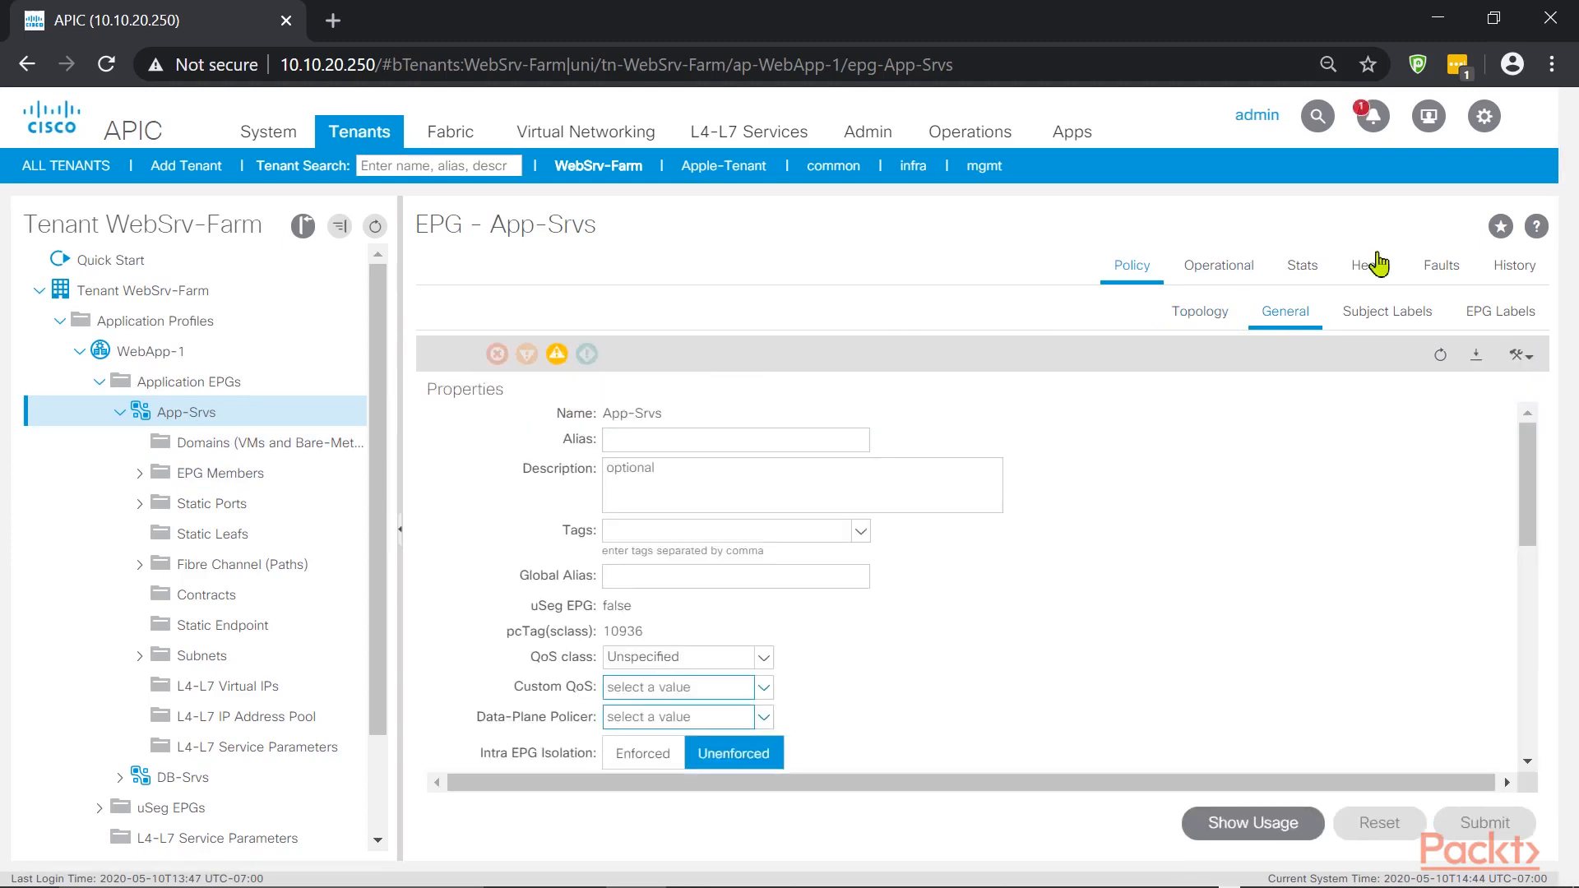
click(1441, 265)
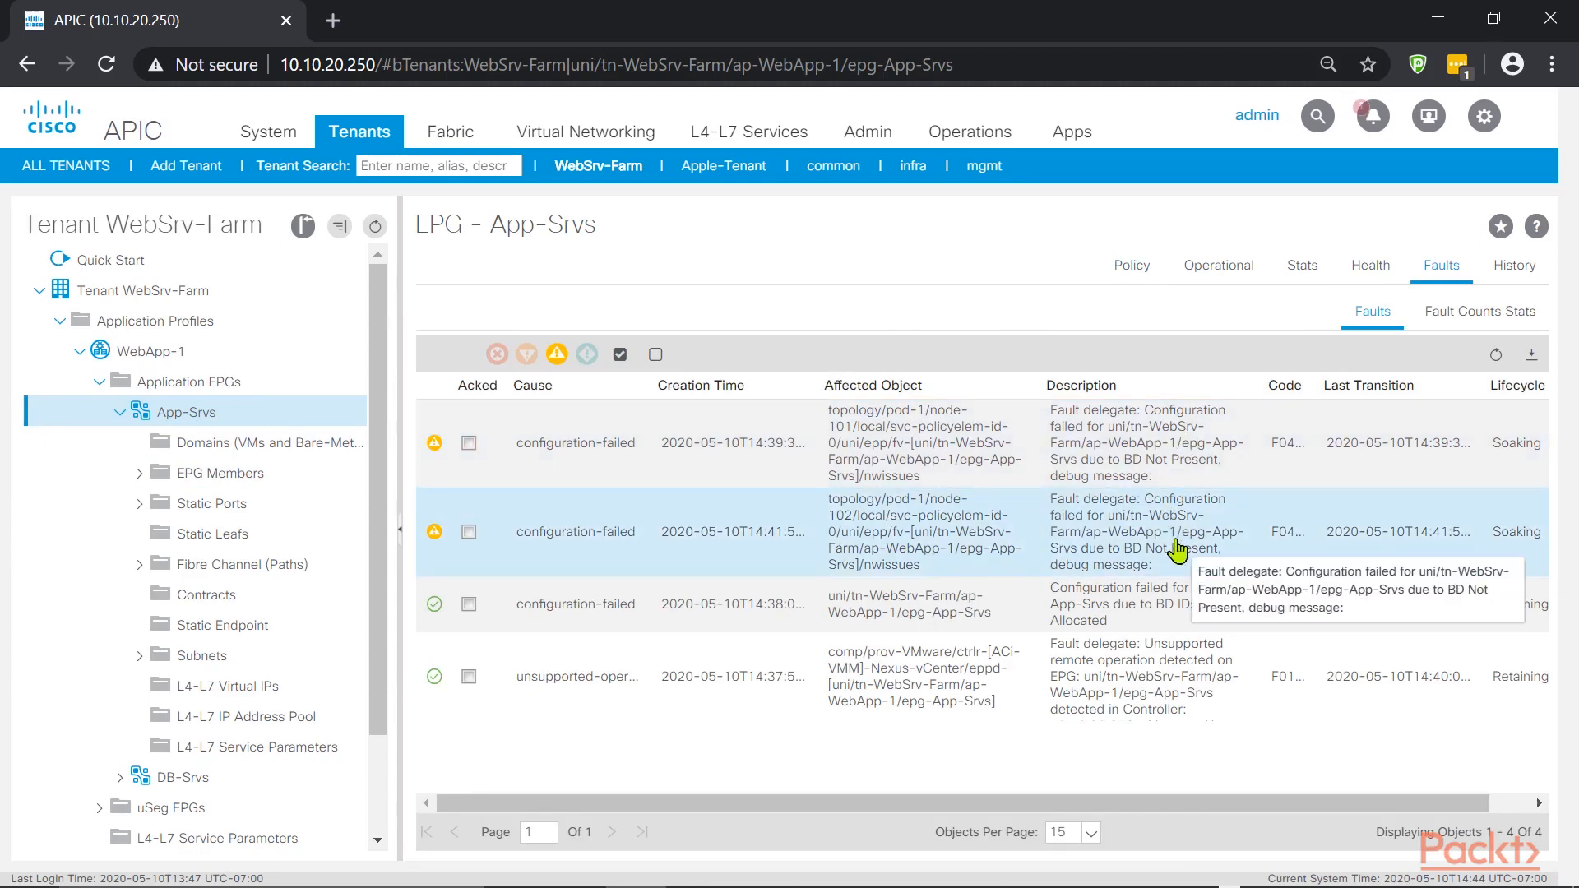
mouse_move(1179, 474)
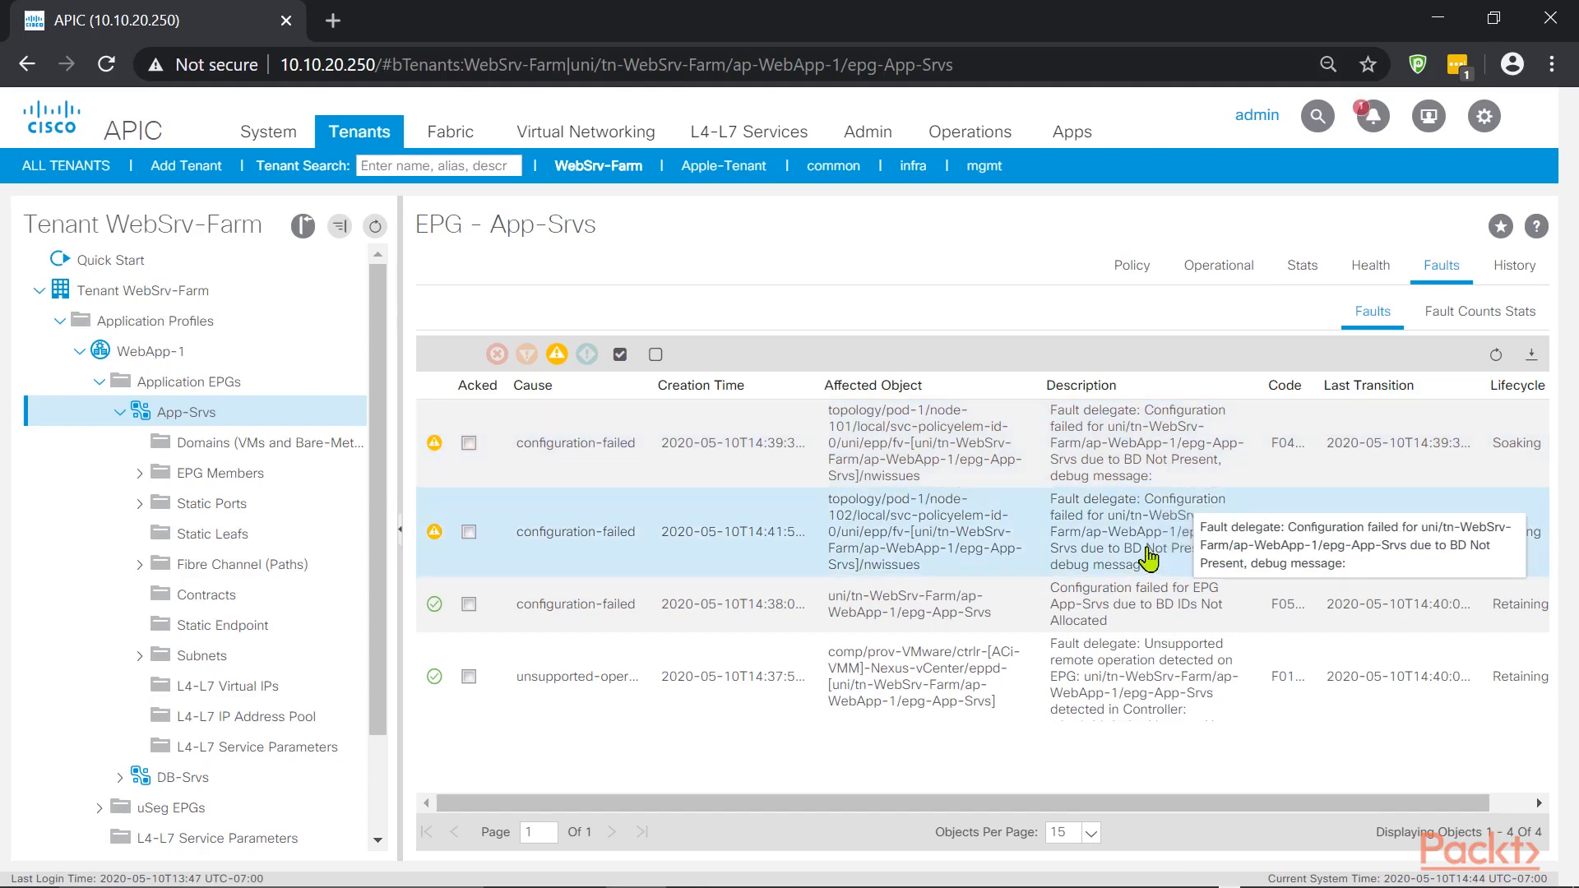
mouse_move(1244, 431)
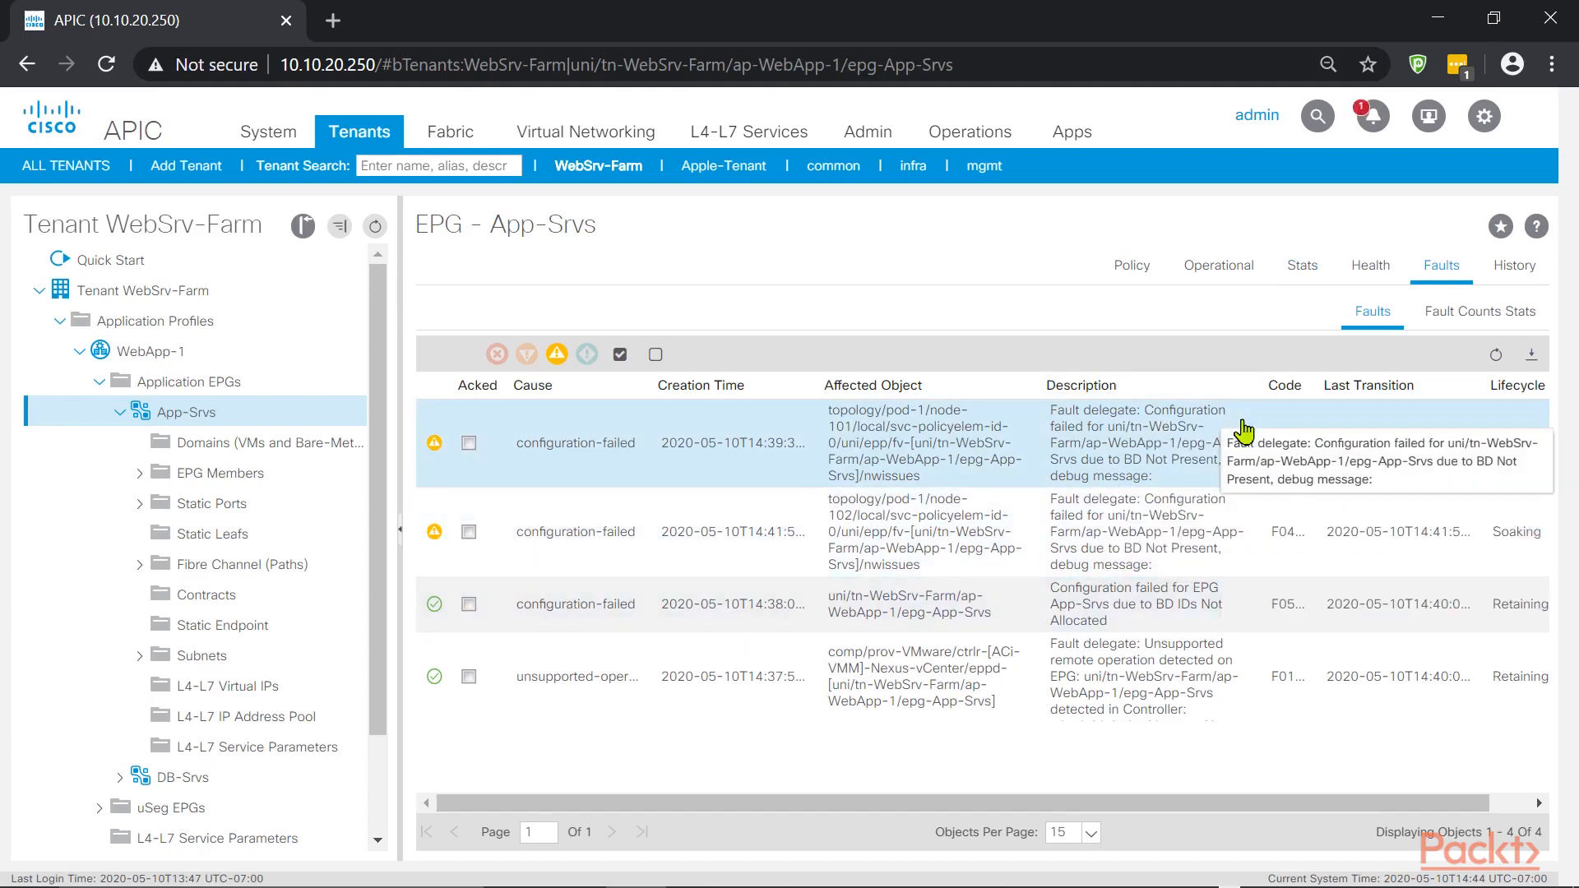
click(1369, 264)
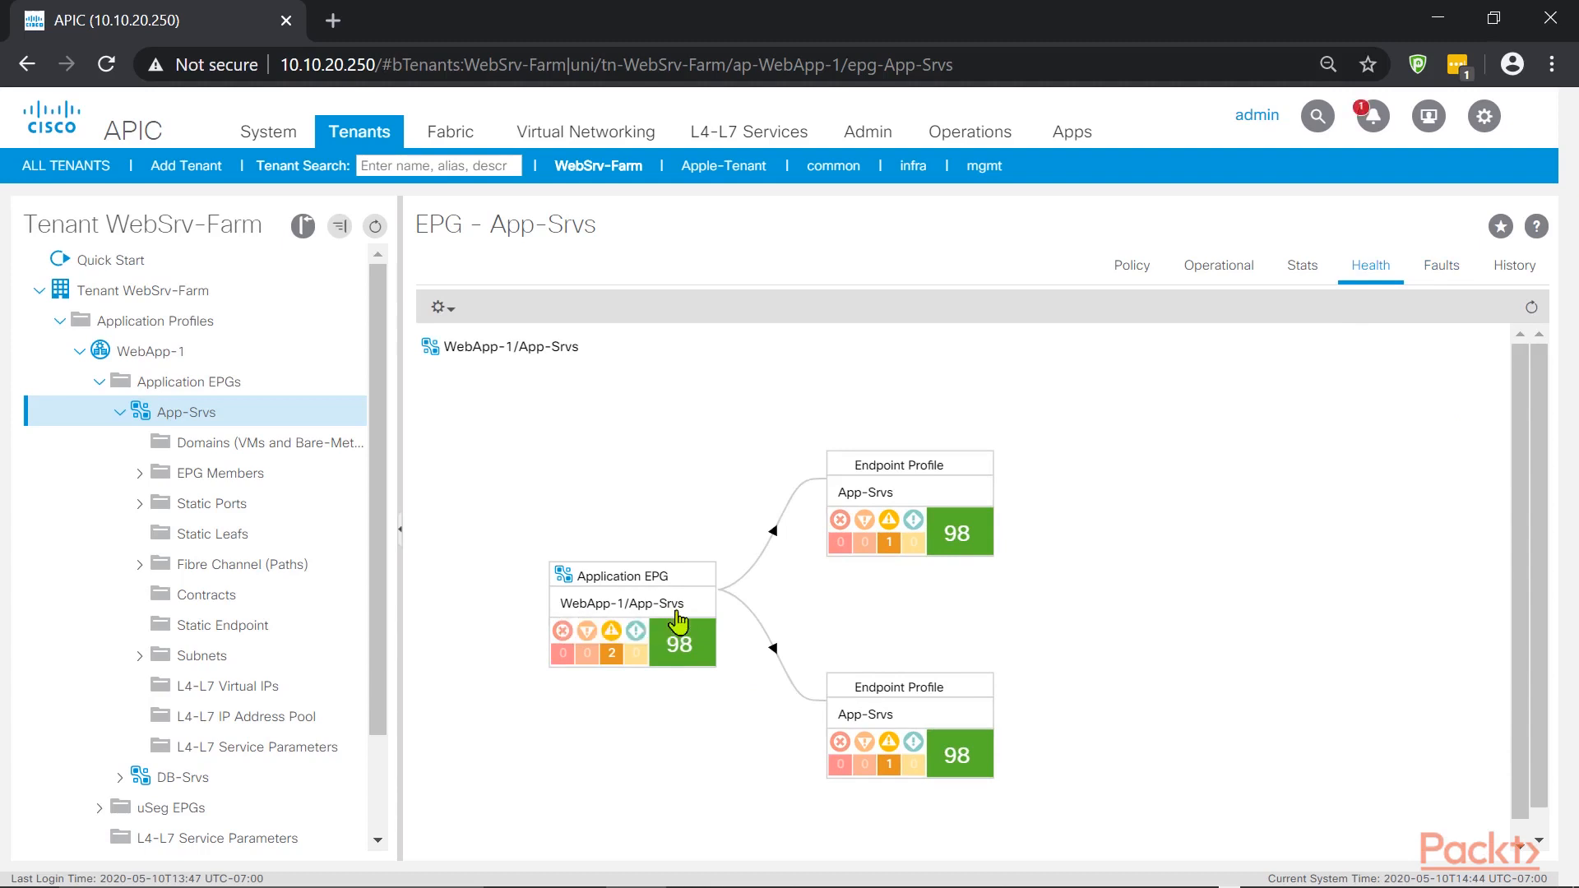
mouse_move(800, 562)
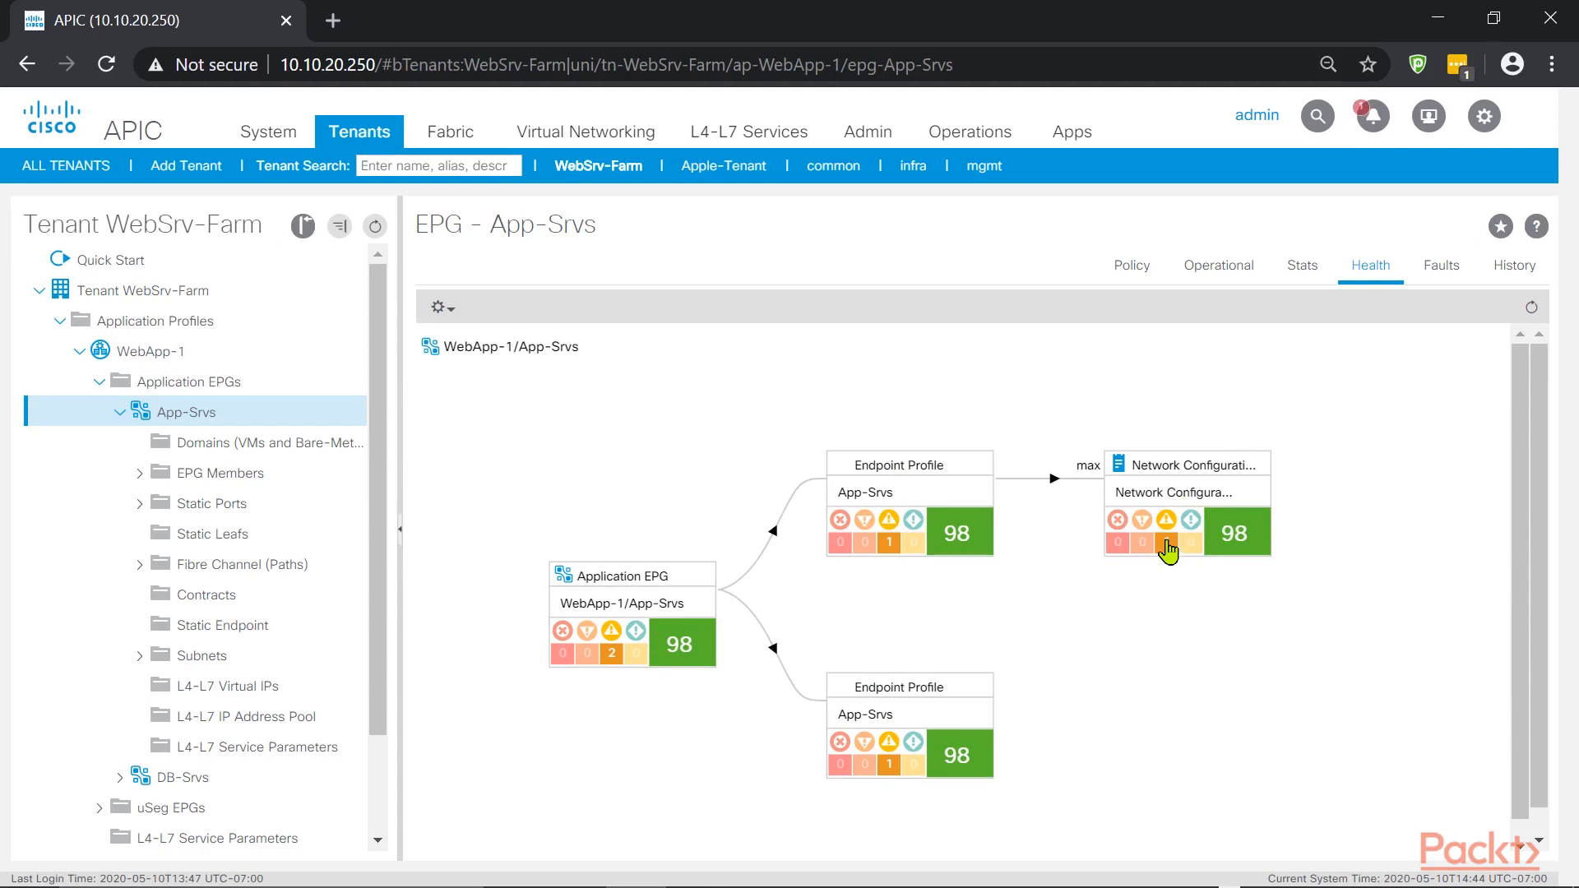
click(957, 754)
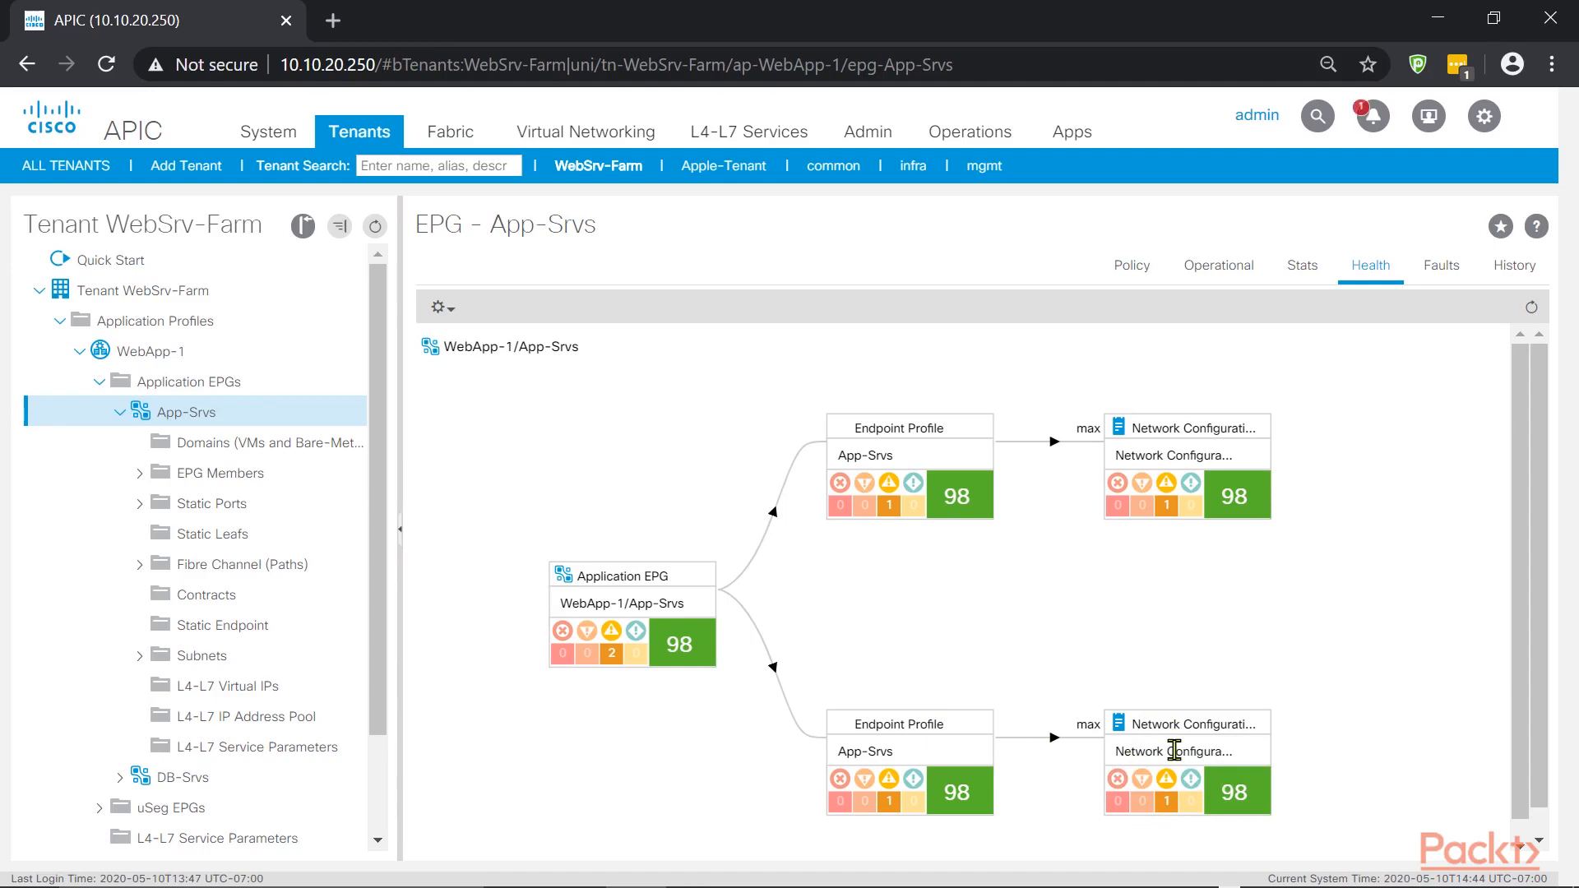
mouse_move(1440, 266)
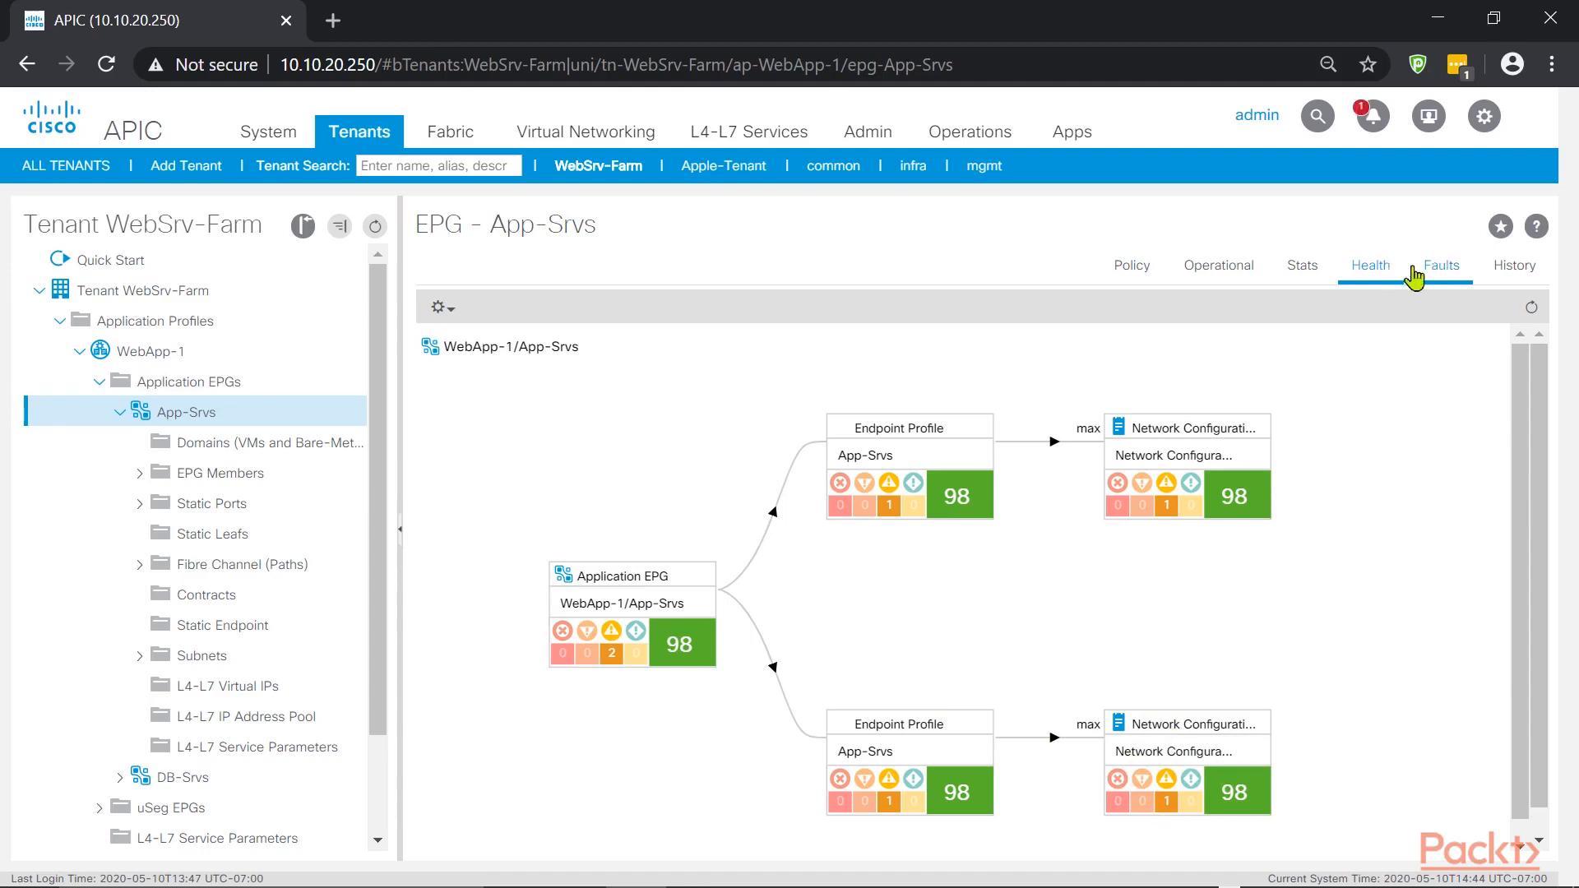
click(1441, 265)
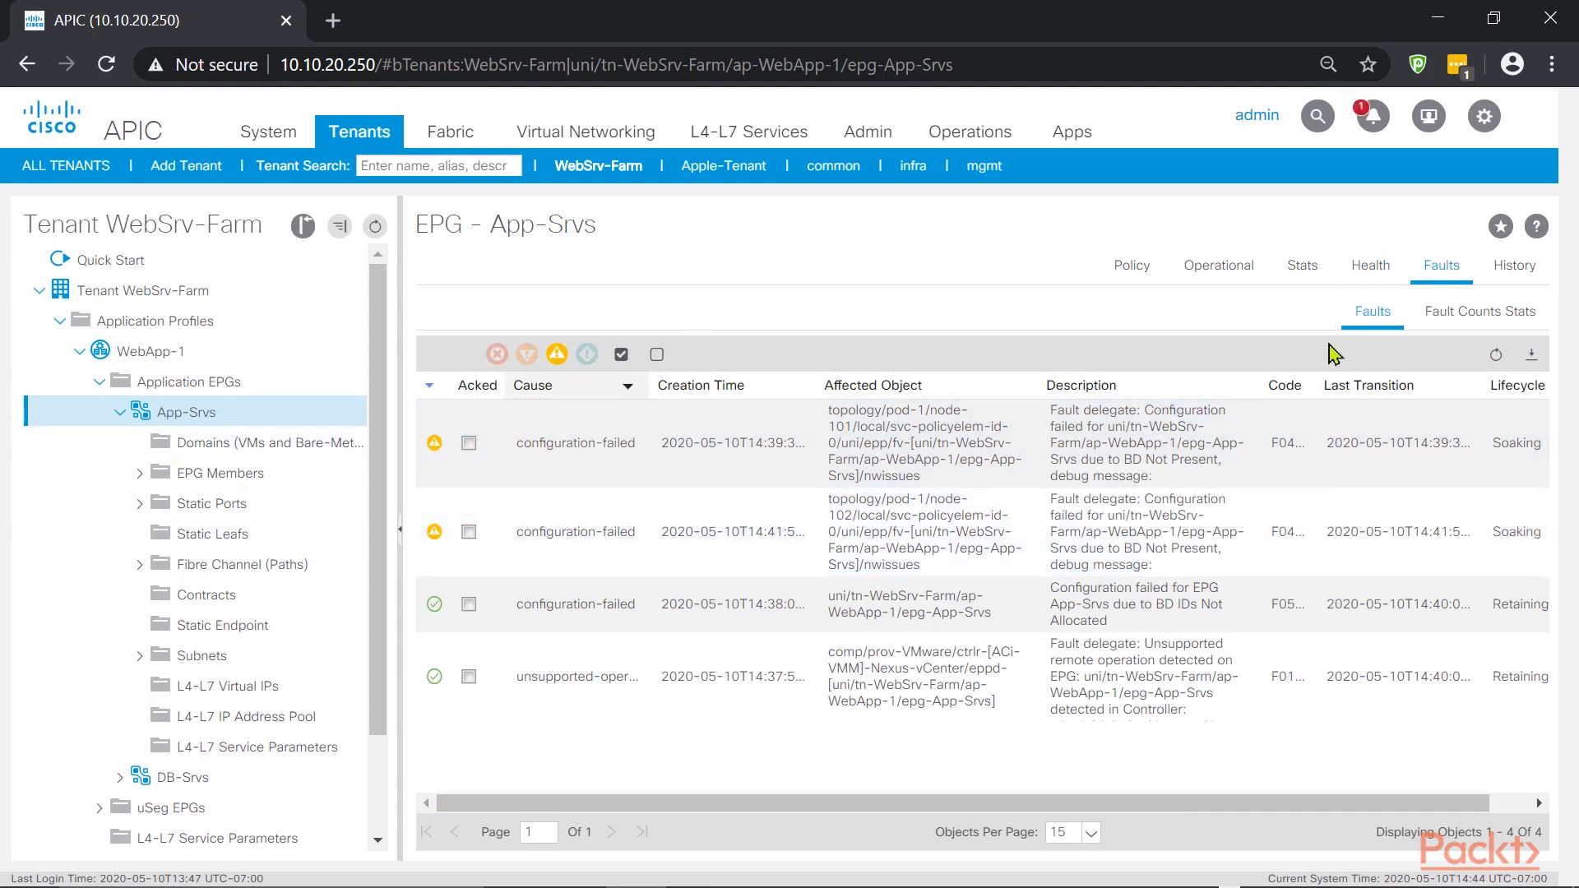
Submit App-Srvs-BD as App-Srvs' bridge domain and verify the faults cleared
click(1130, 265)
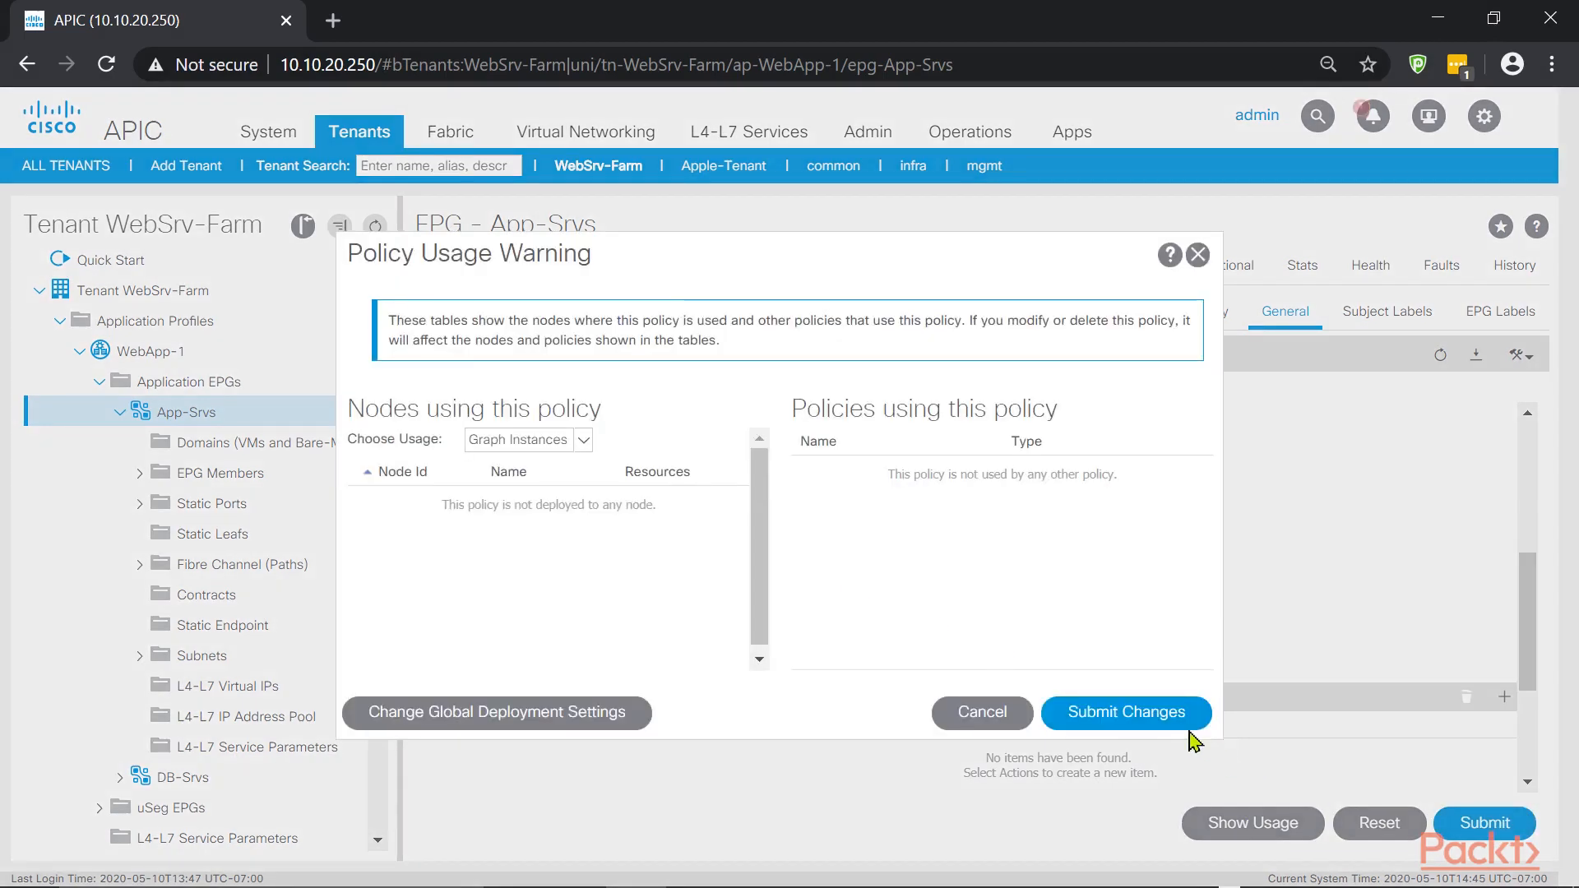
click(1125, 712)
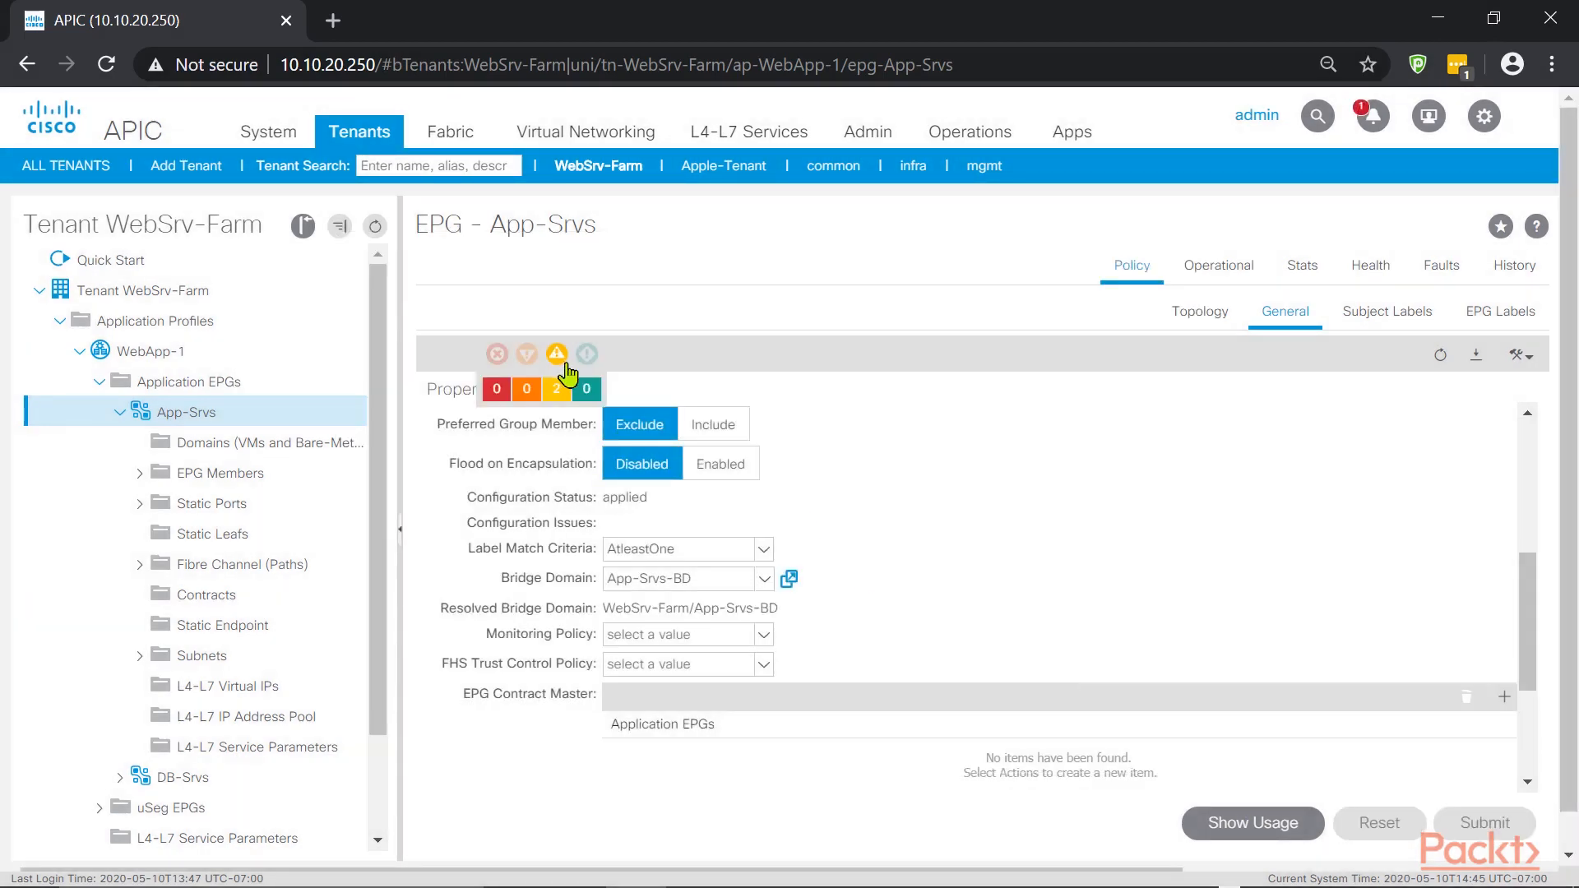
click(1440, 354)
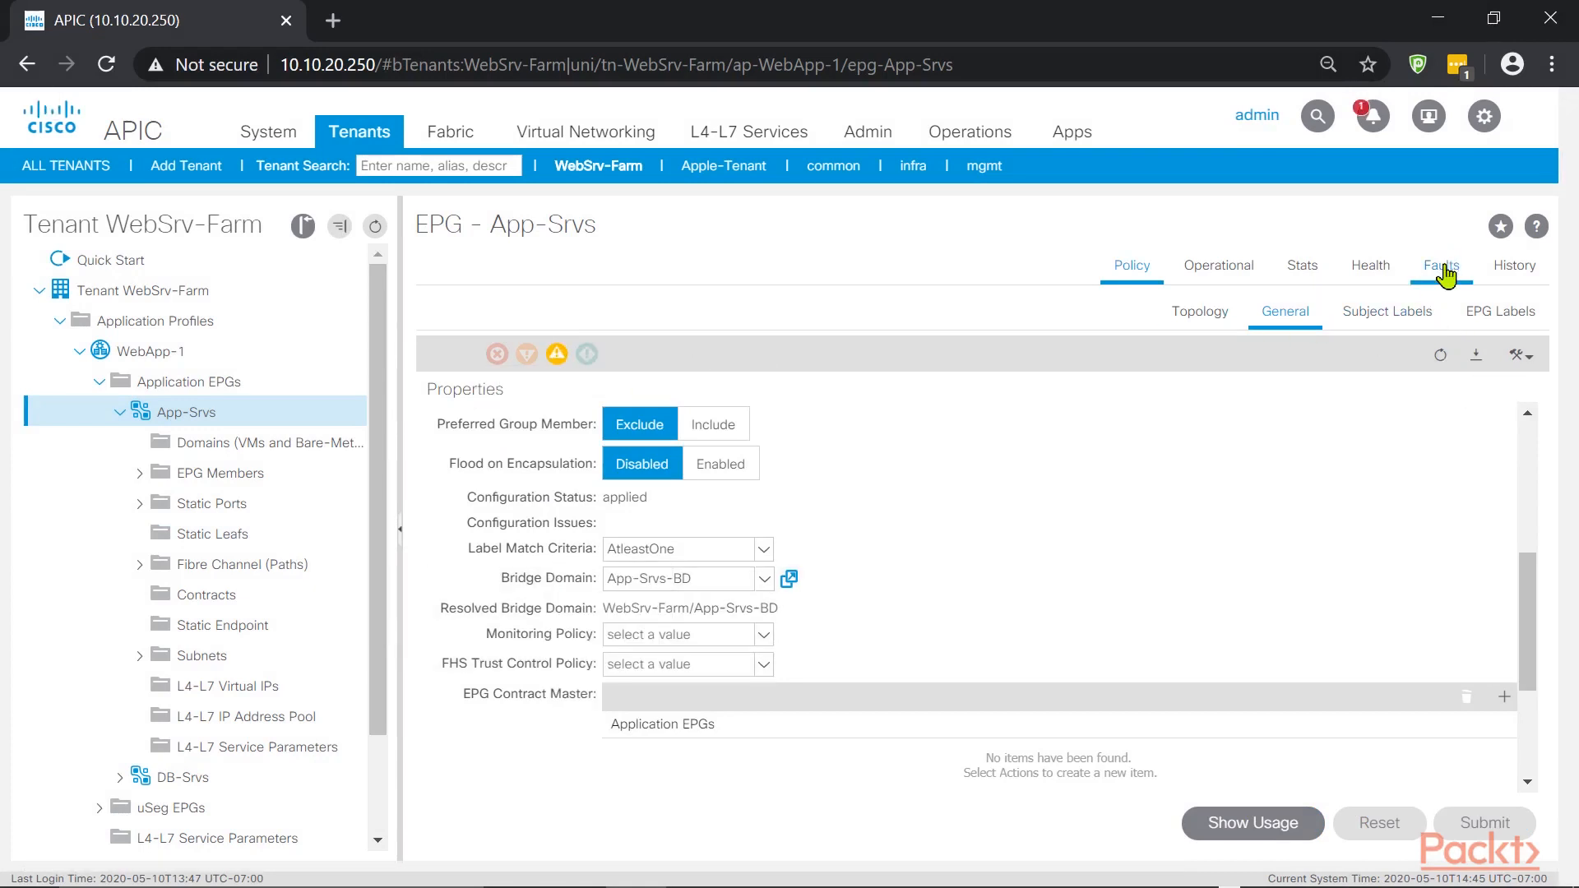
click(1440, 265)
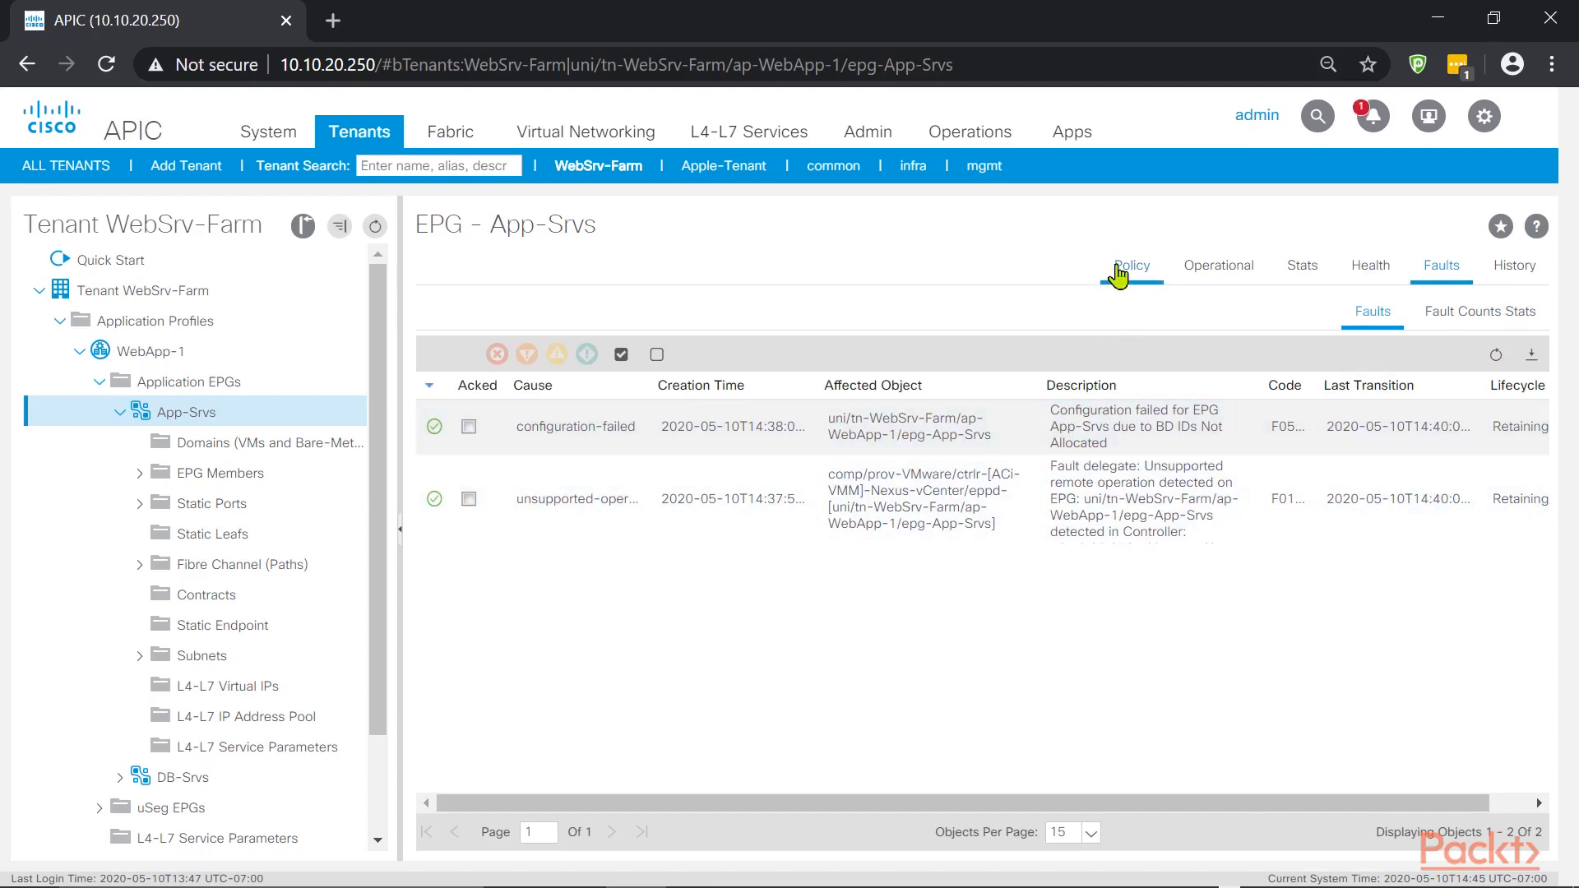
click(1131, 265)
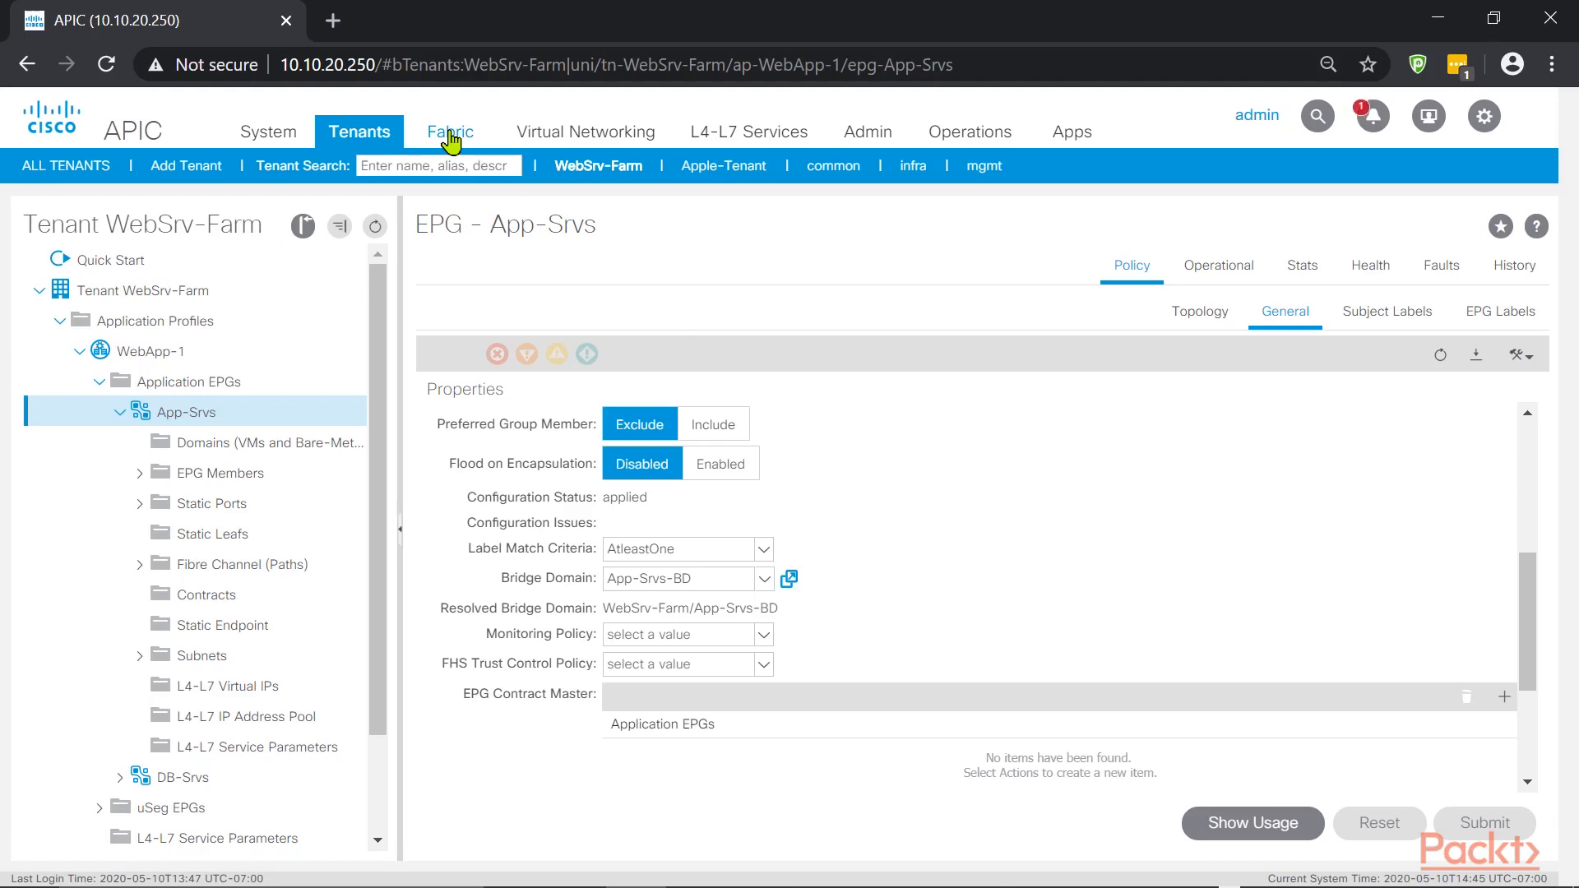
Open Global Policies > Health Score Policies and show page 2 with penalty and health formulas
click(450, 131)
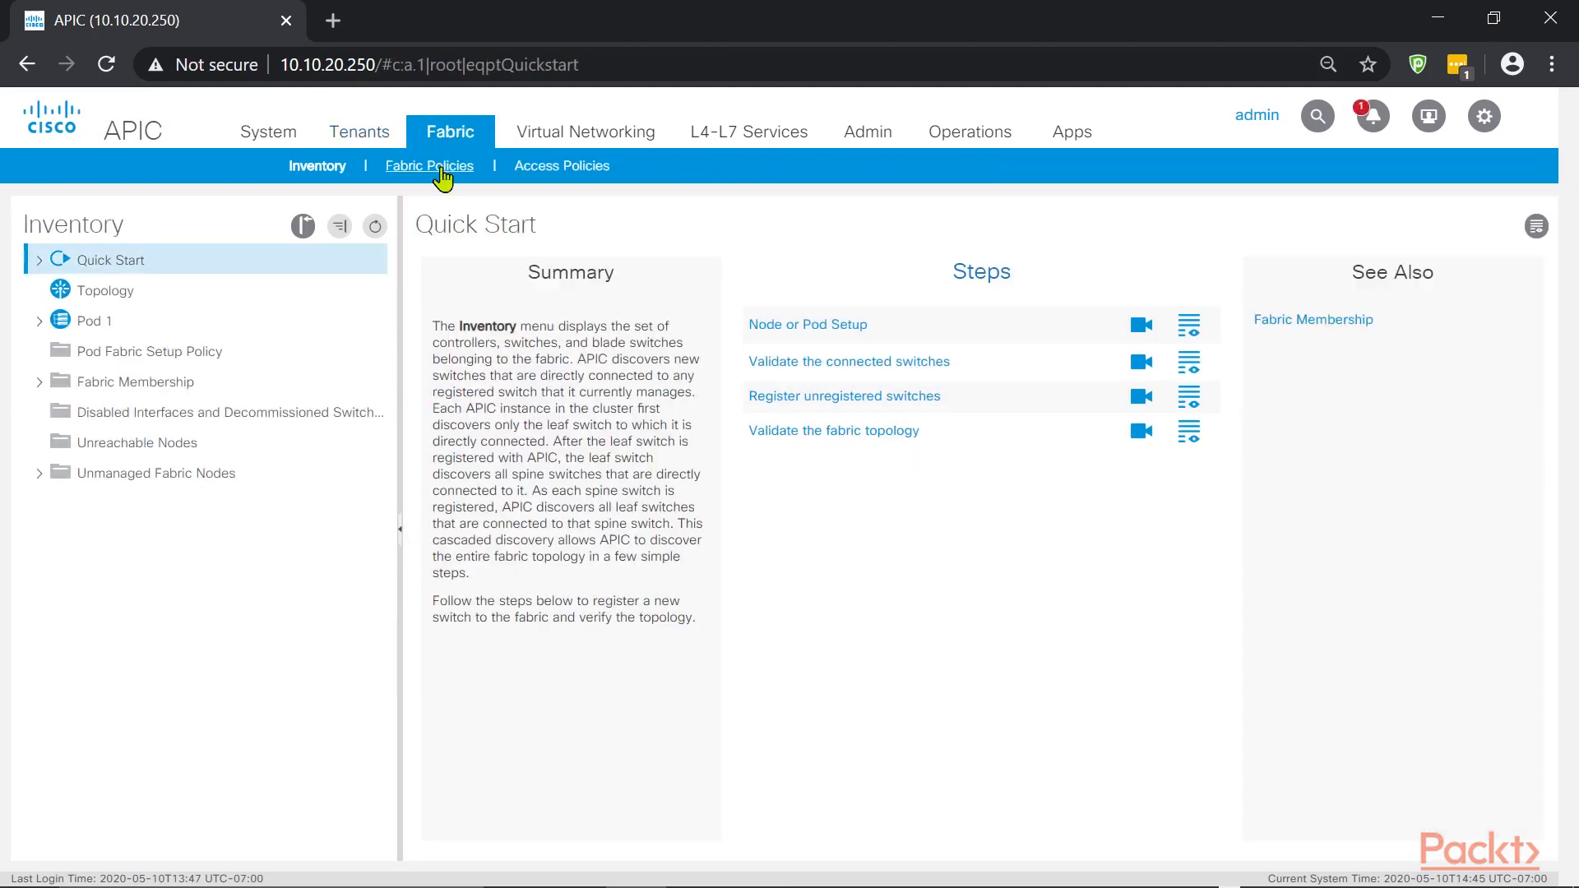
click(429, 165)
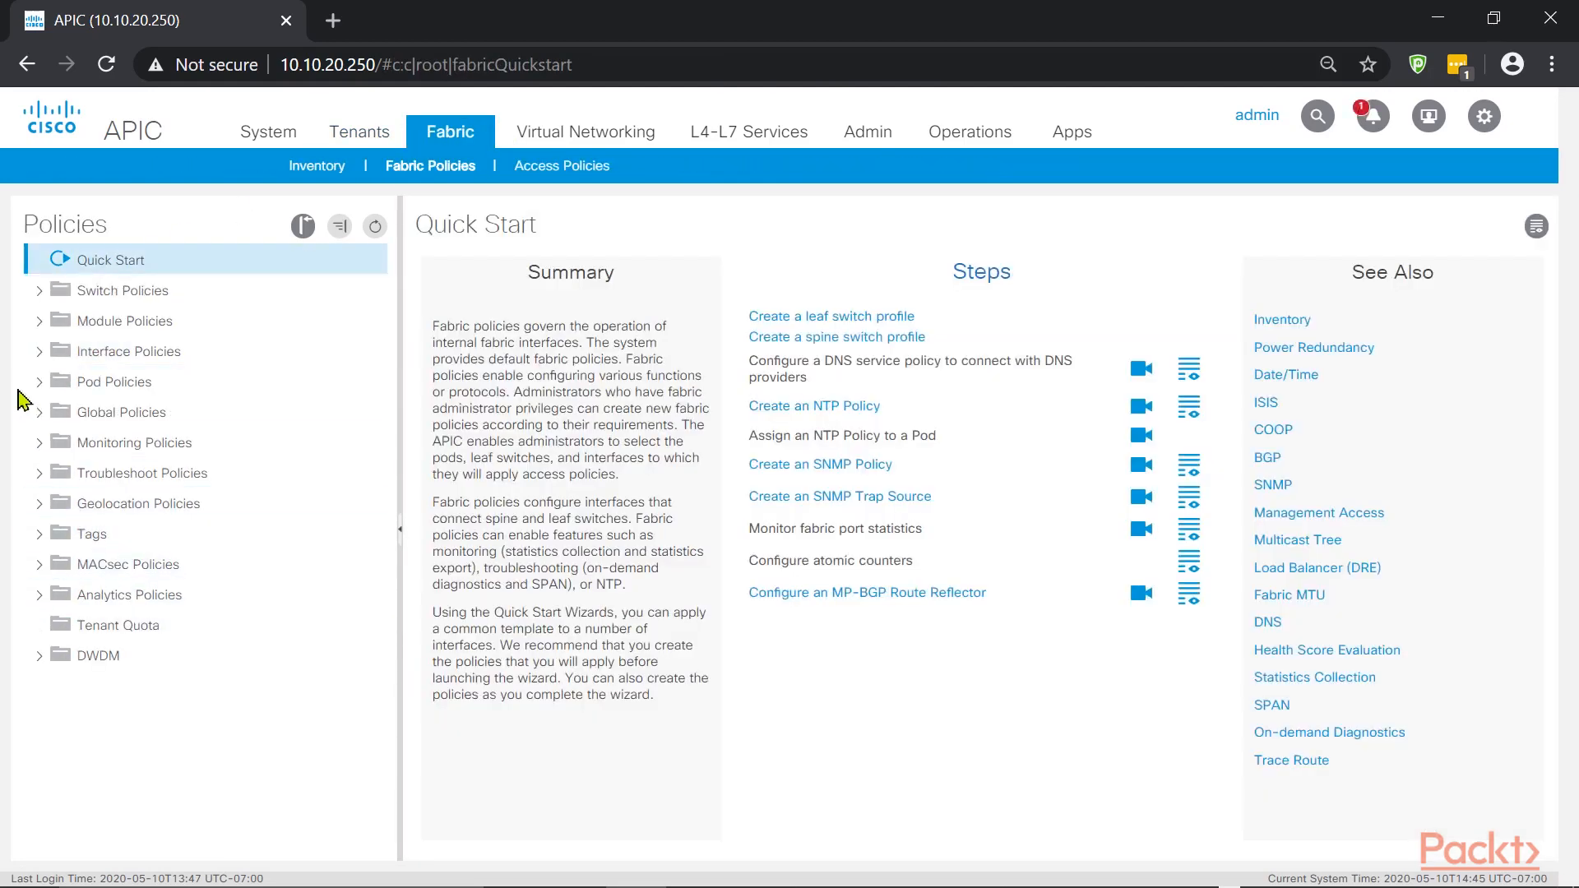
click(40, 412)
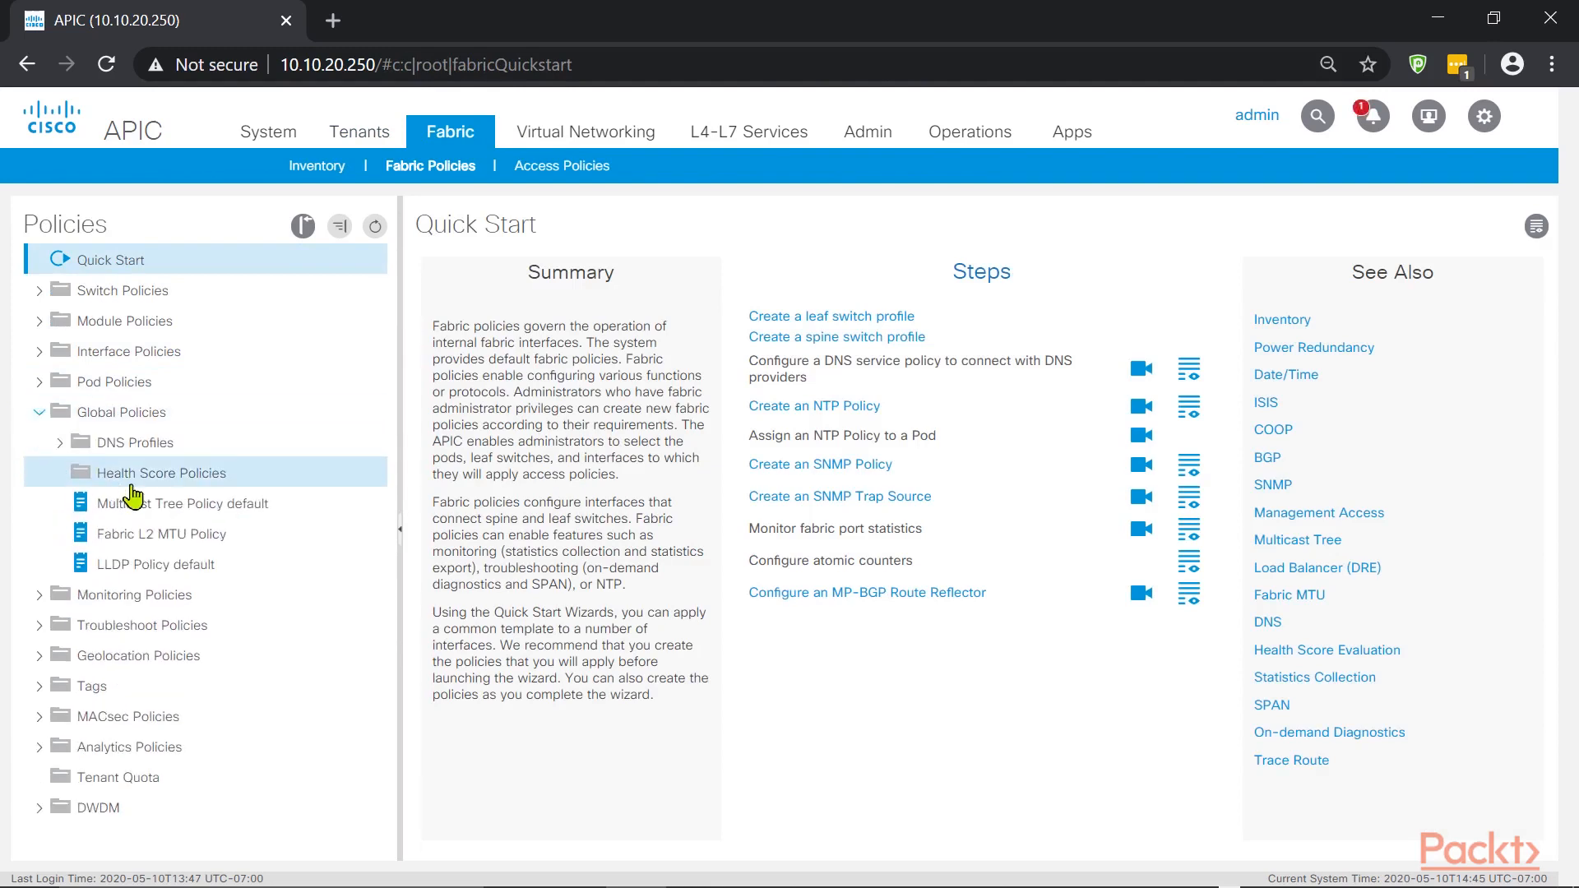
click(160, 472)
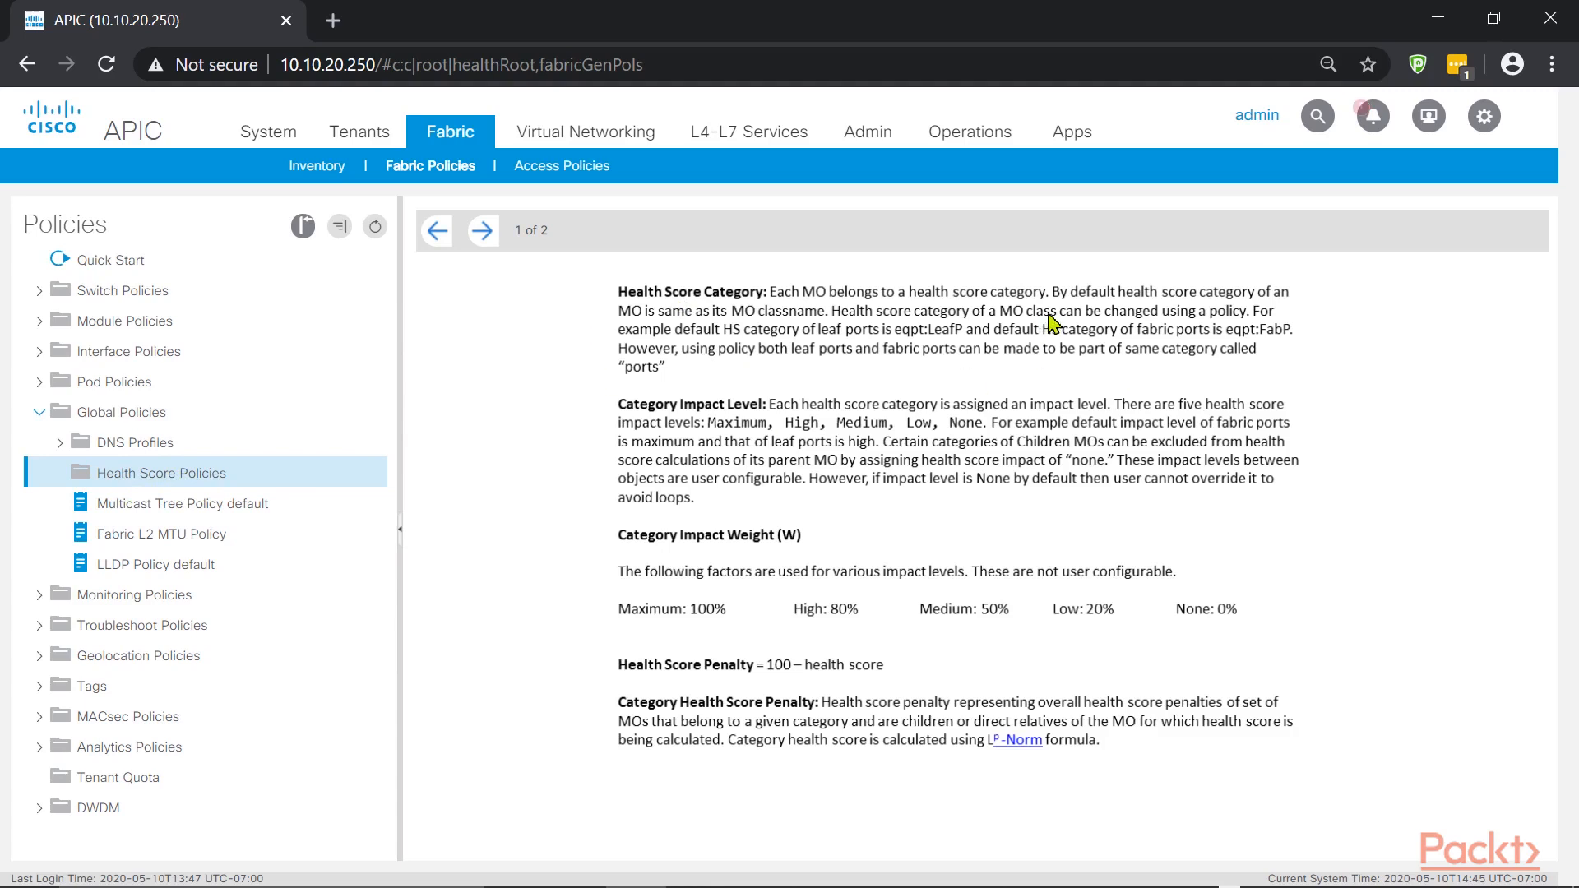
mouse_move(1158, 636)
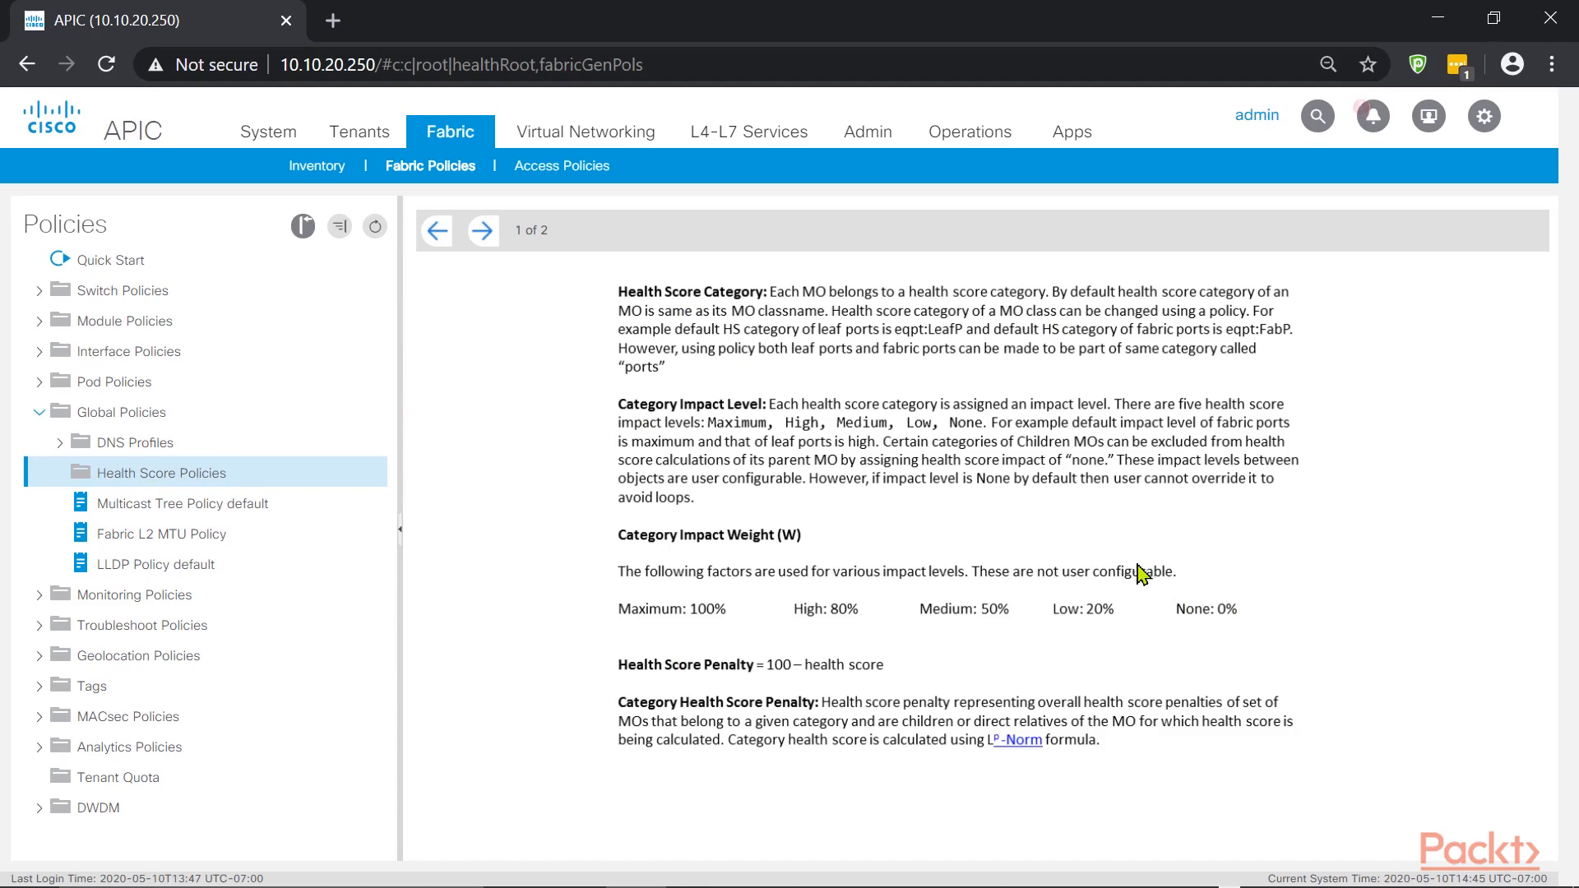
mouse_move(812, 288)
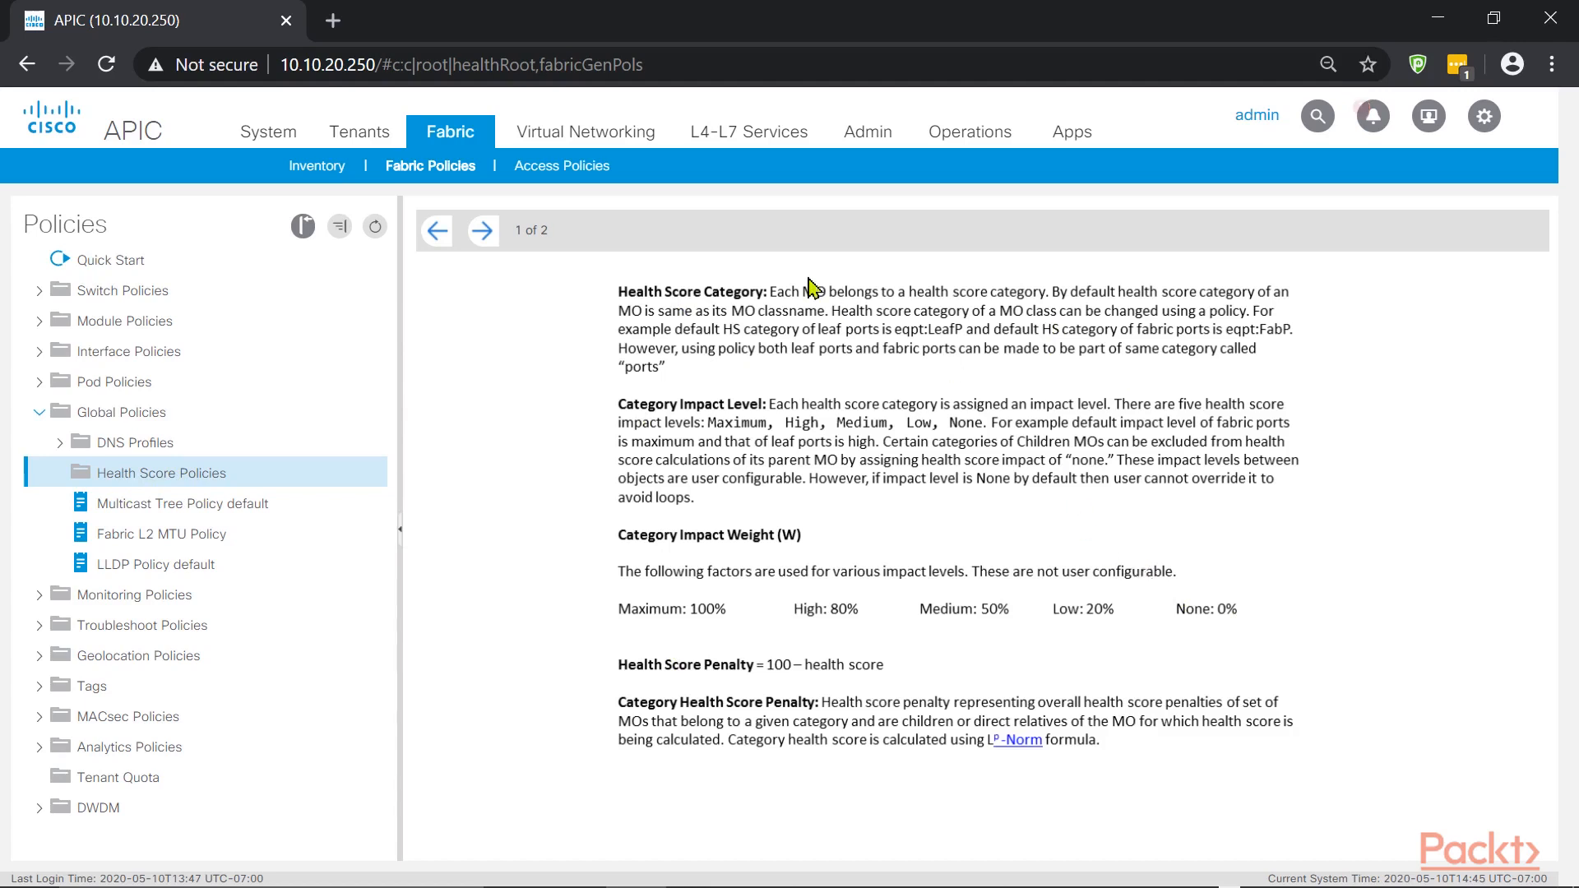
click(483, 230)
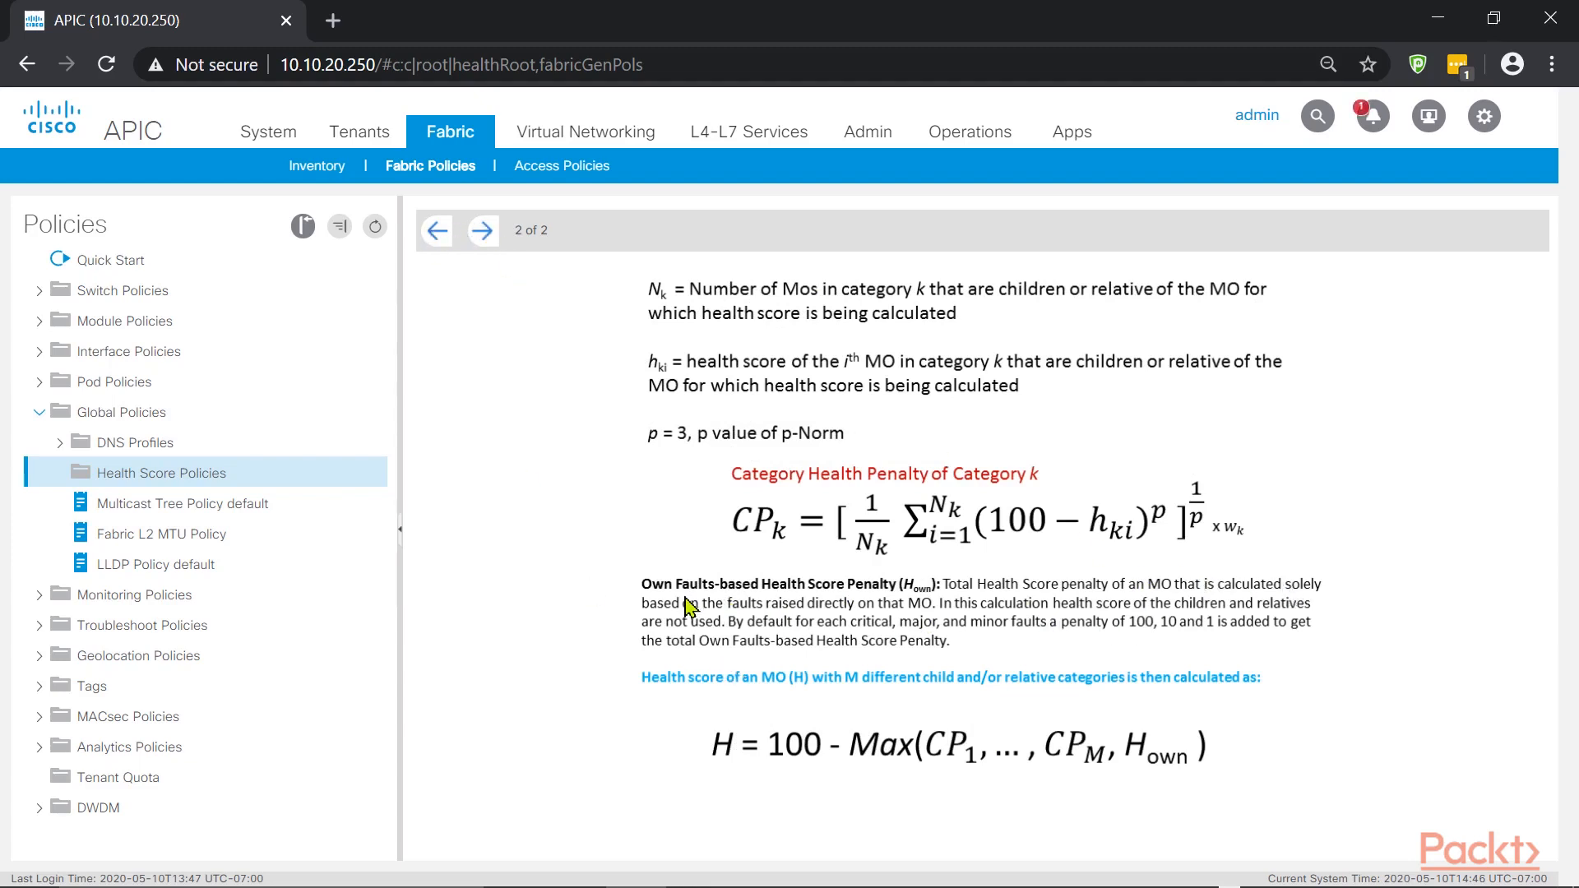
mouse_move(774, 622)
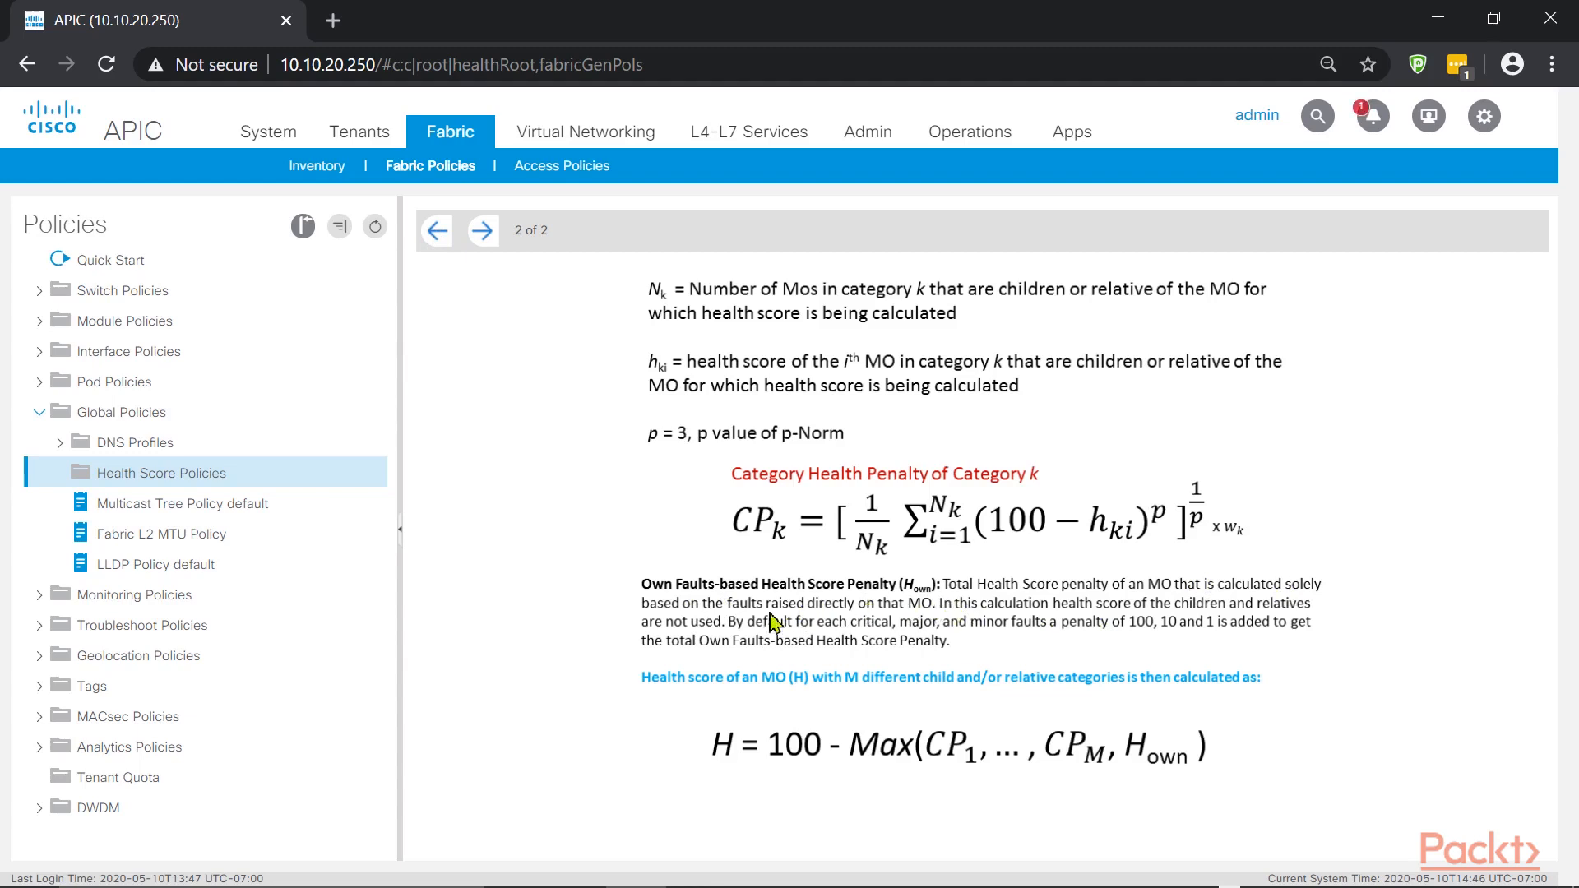
mouse_move(760, 627)
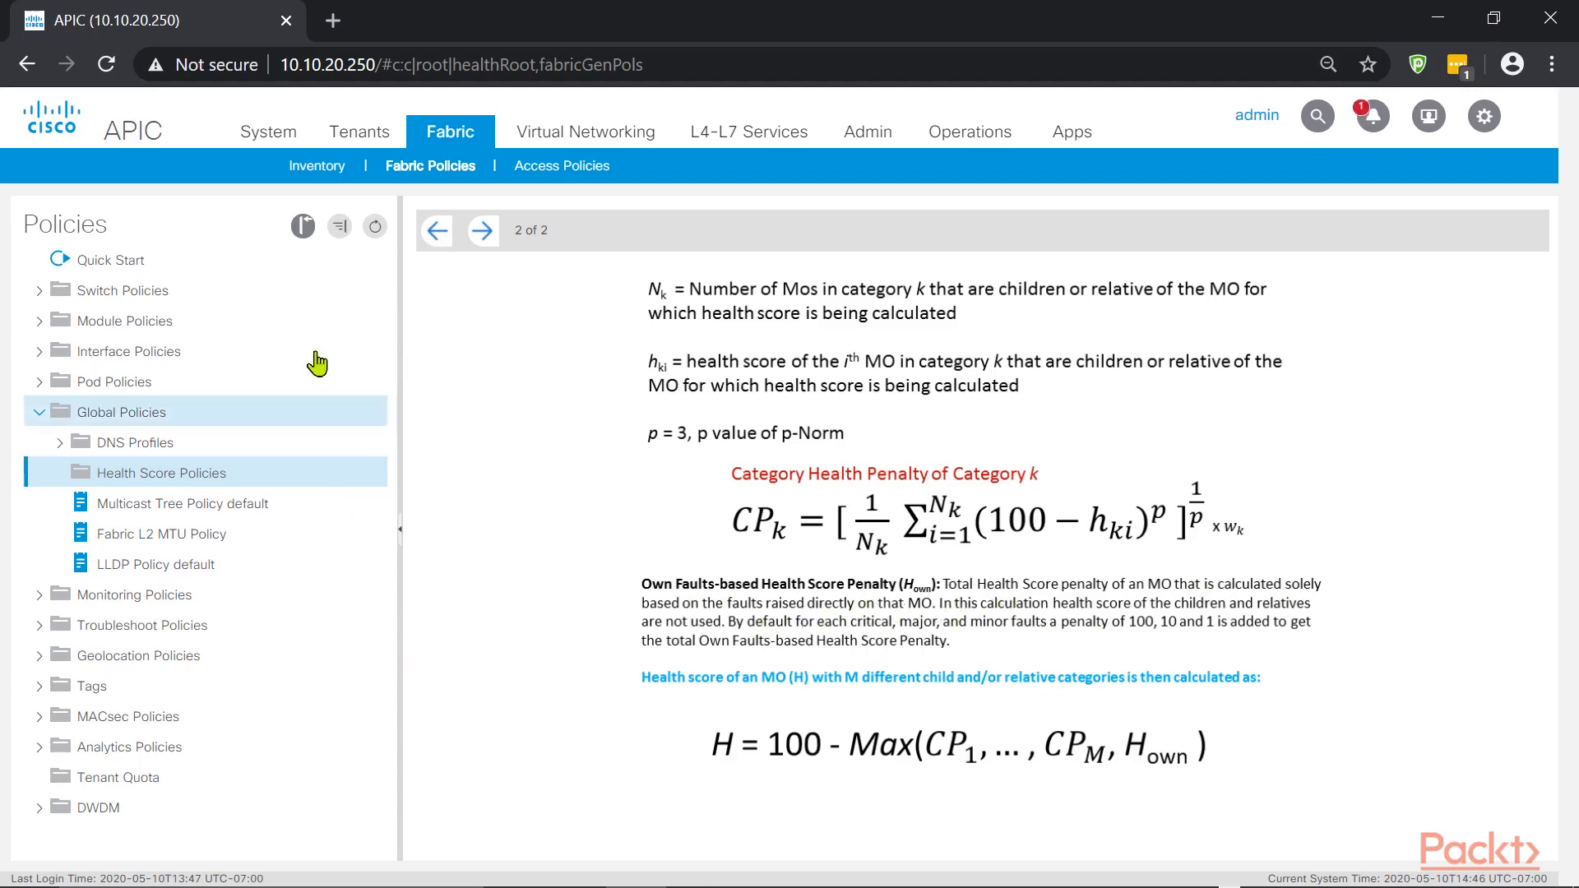
Check App-Srvs' general properties and its two BD-IDs-not-allocated faults, with App-Srvs-BD applied
click(358, 131)
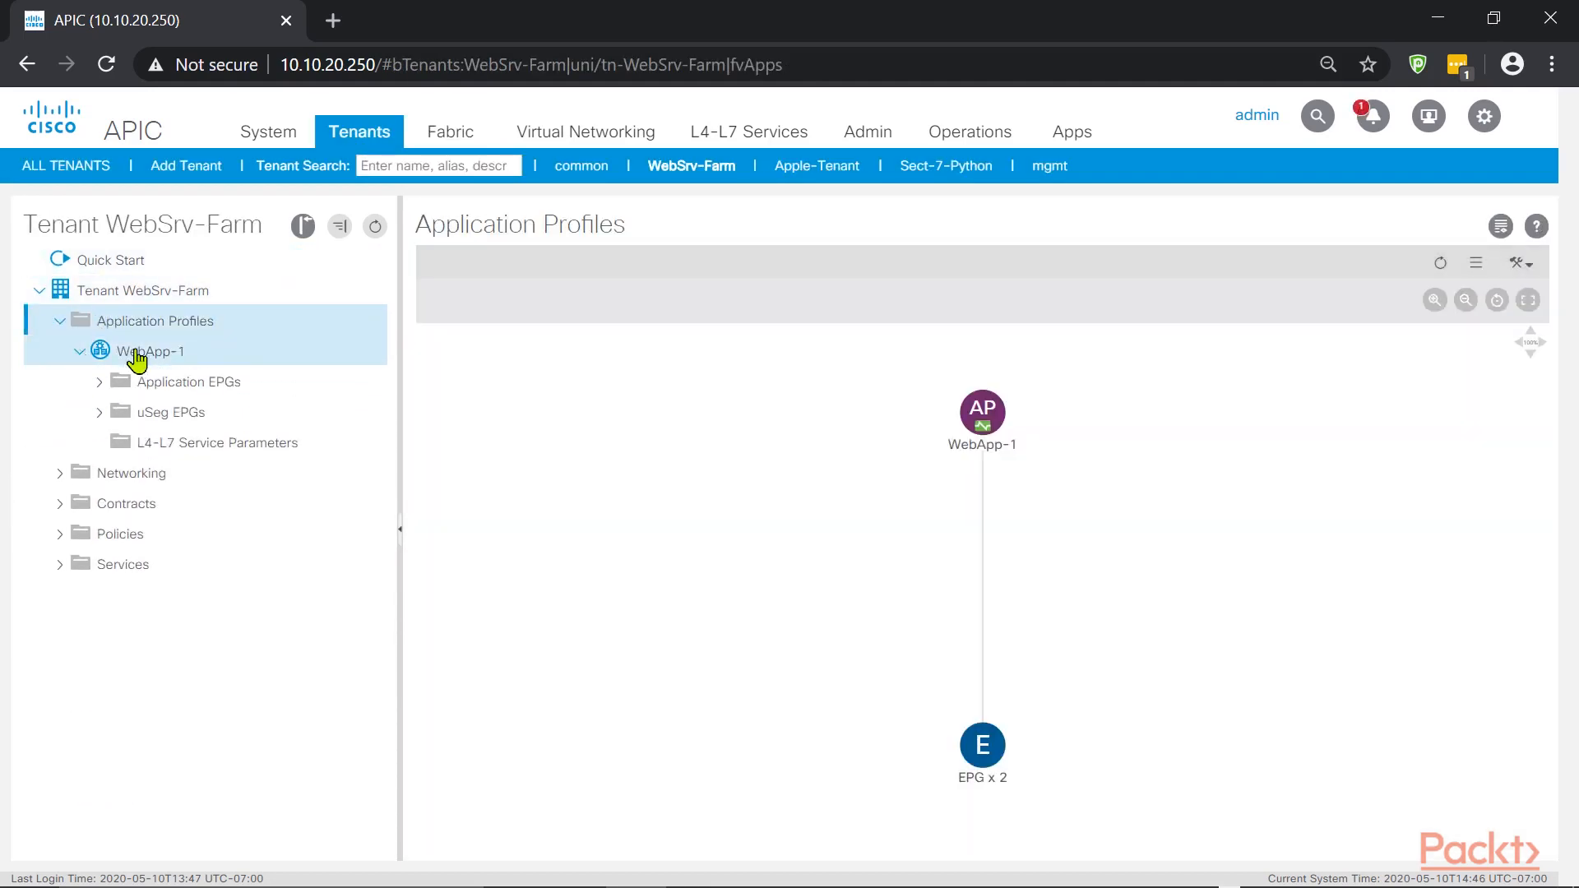
click(189, 381)
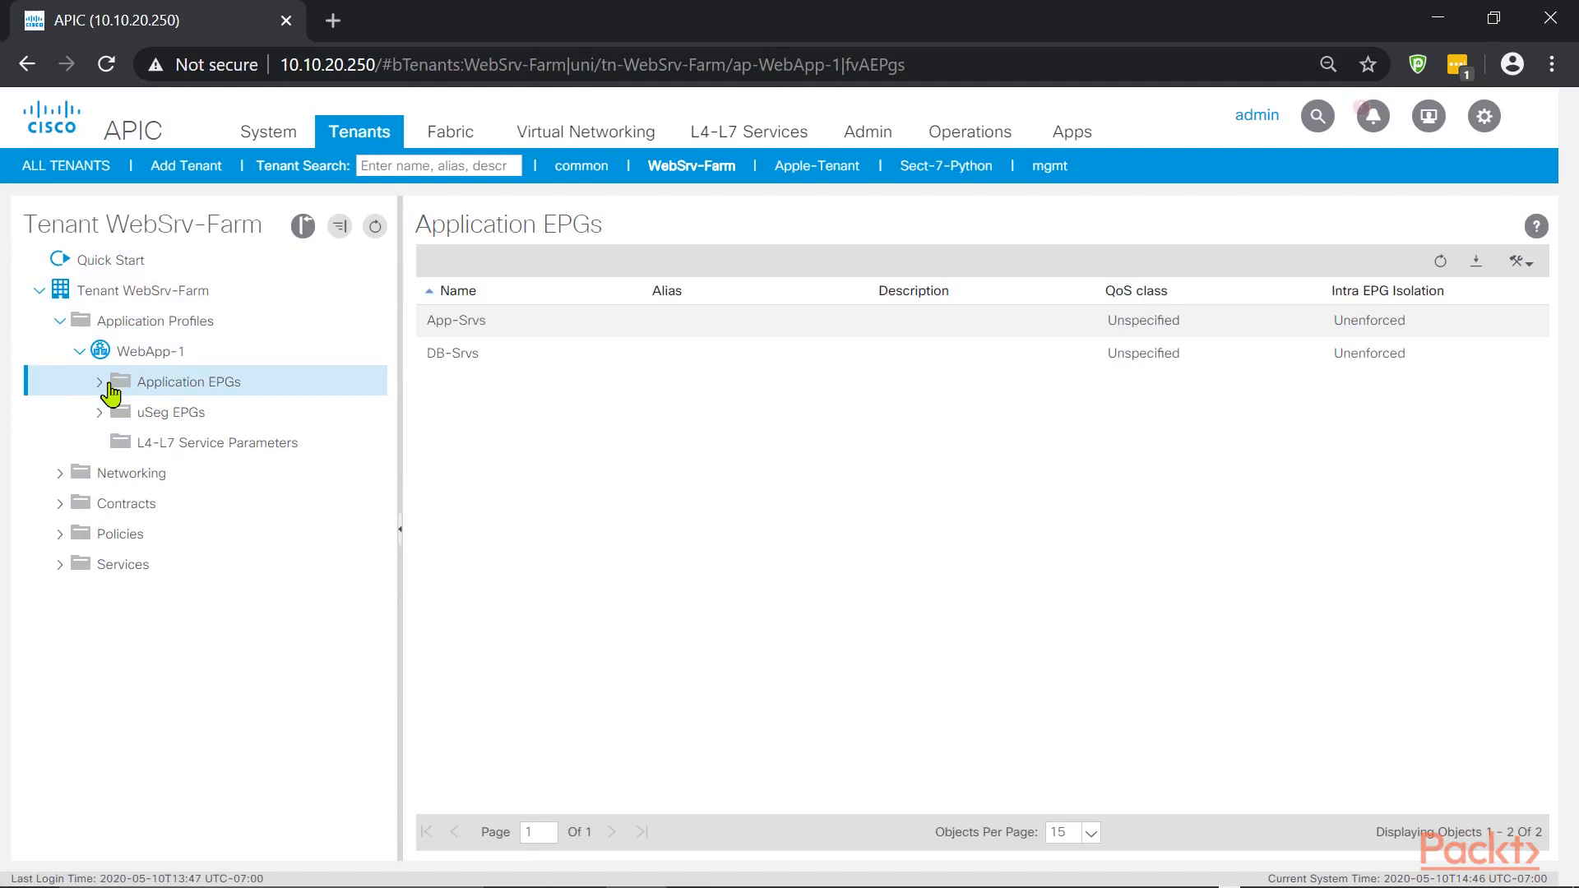
click(185, 411)
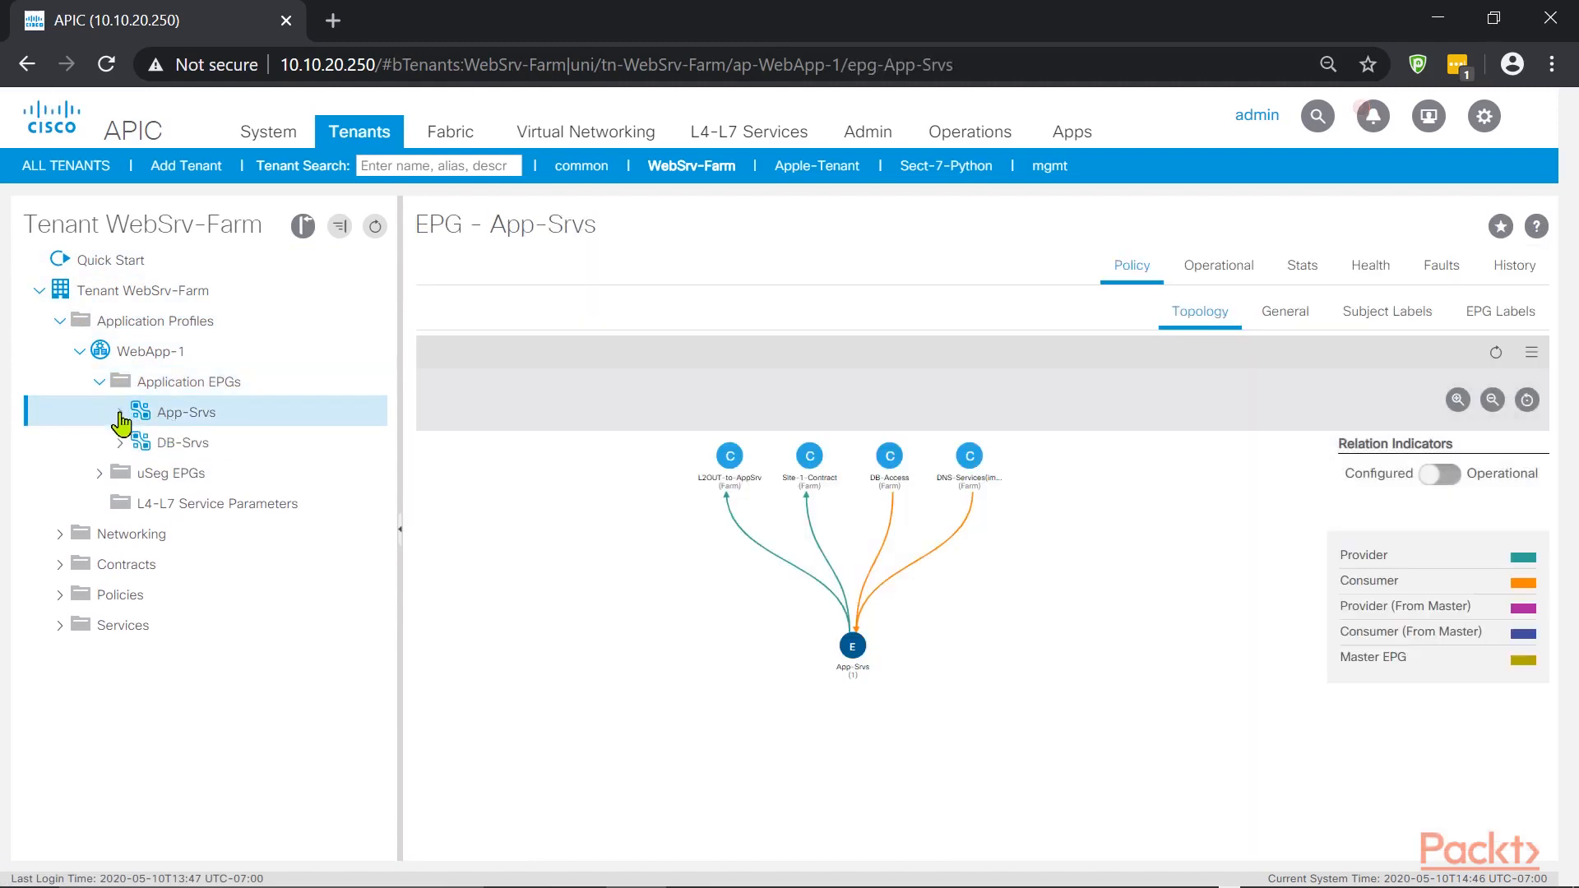
click(118, 412)
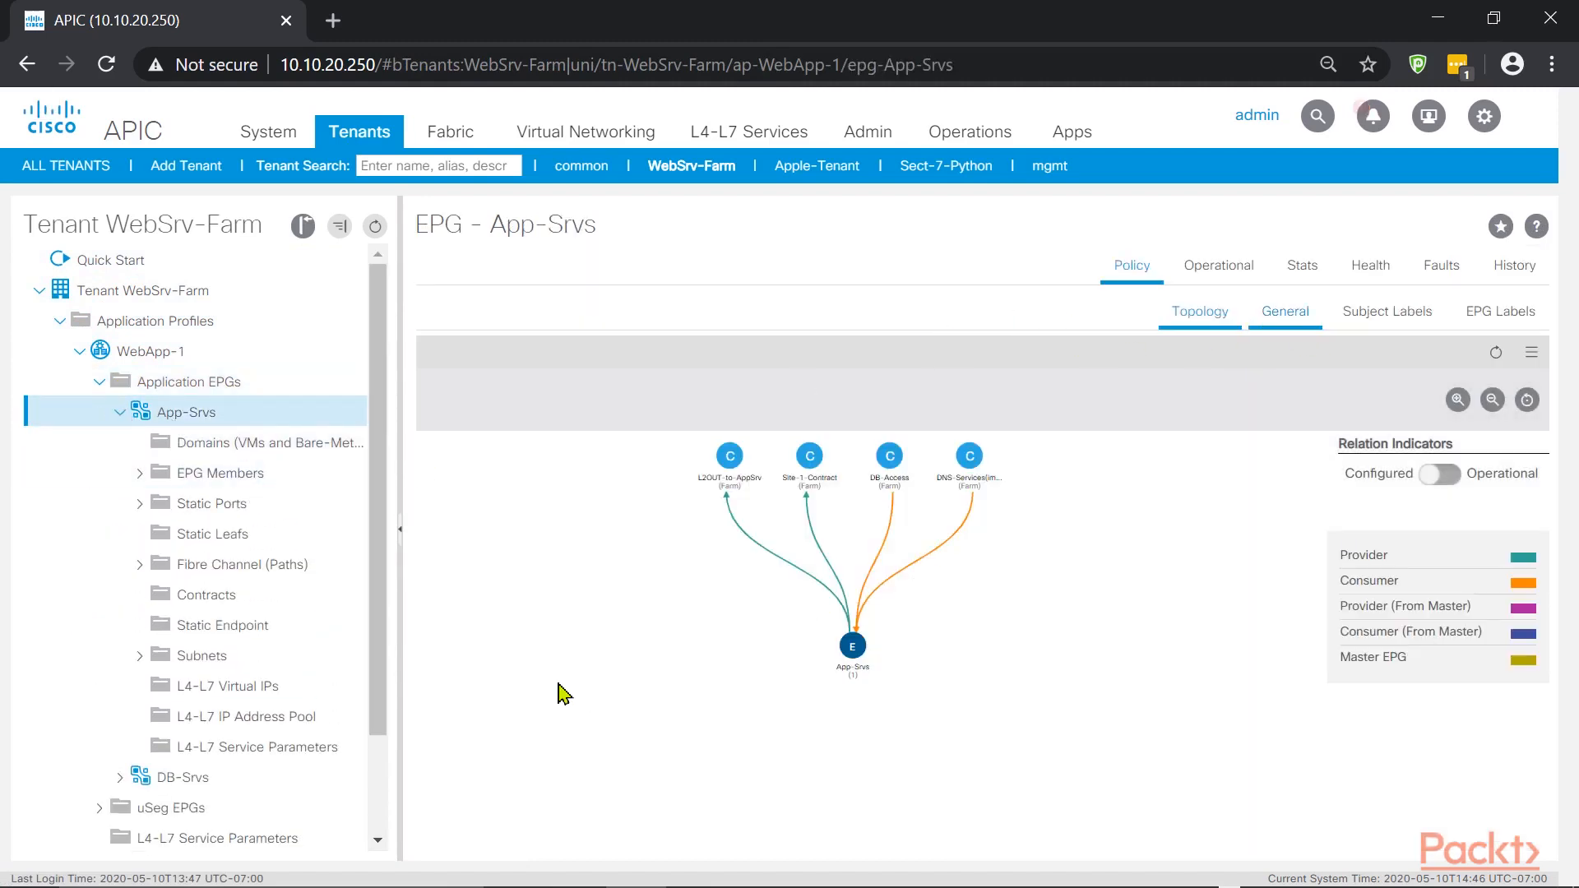
click(1284, 311)
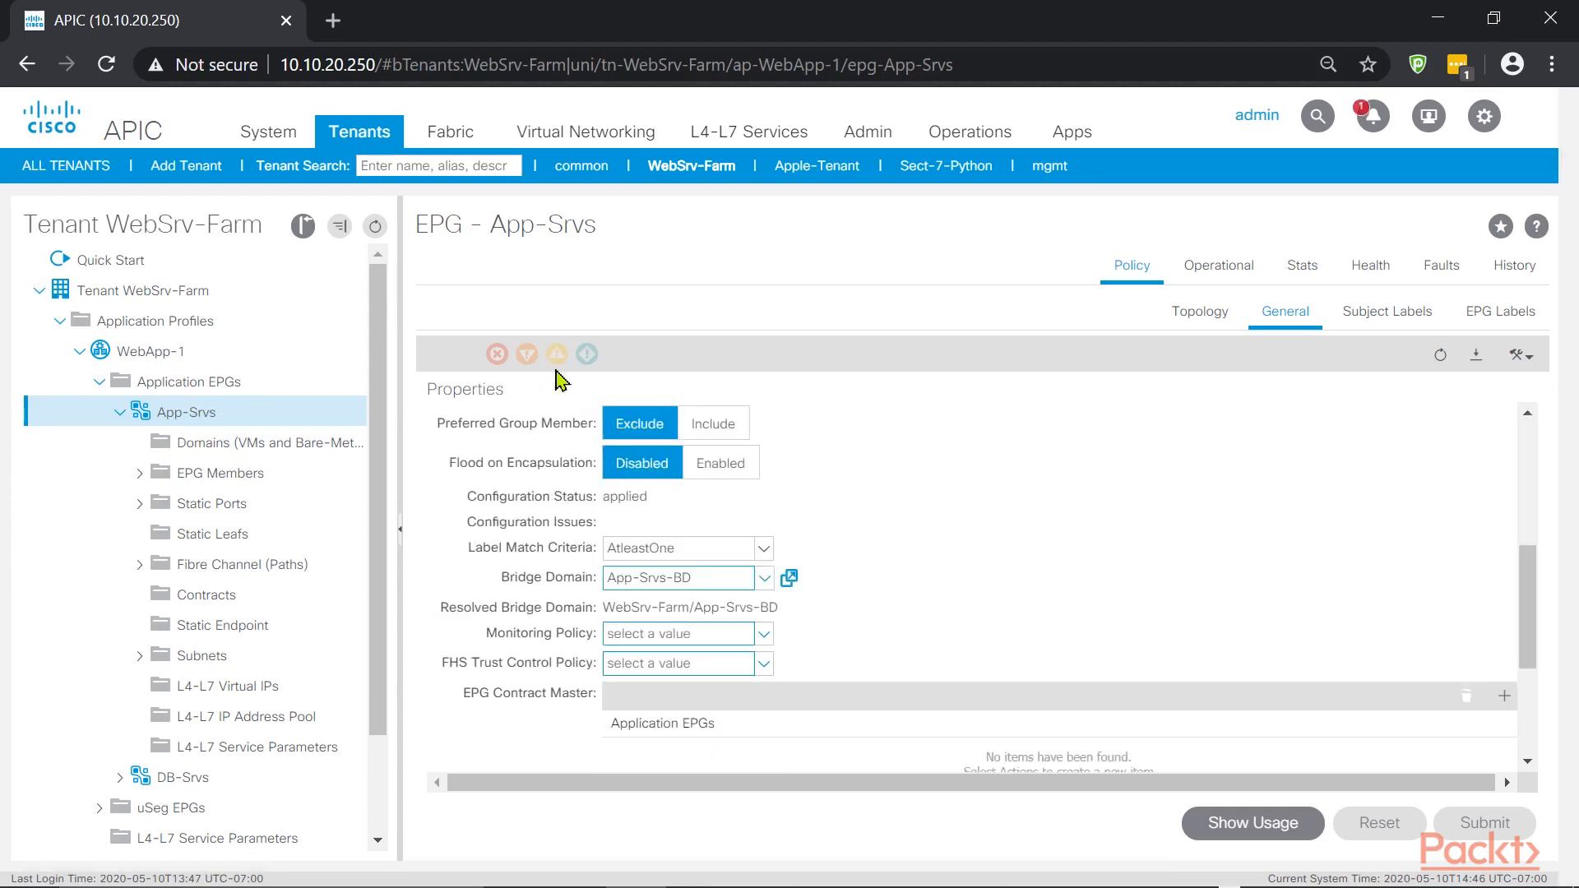
click(1441, 265)
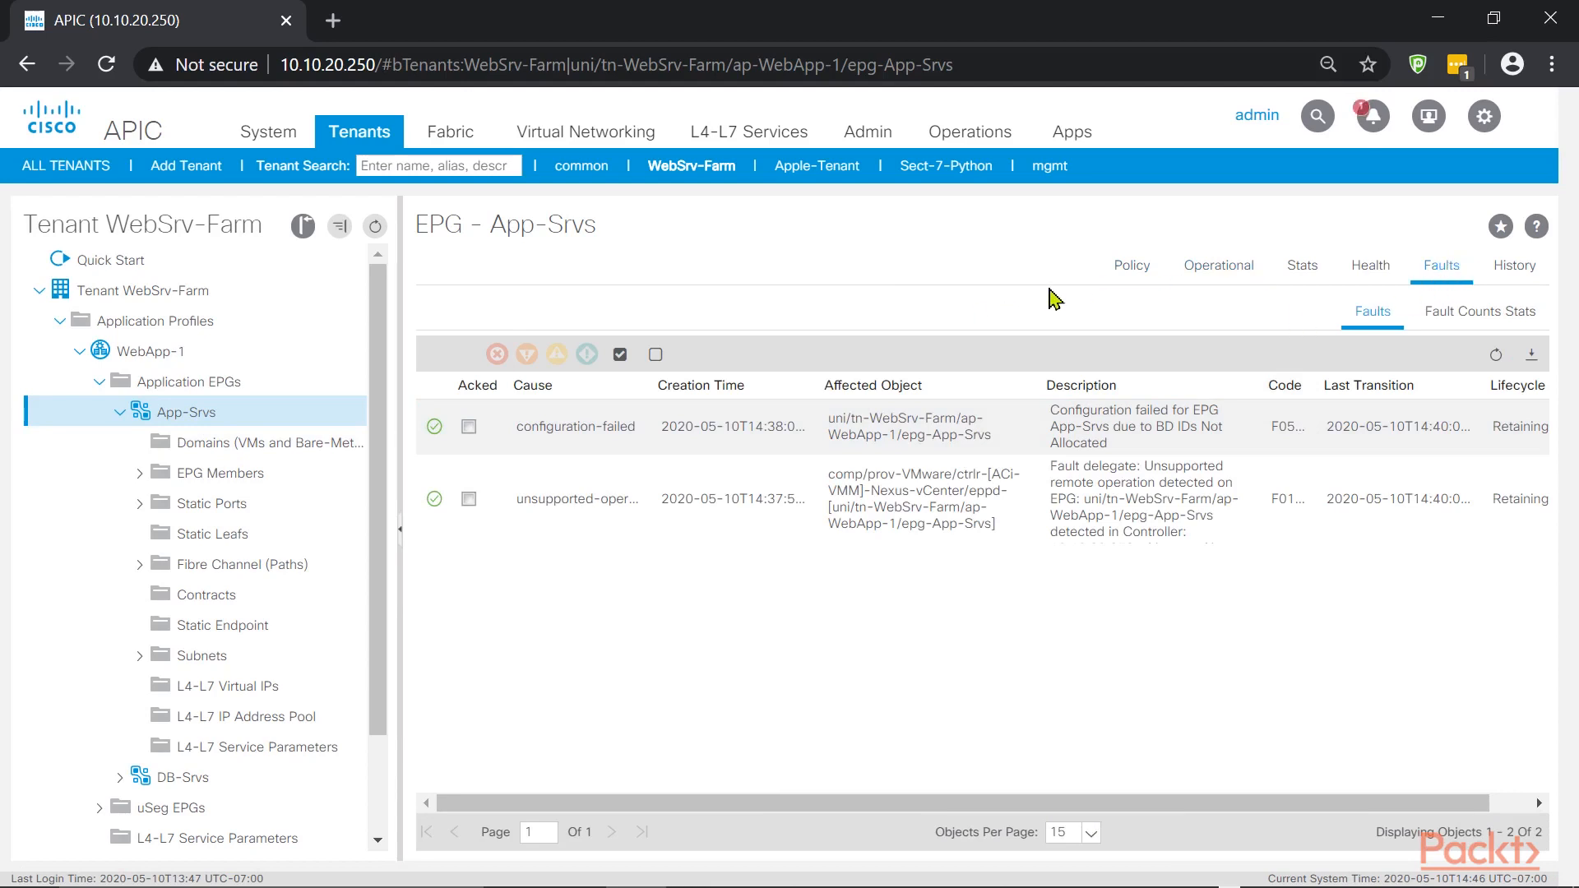
click(1130, 265)
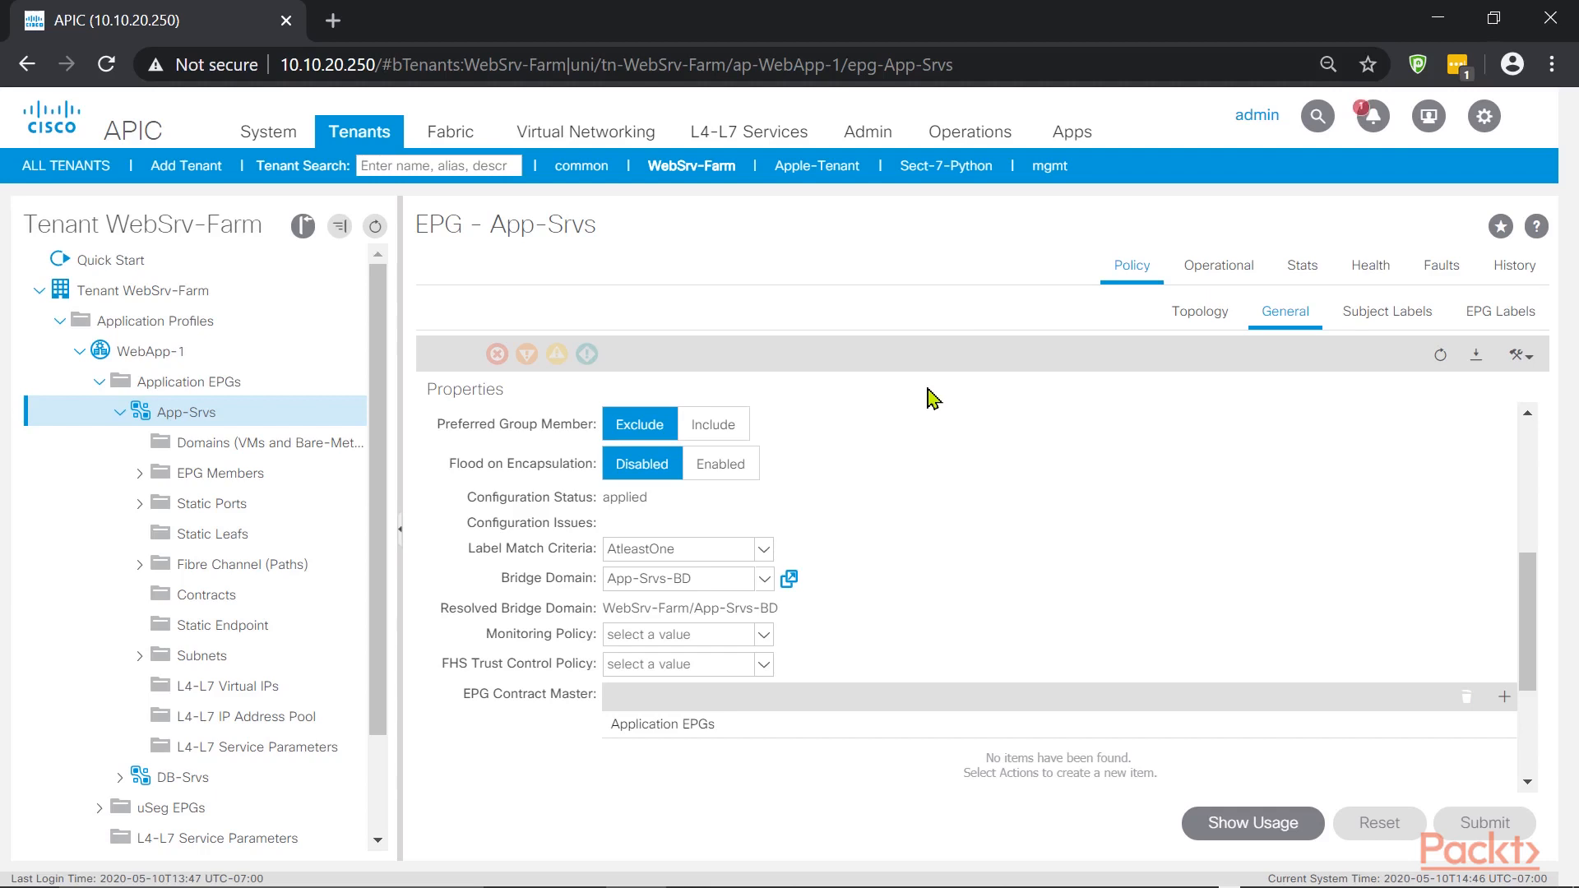
mouse_move(795, 314)
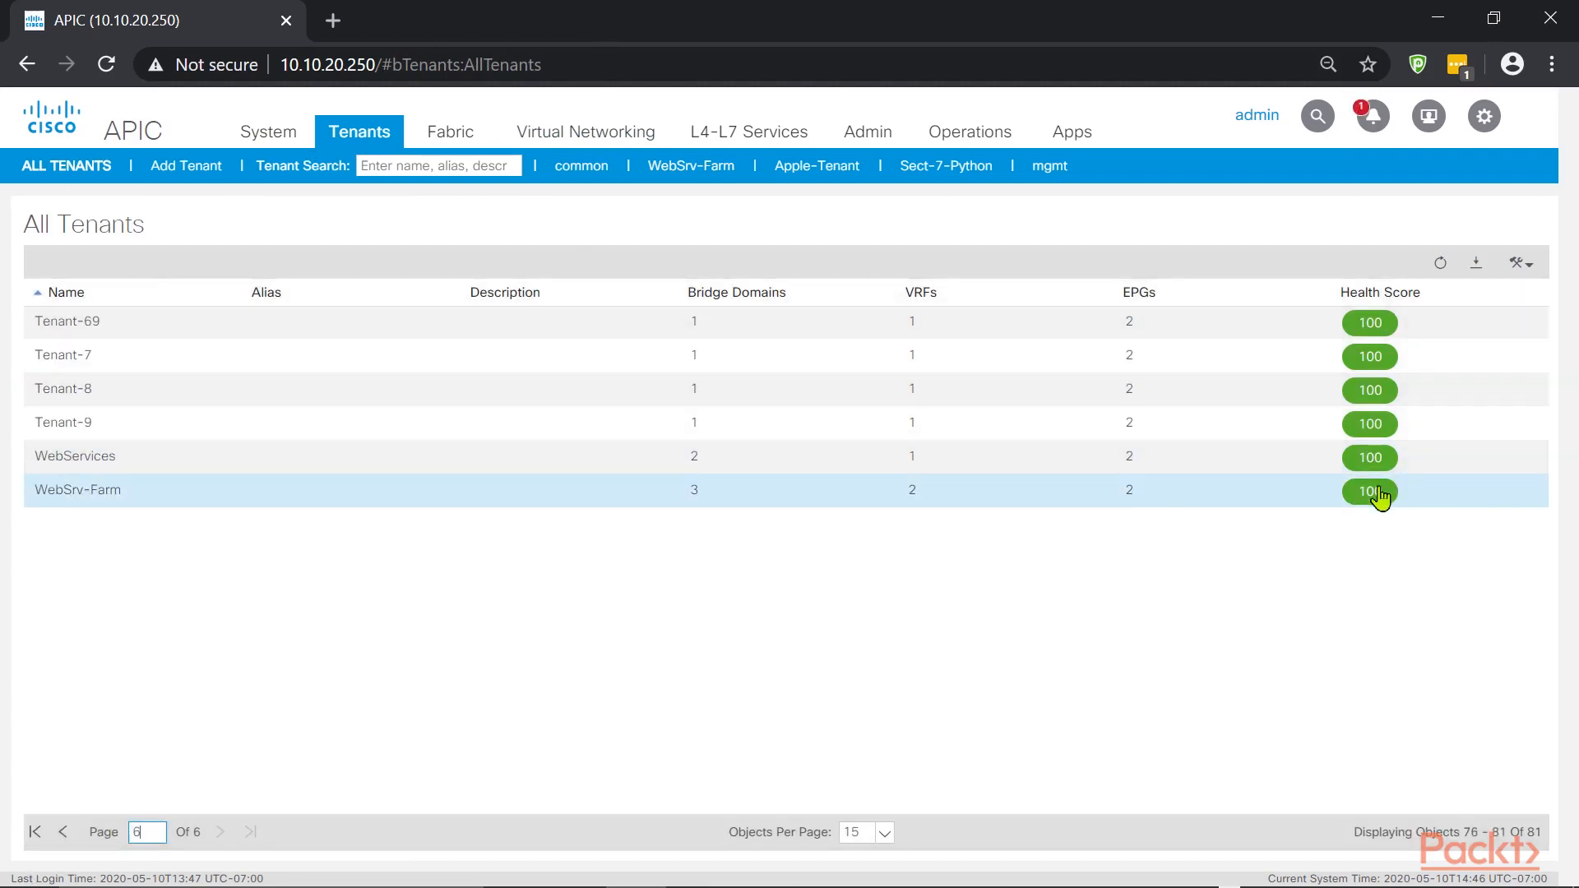
mouse_move(614, 501)
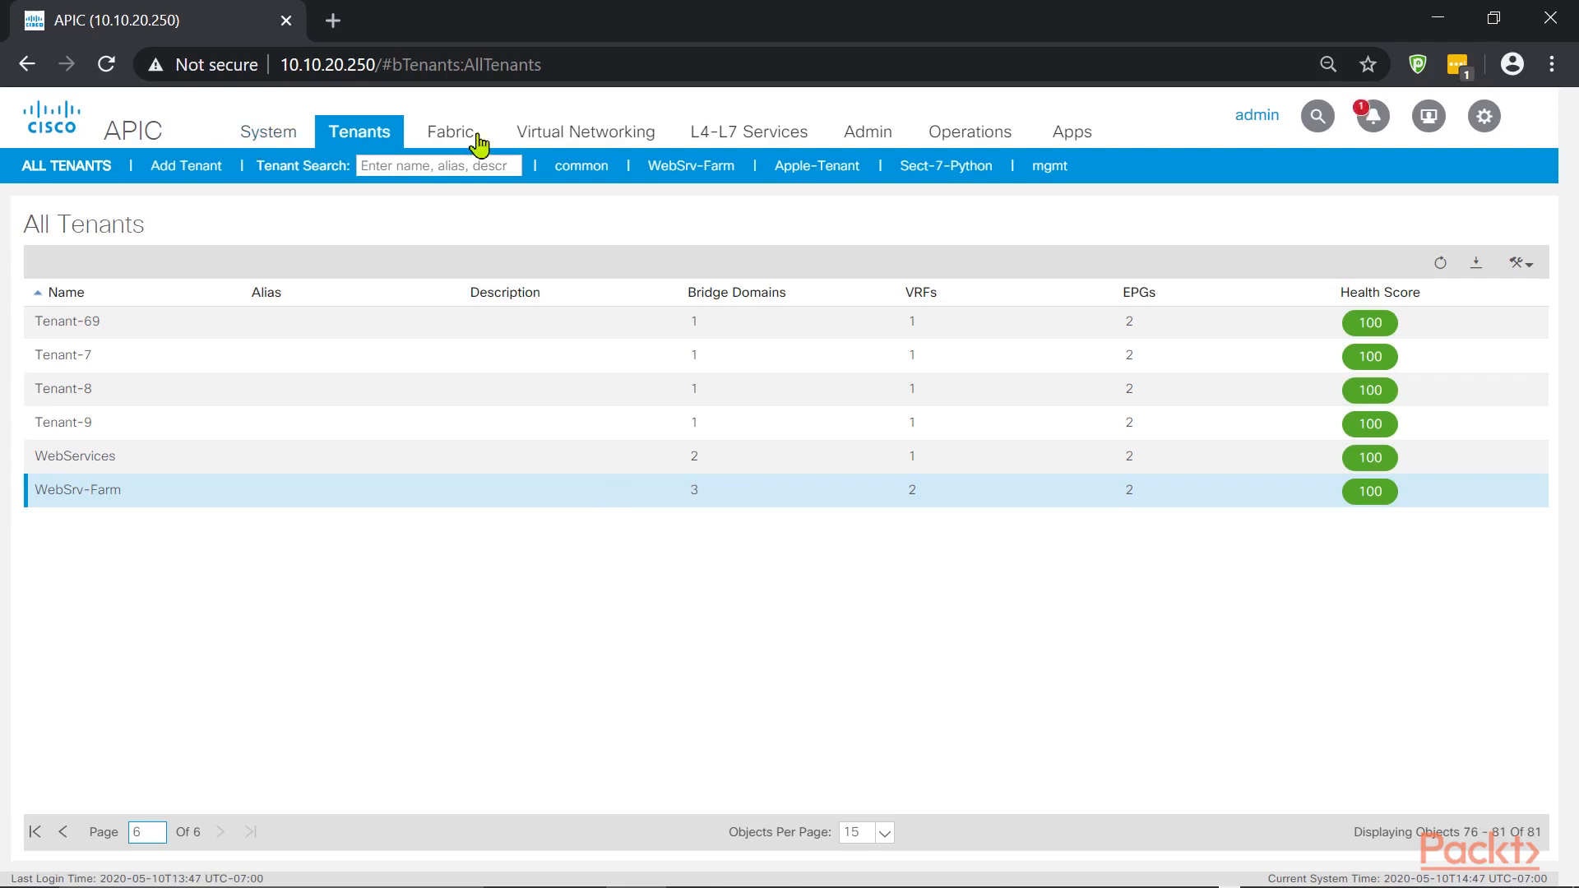
Expand Leaf102's health tree (98 overall) in Pod 1 and list its four faults
click(452, 132)
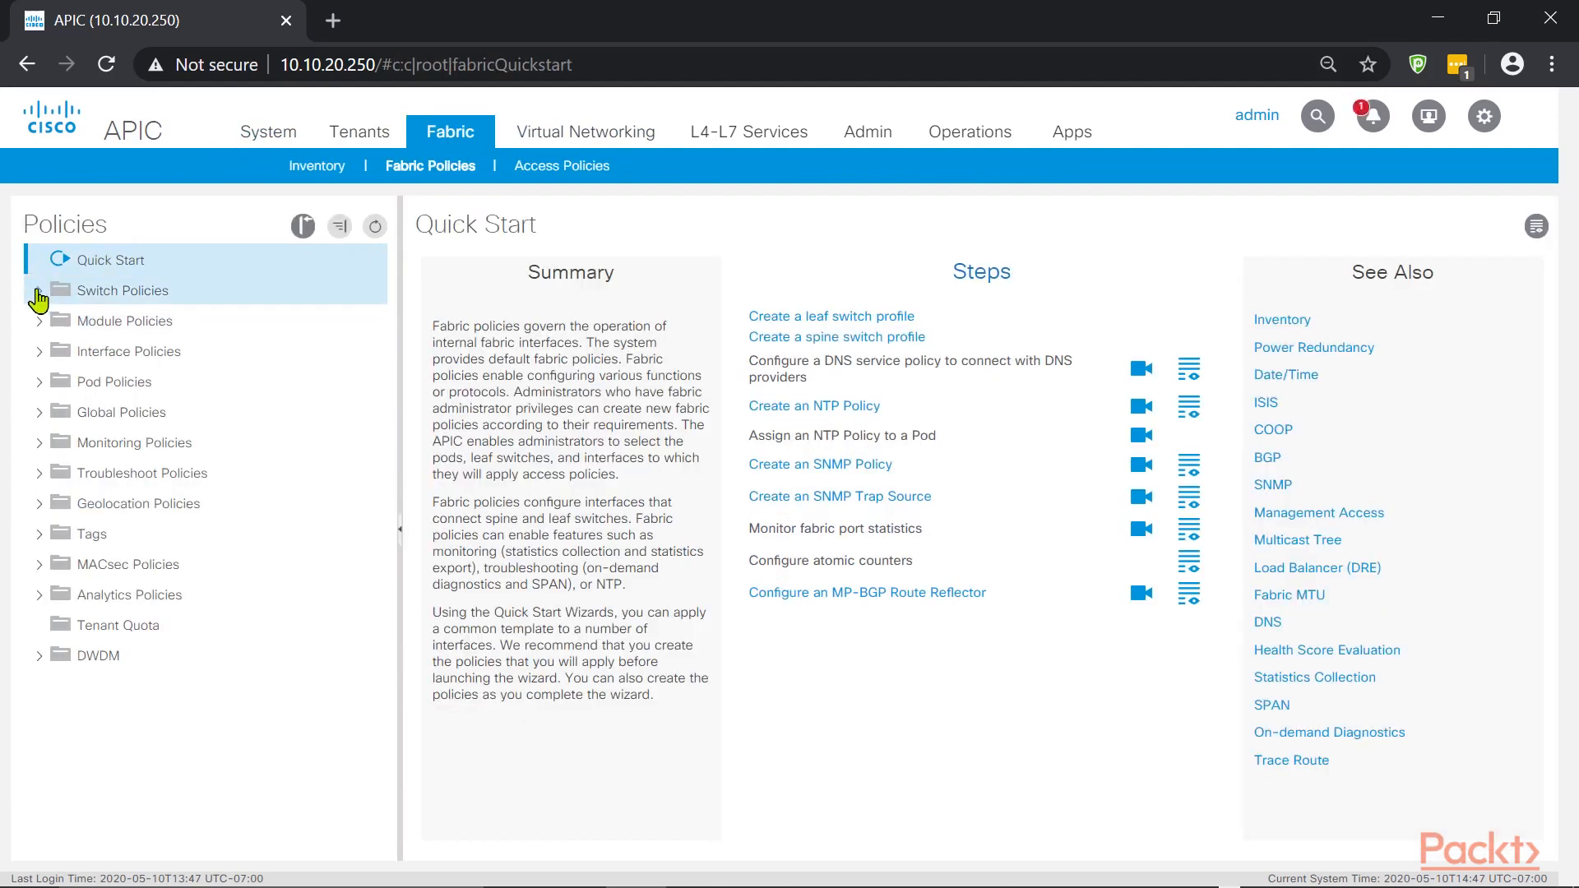
click(316, 165)
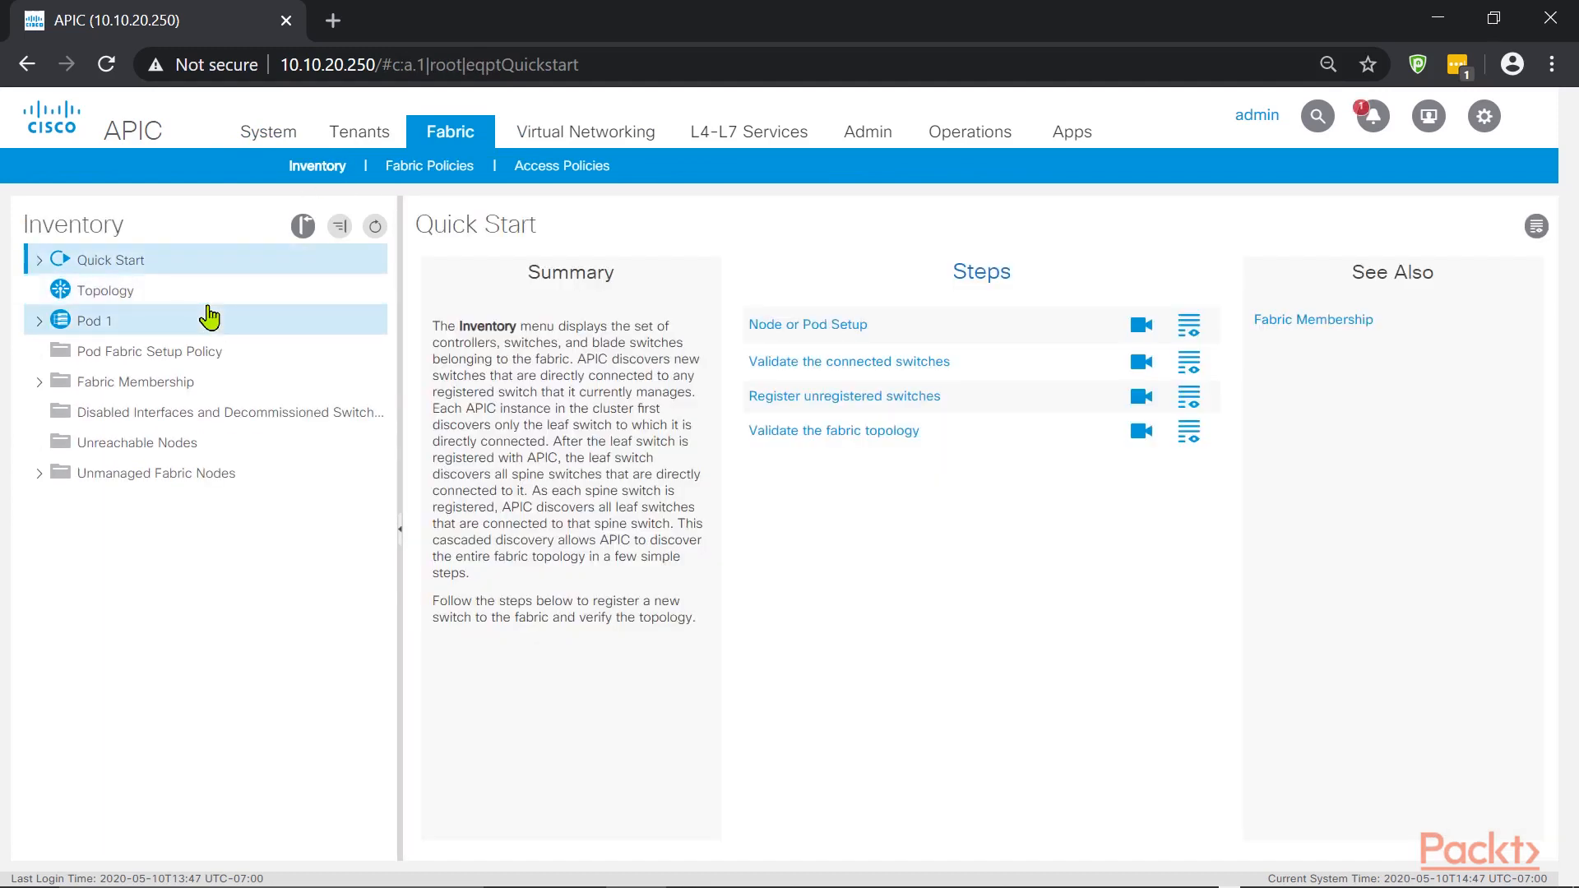
click(40, 320)
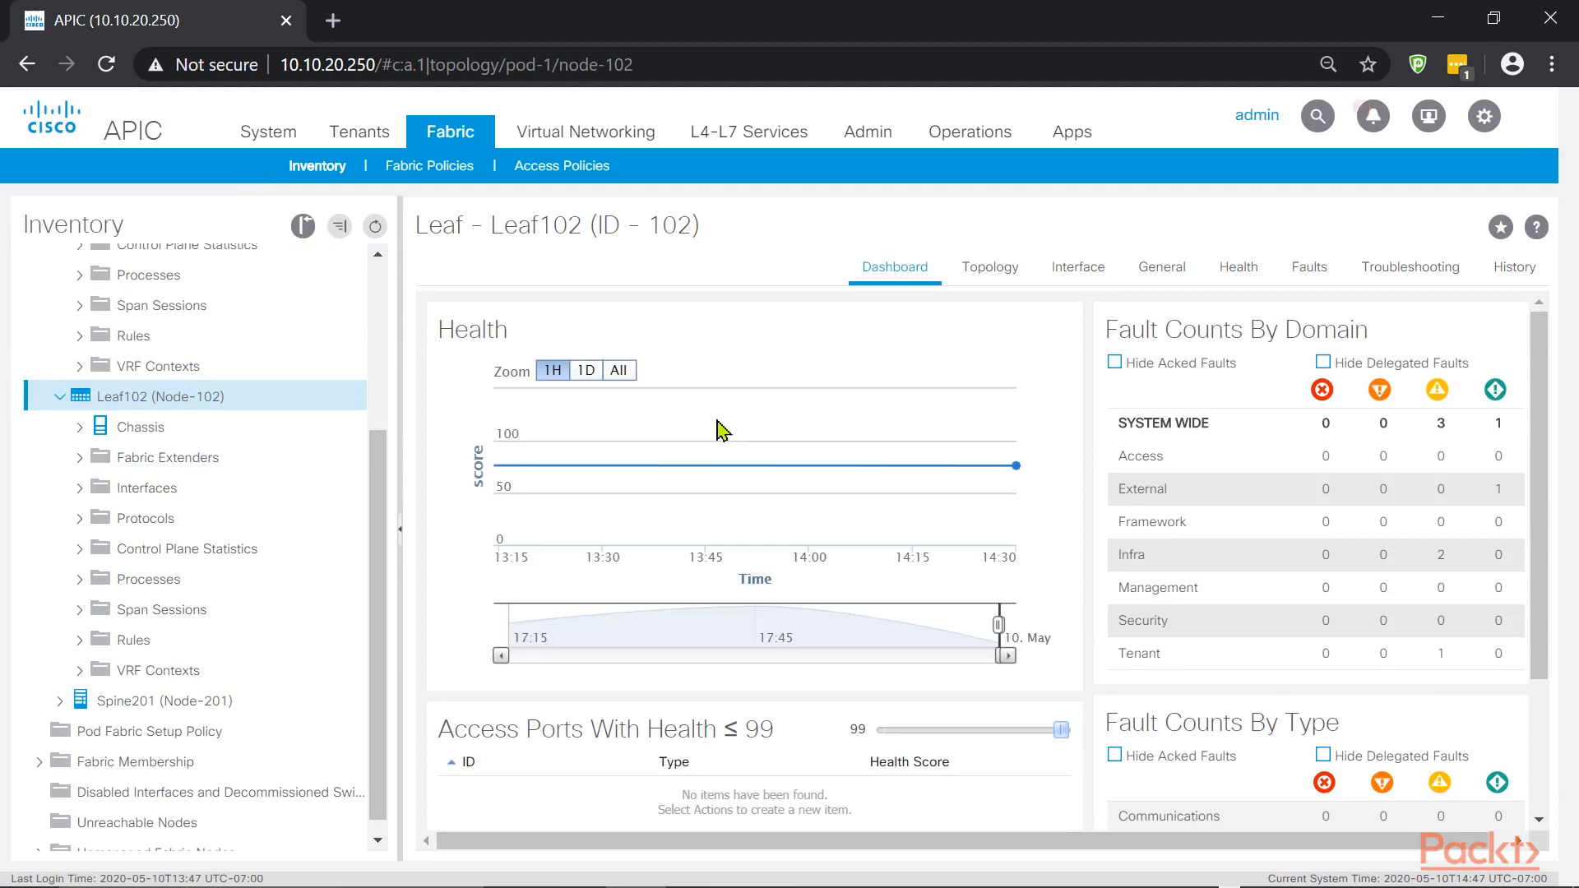
click(1238, 267)
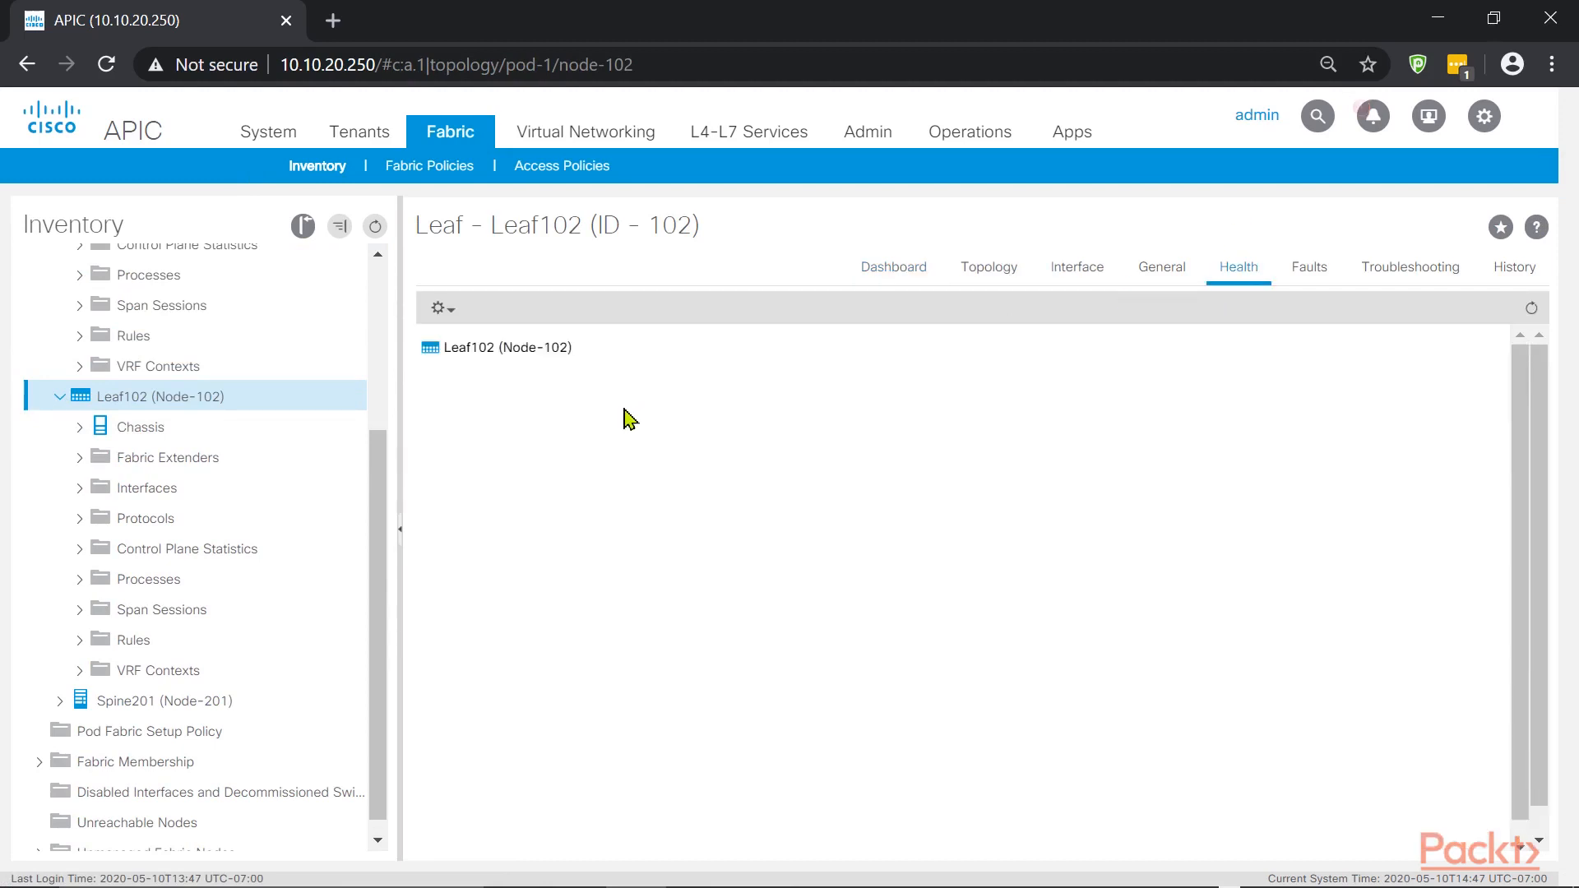
click(496, 347)
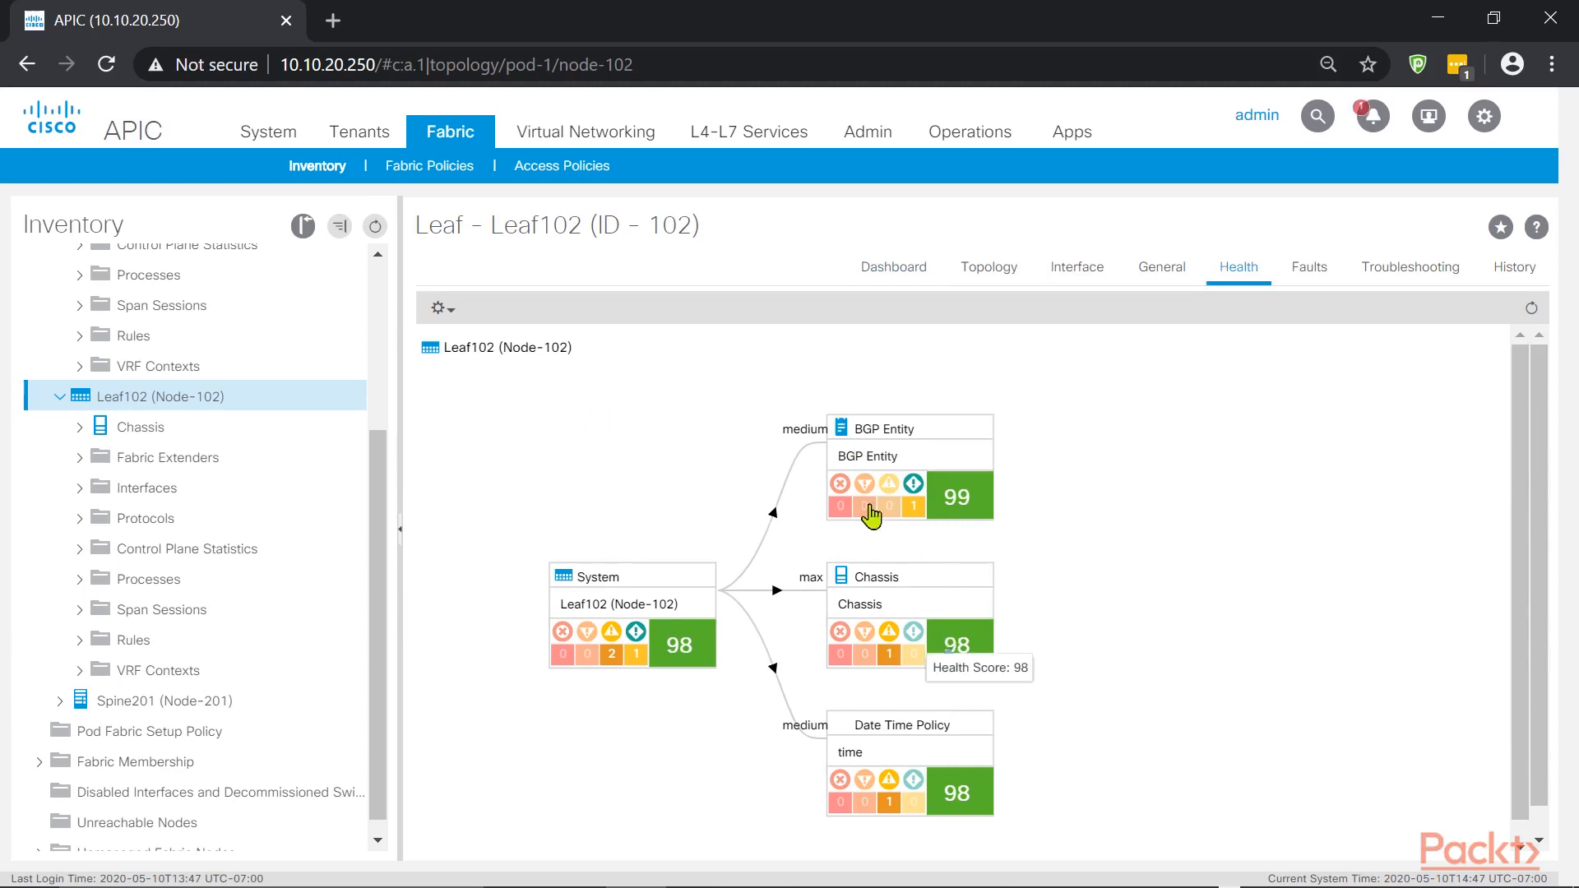
mouse_move(868, 468)
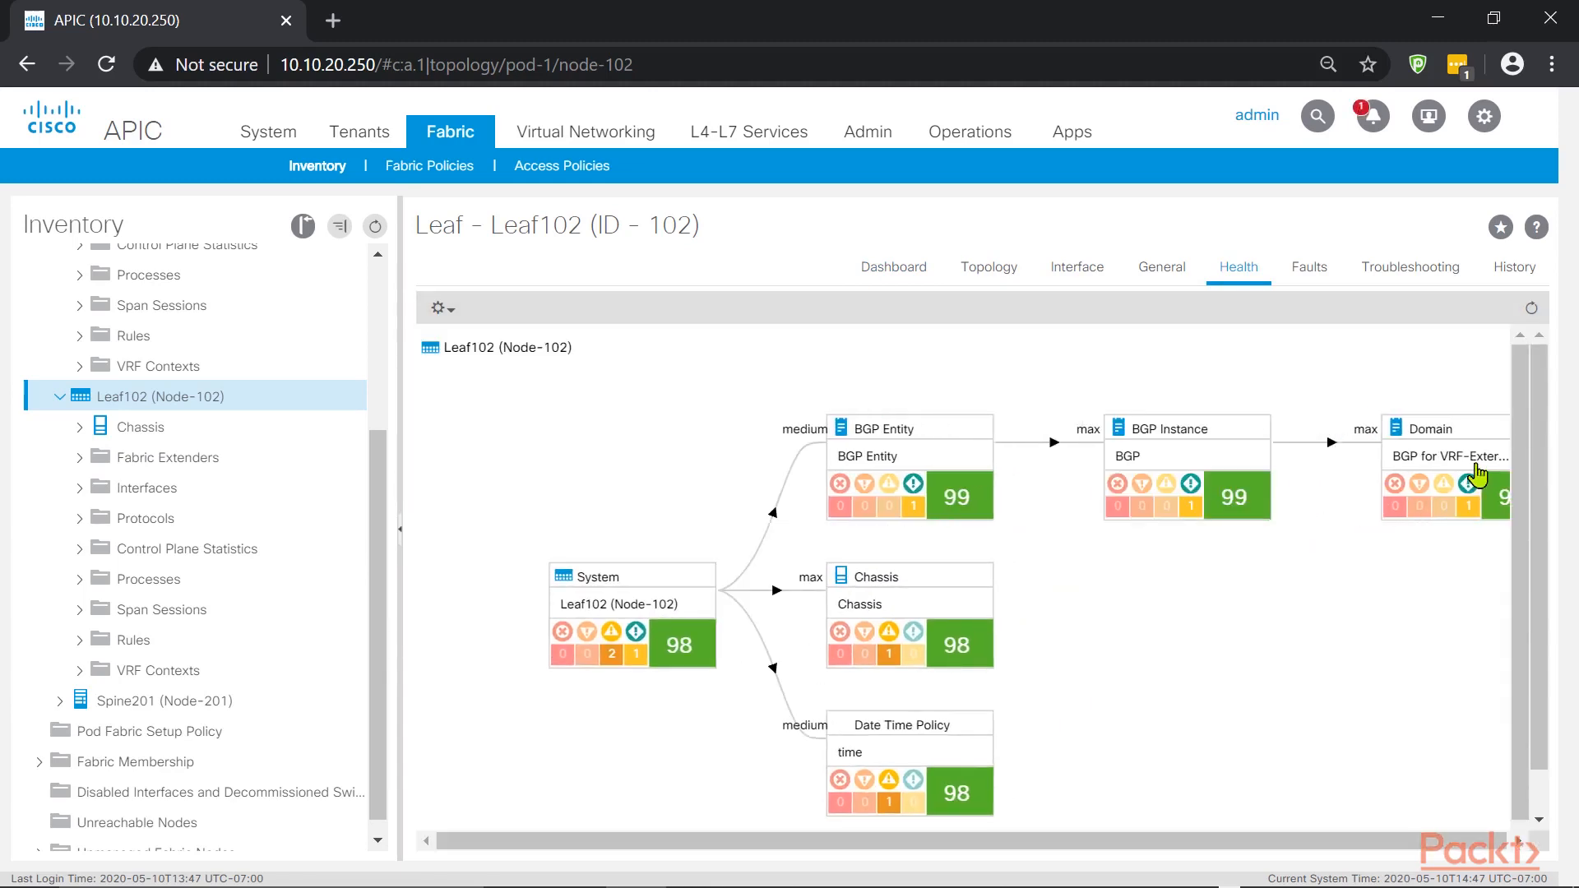
mouse_move(1449, 456)
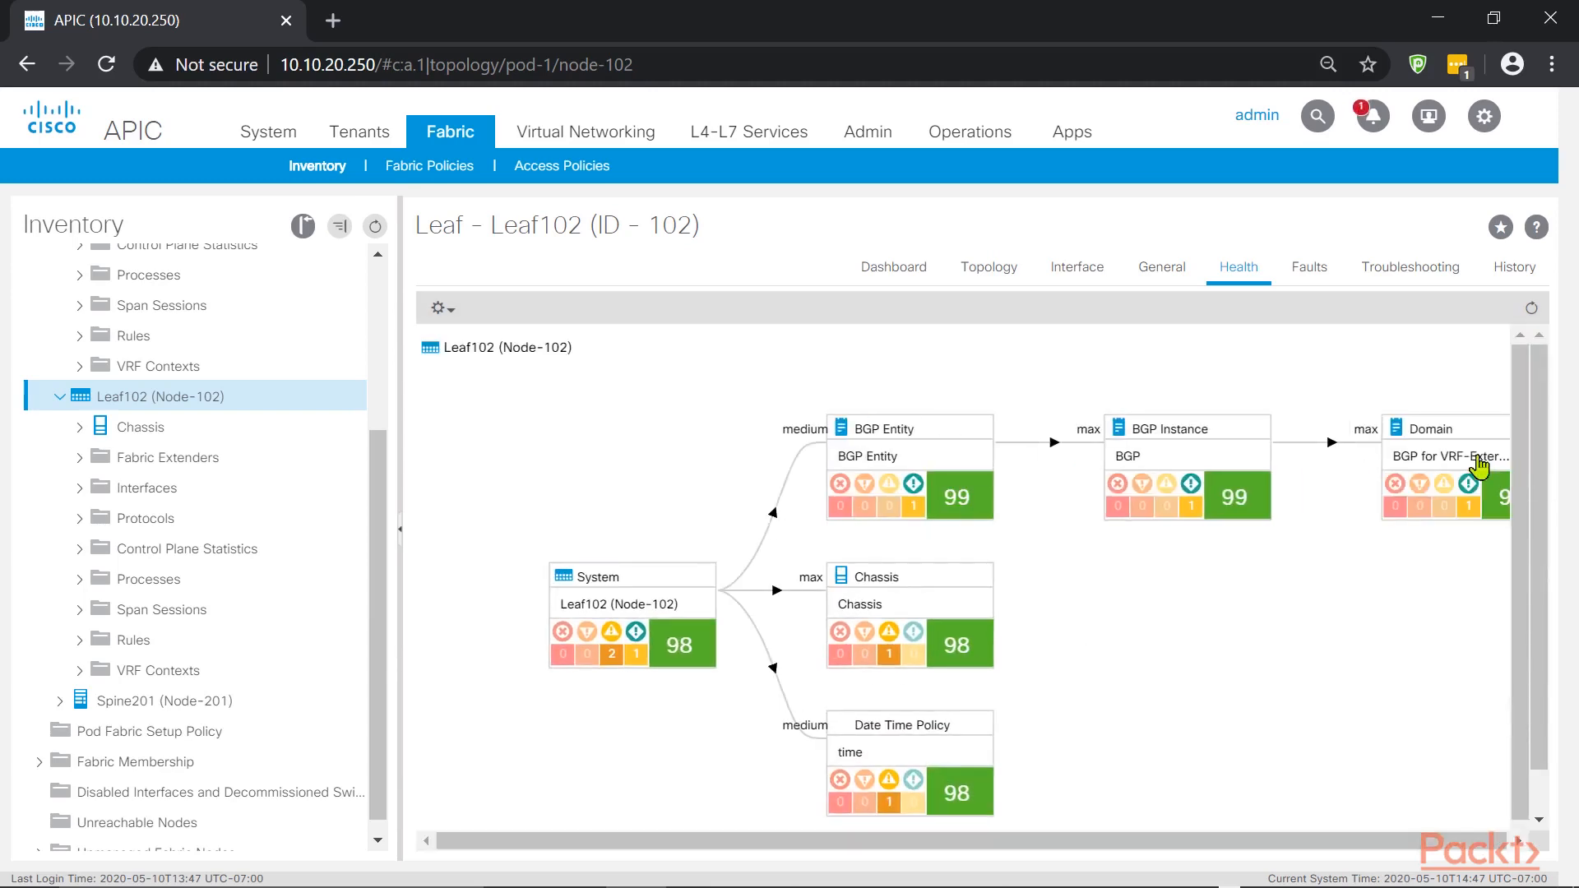
mouse_move(1476, 463)
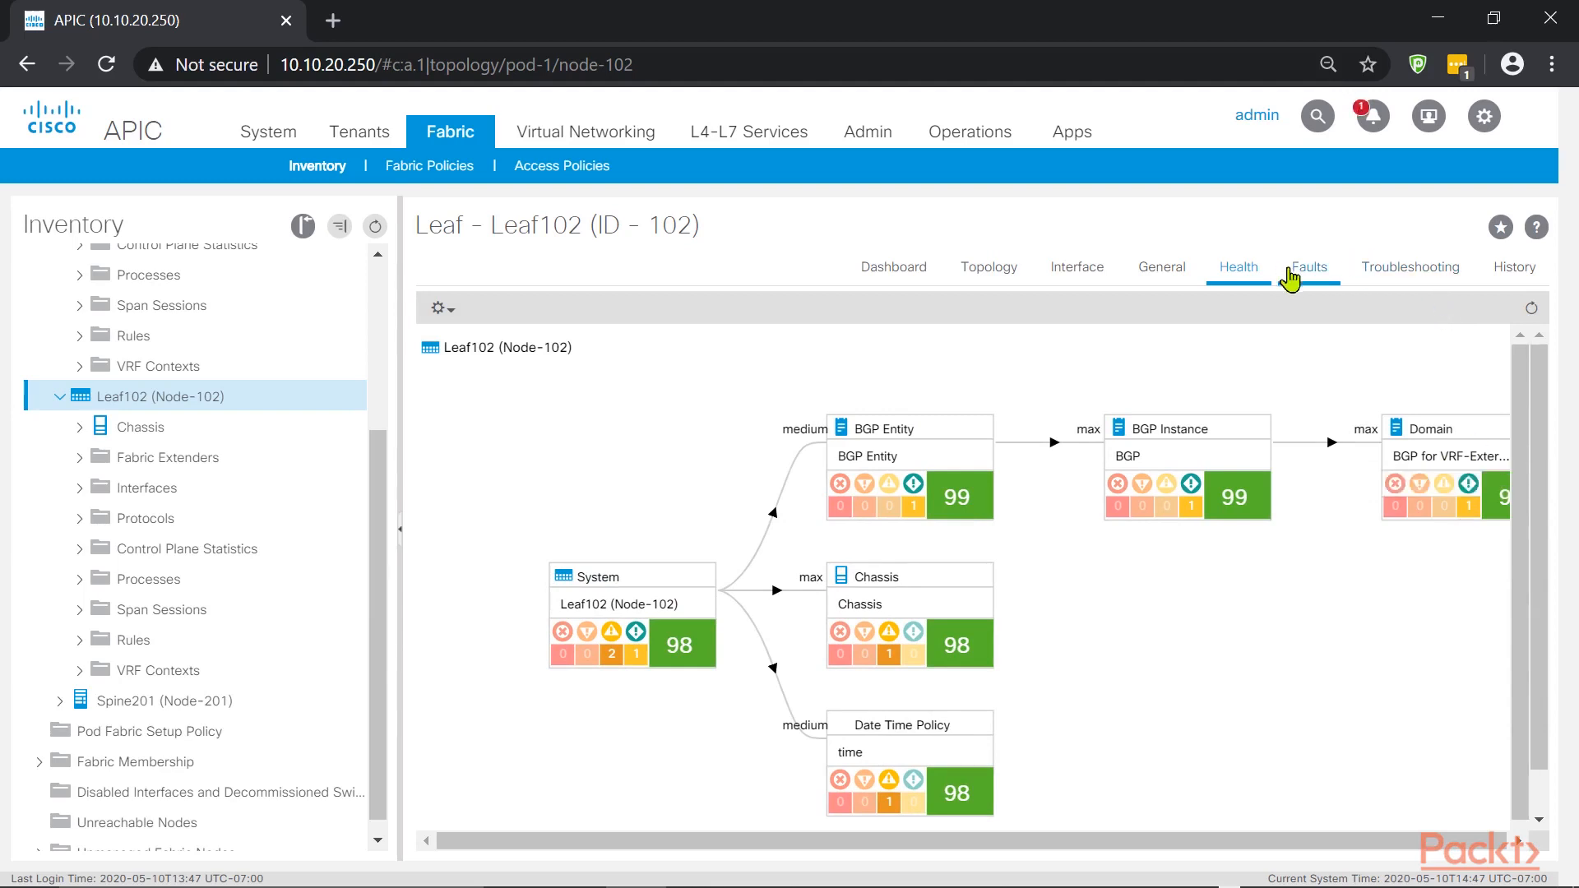
mouse_move(1486, 472)
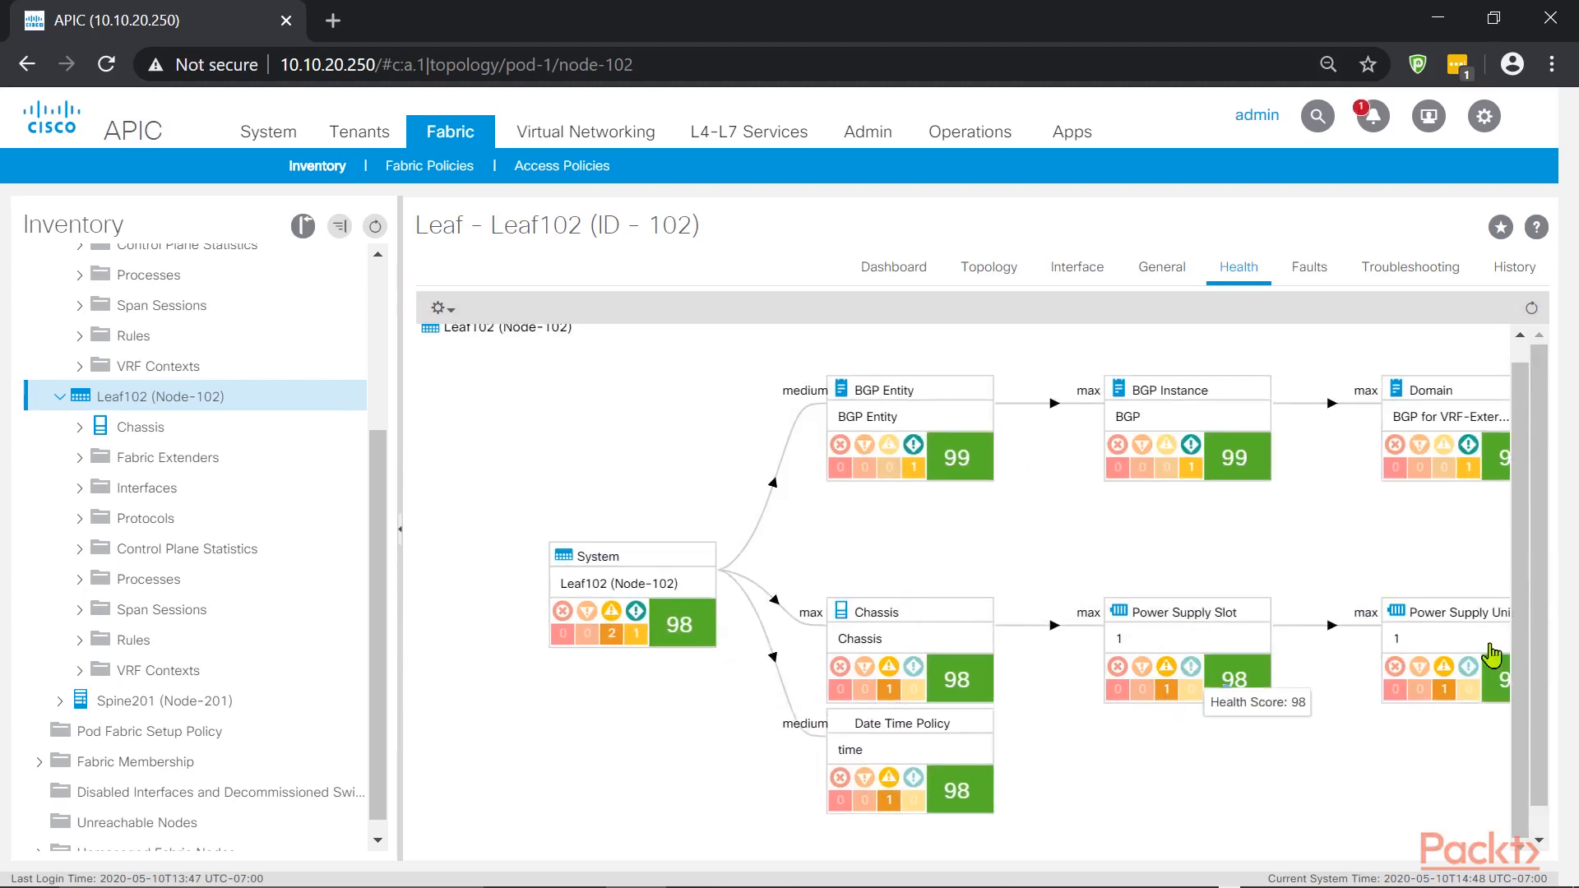
mouse_move(1491, 684)
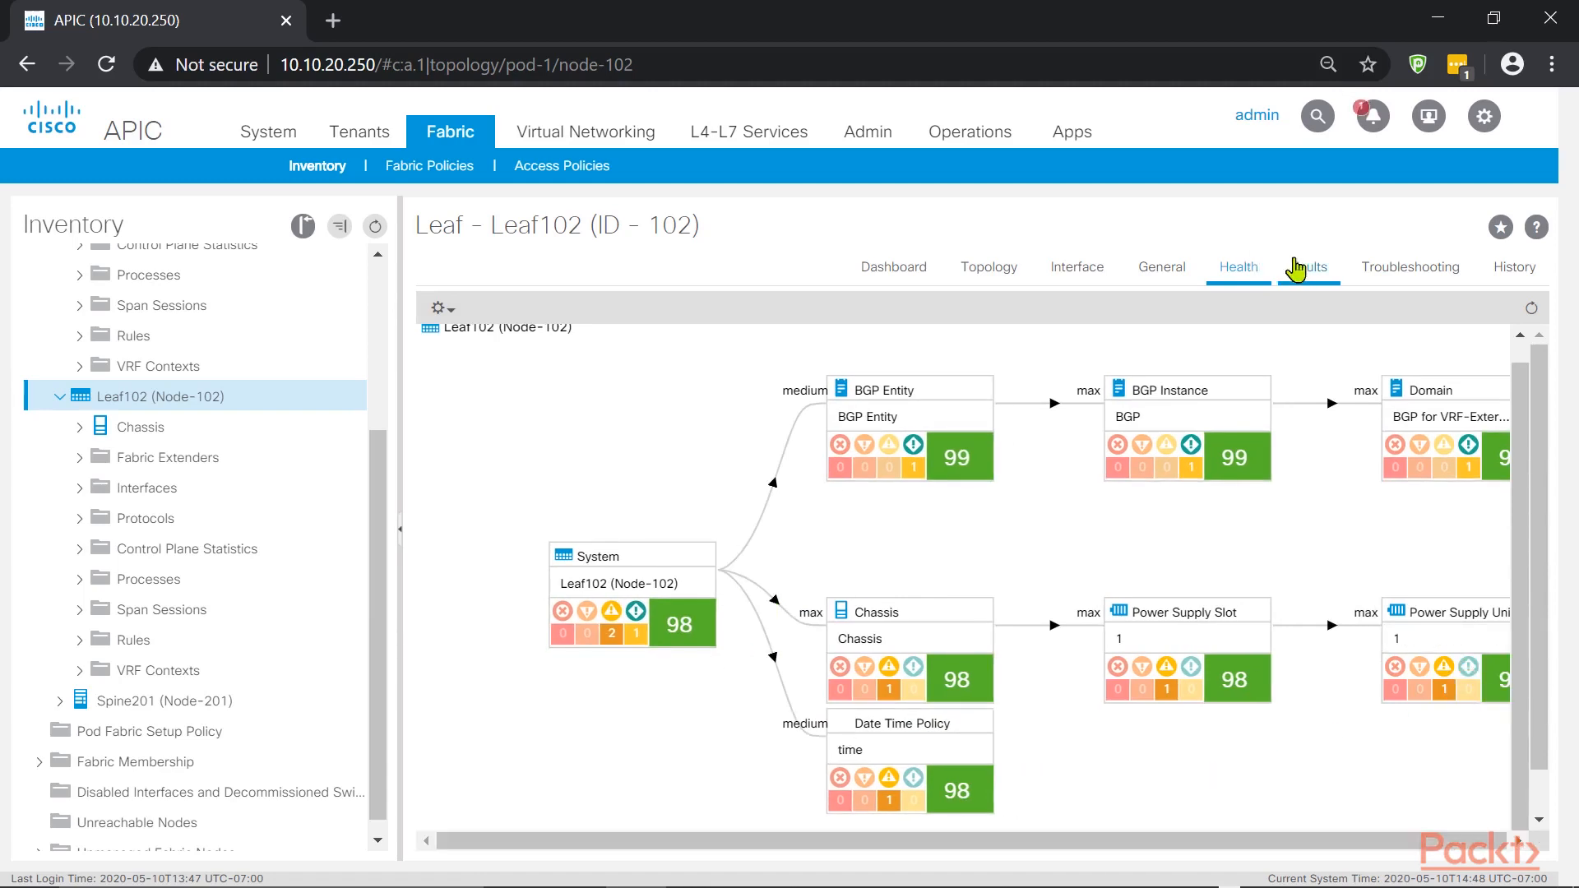
click(1309, 267)
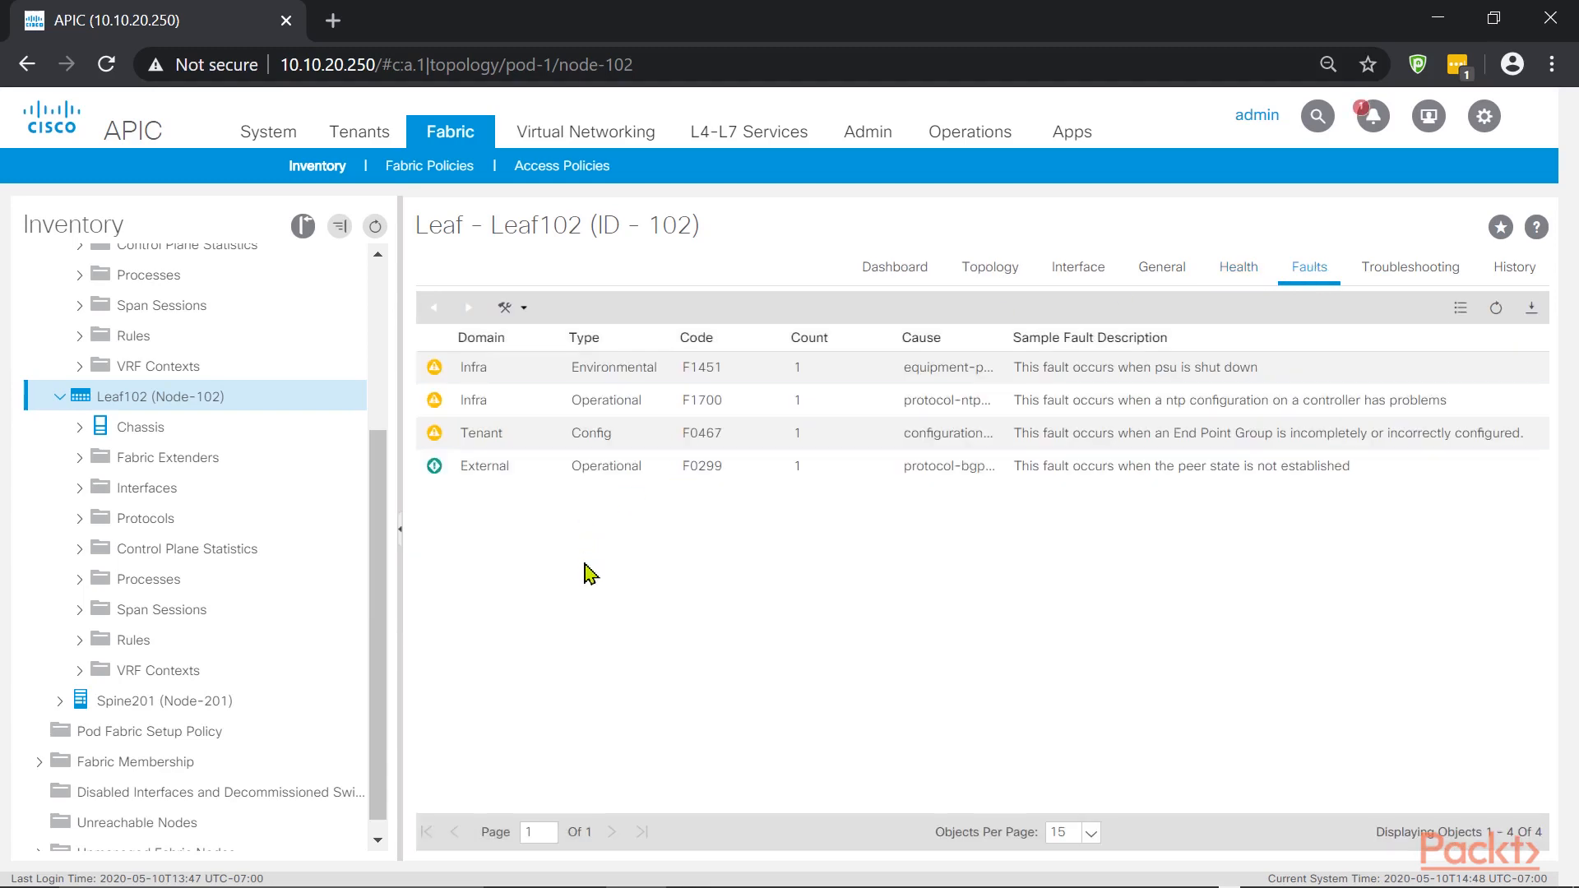
mouse_move(585, 465)
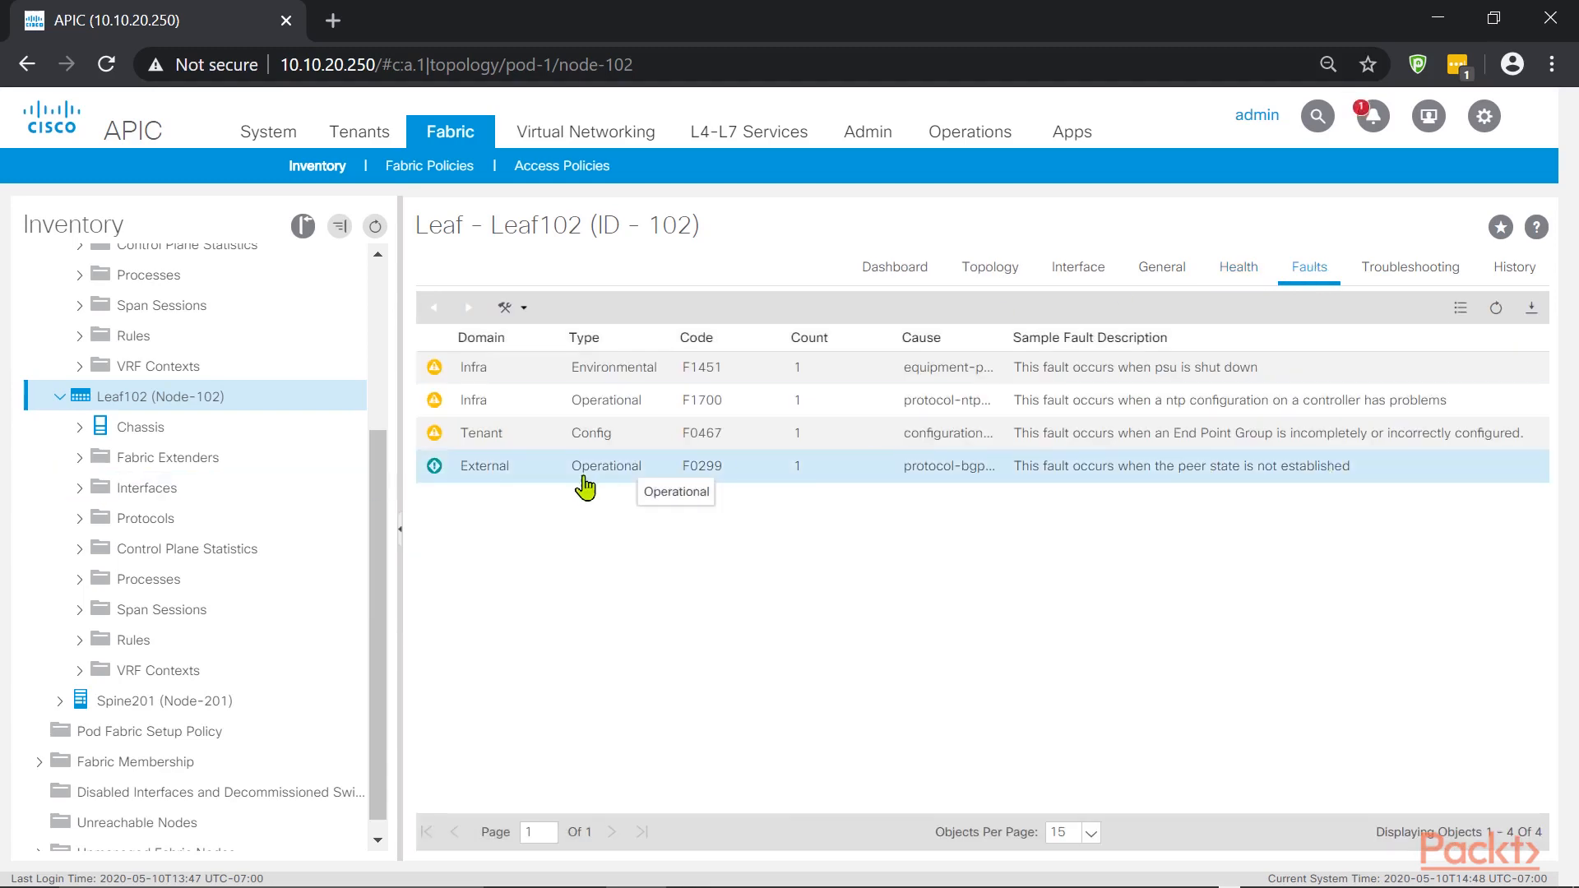